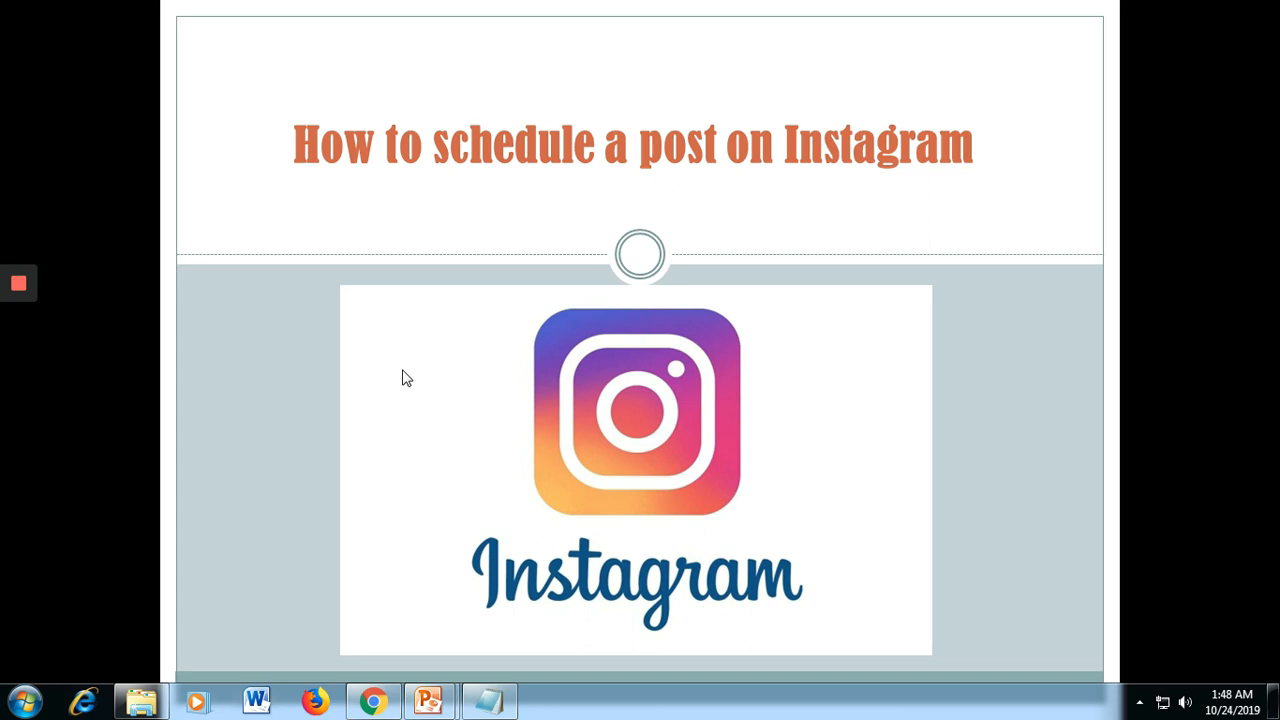
pyautogui.moveTo(420, 380)
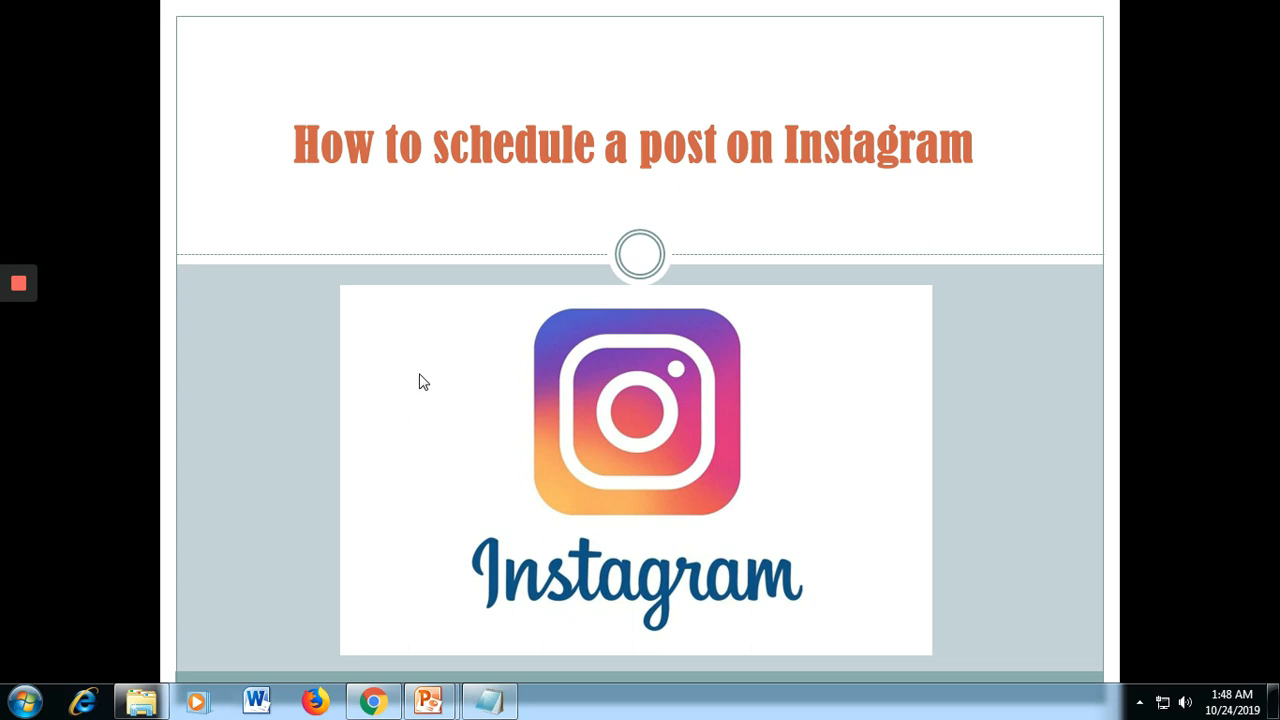
# - Switch from the slides to Notepad showing business.facebook.com/creatorstudio and return to the browser's address bar
pyautogui.click(372, 700)
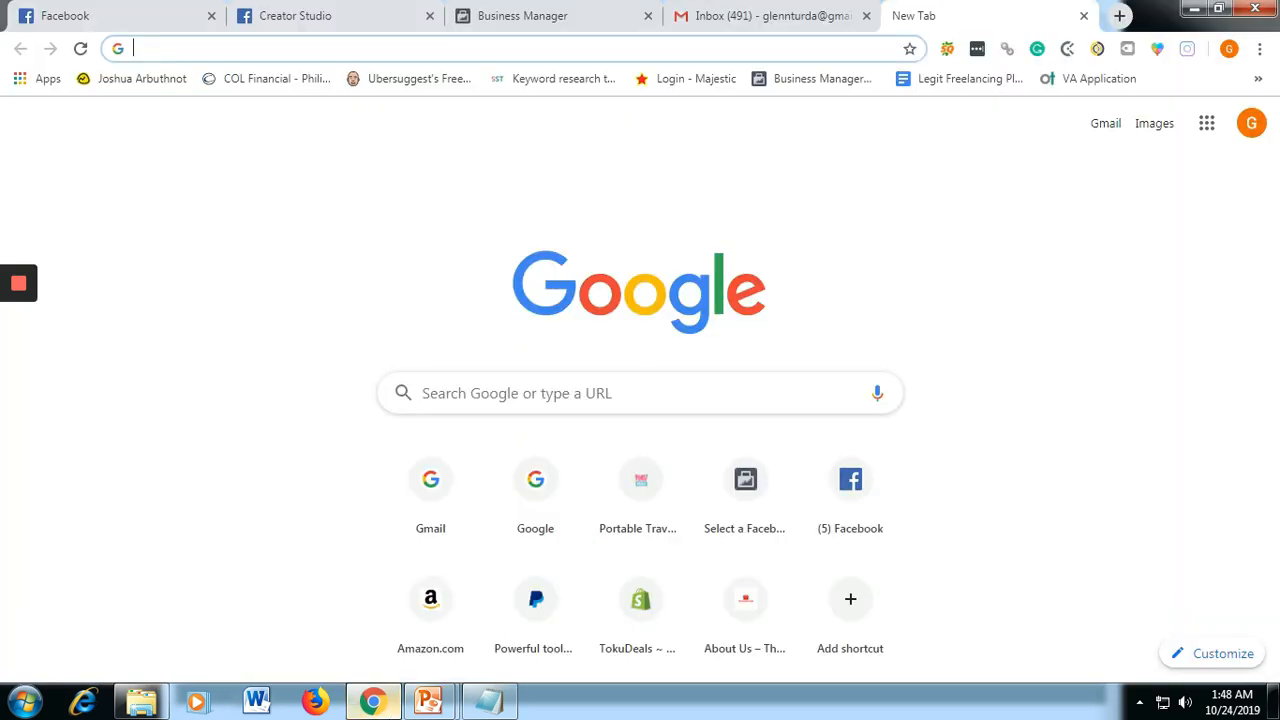
pyautogui.moveTo(816, 228)
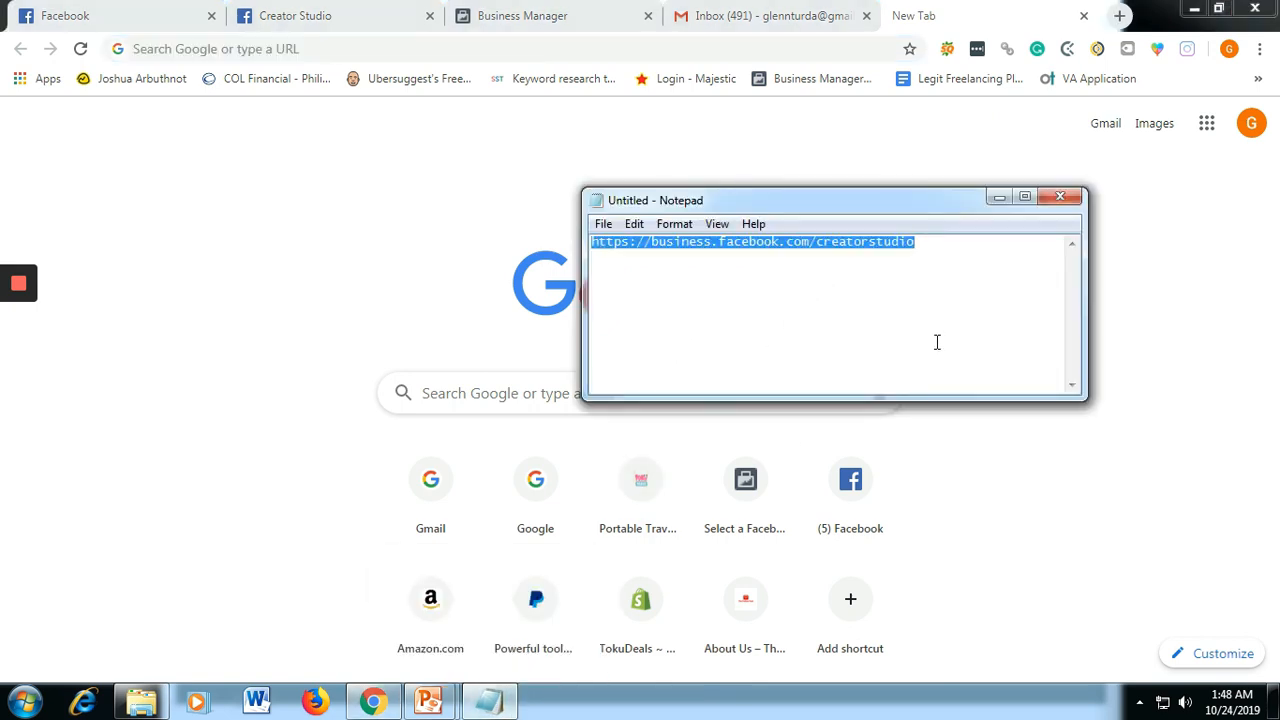
pyautogui.click(990, 250)
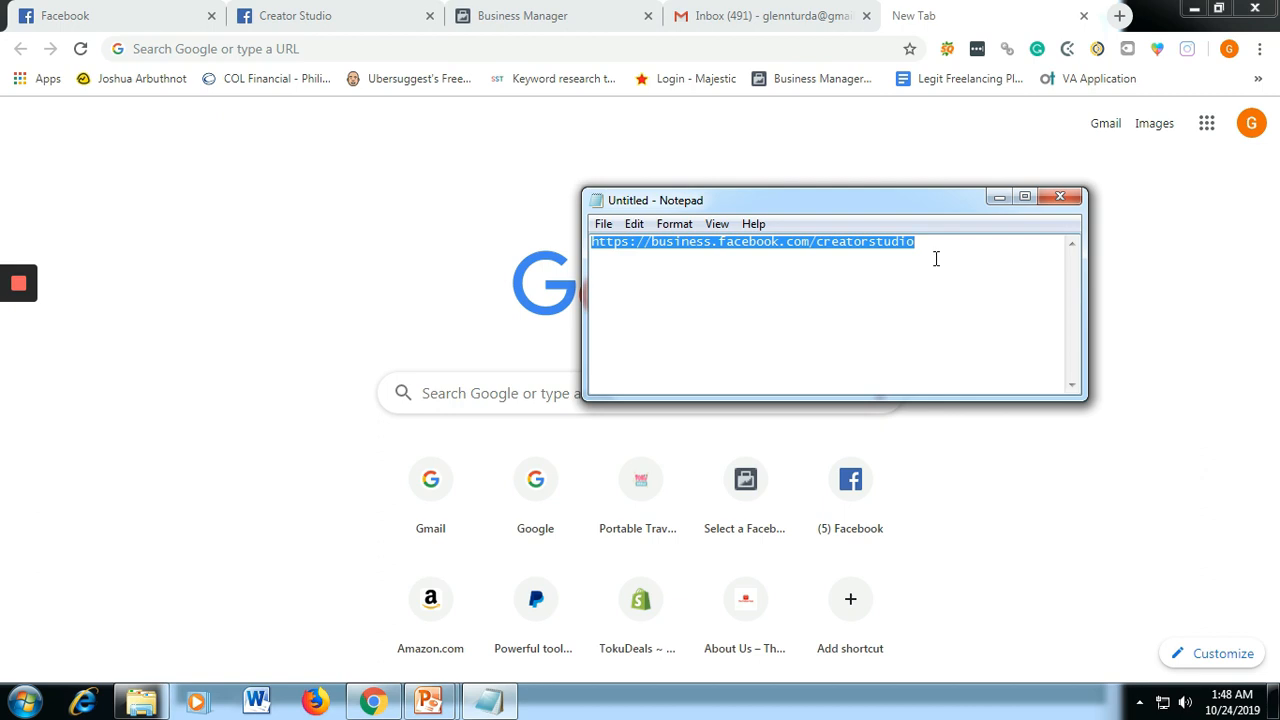
pyautogui.moveTo(678, 116)
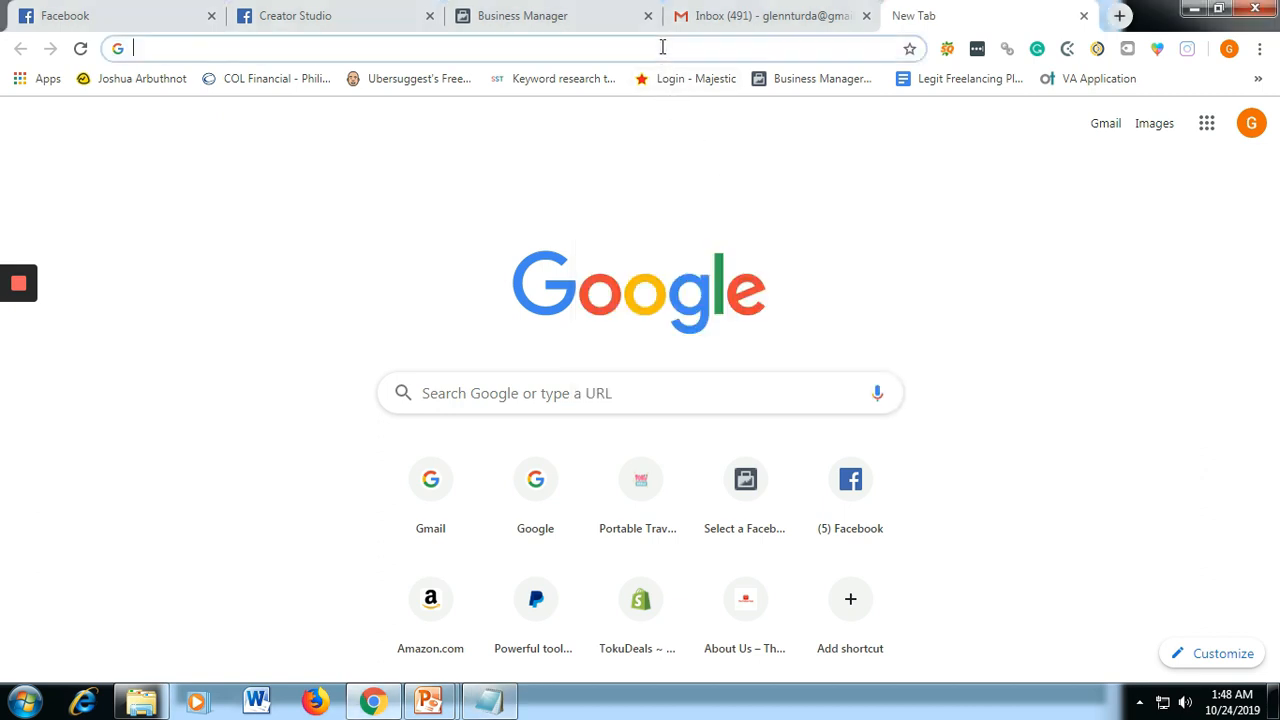
# - Load business.facebook.com/creatorstudio and keep the dashboard set to All Pages after viewing the page chooser
pyautogui.write('https://business.facebook.com/creatorstudio')
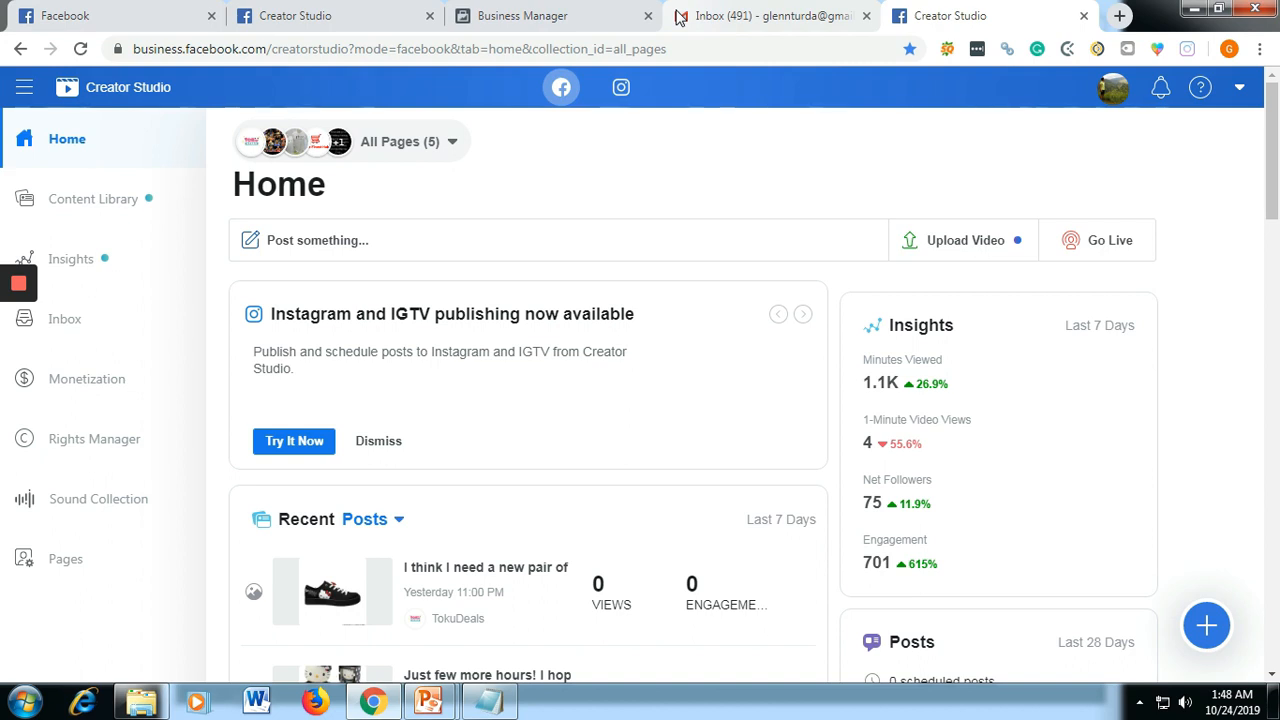
pyautogui.click(800, 314)
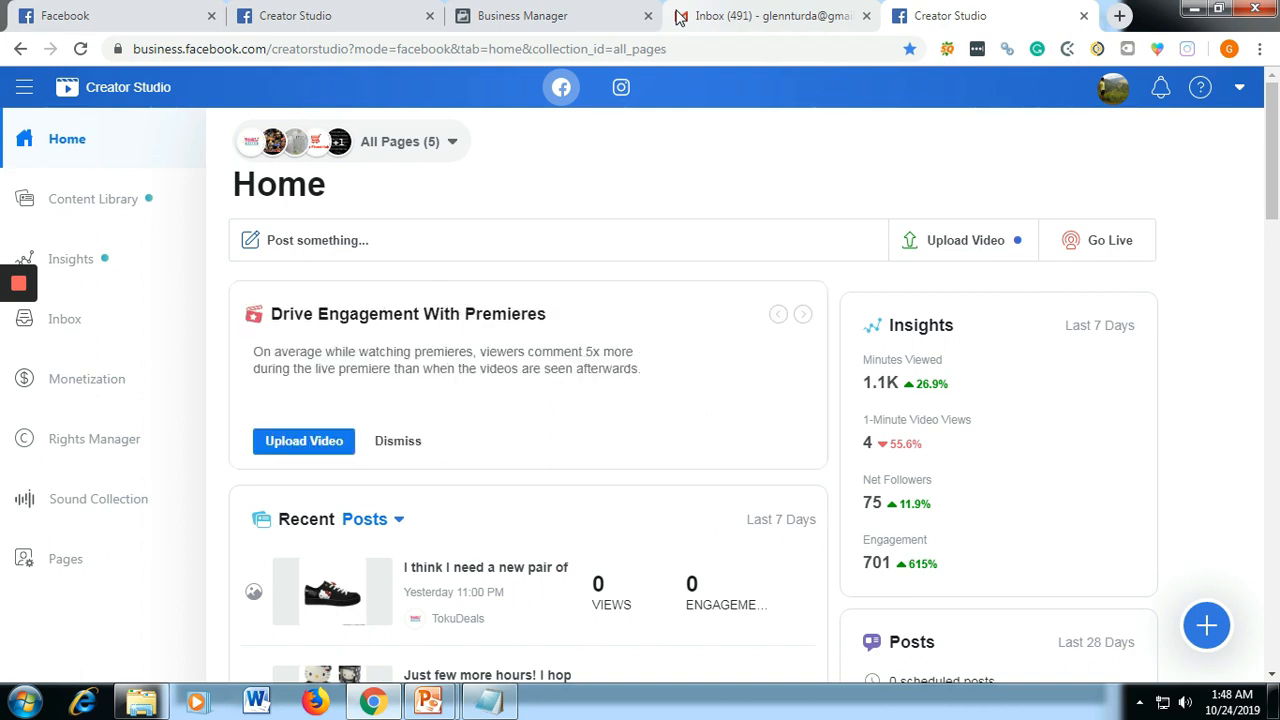
pyautogui.moveTo(68, 140)
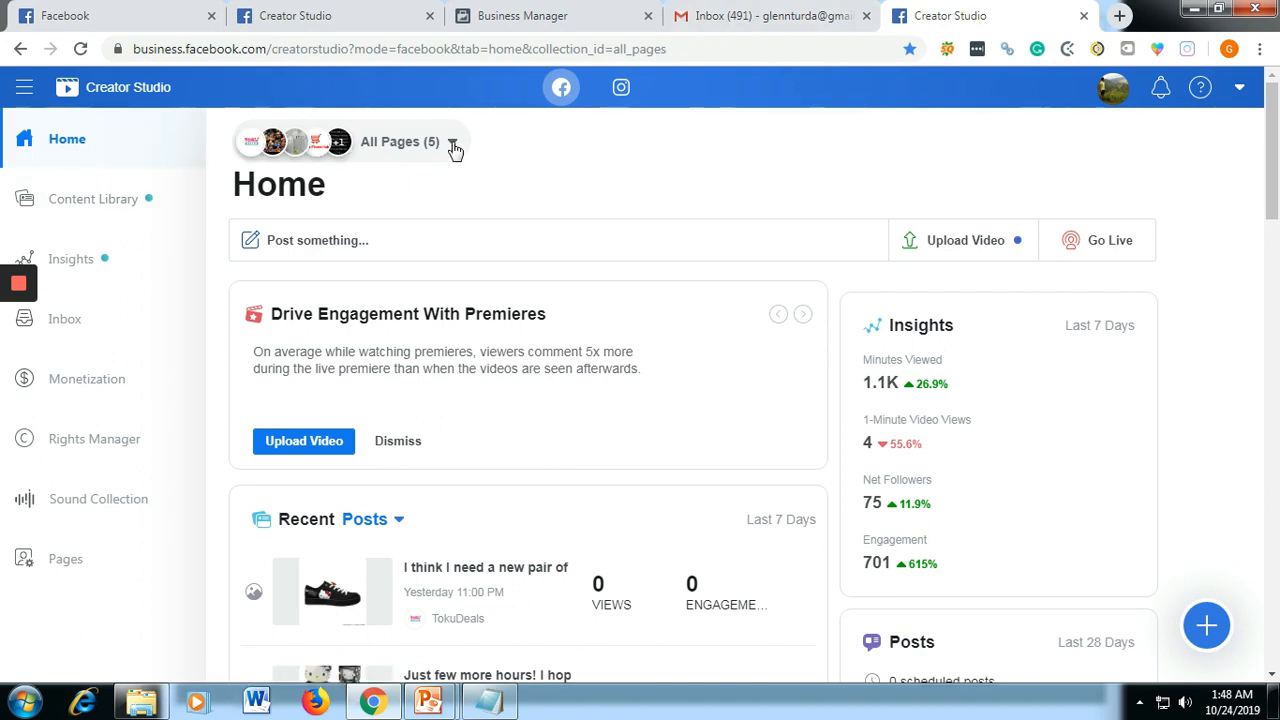
pyautogui.click(452, 140)
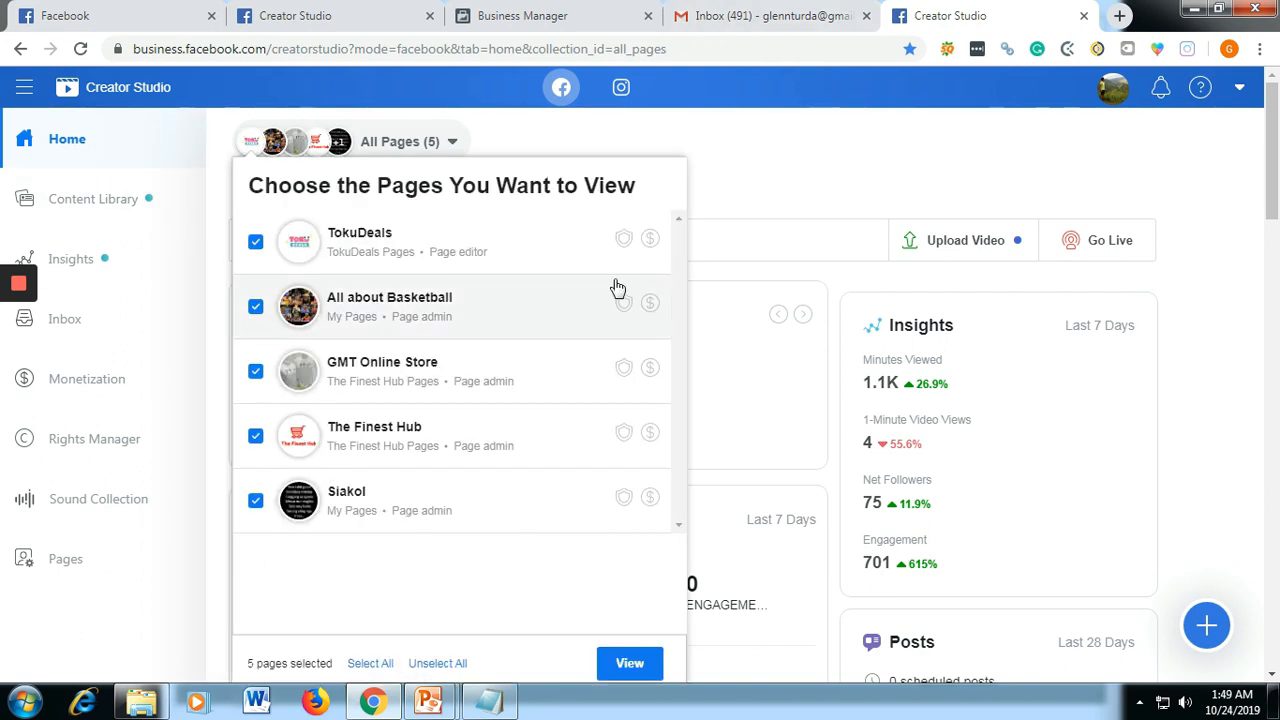
pyautogui.moveTo(792, 164)
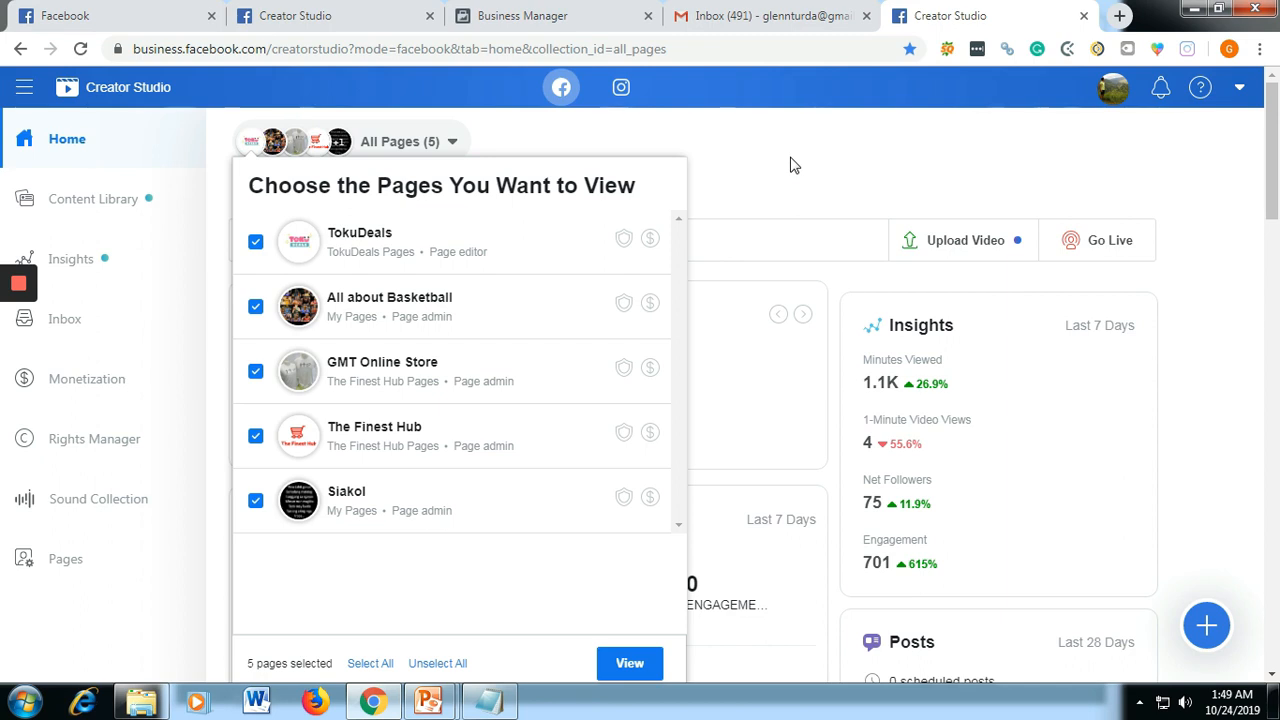
pyautogui.click(630, 664)
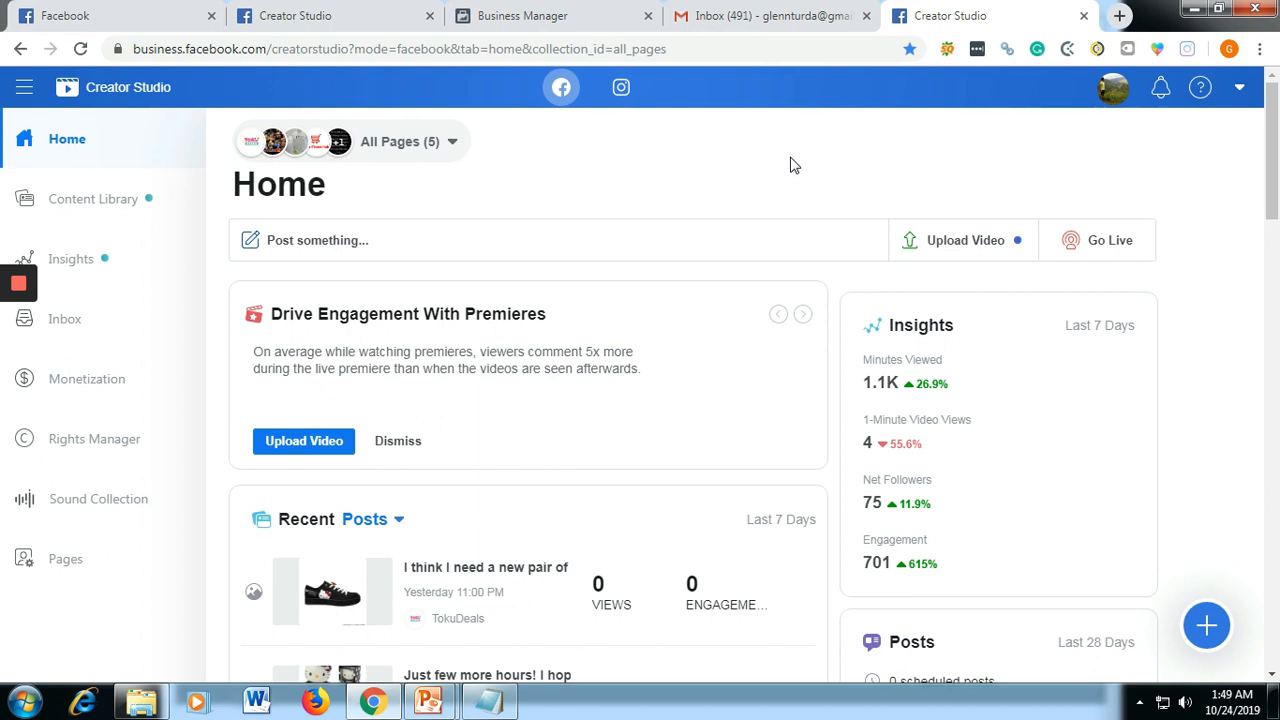
pyautogui.click(802, 314)
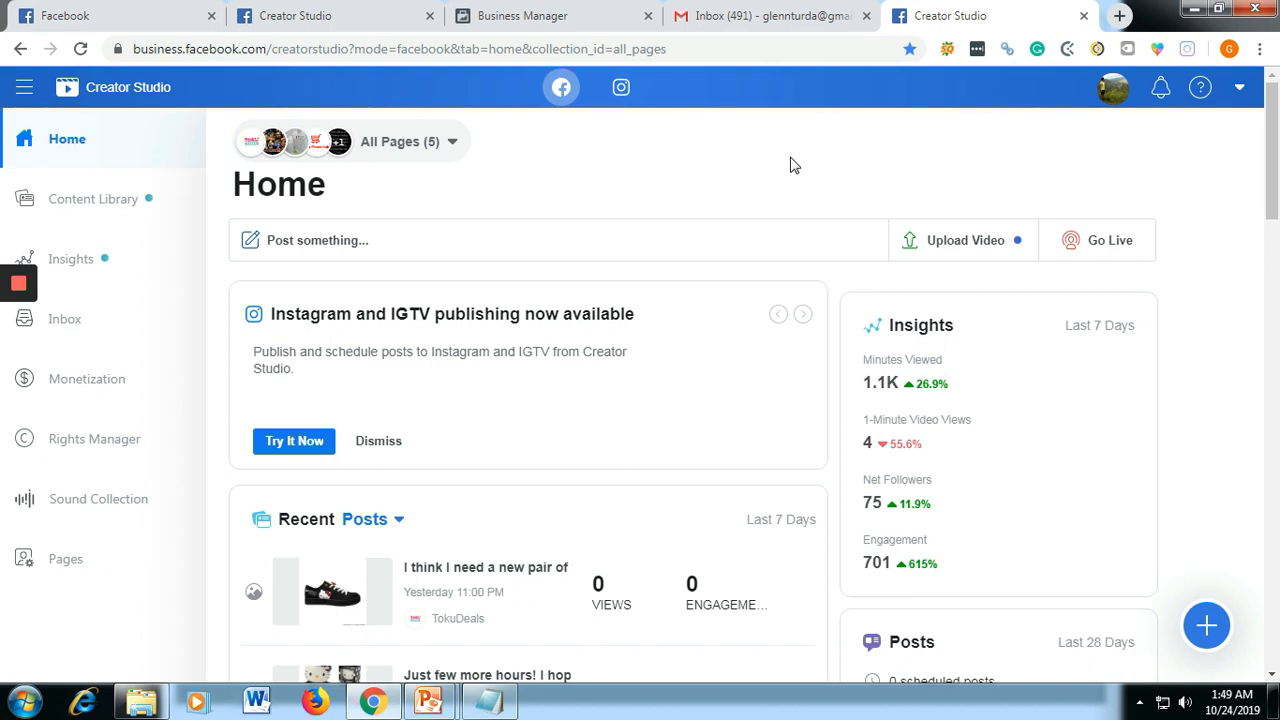
pyautogui.click(802, 314)
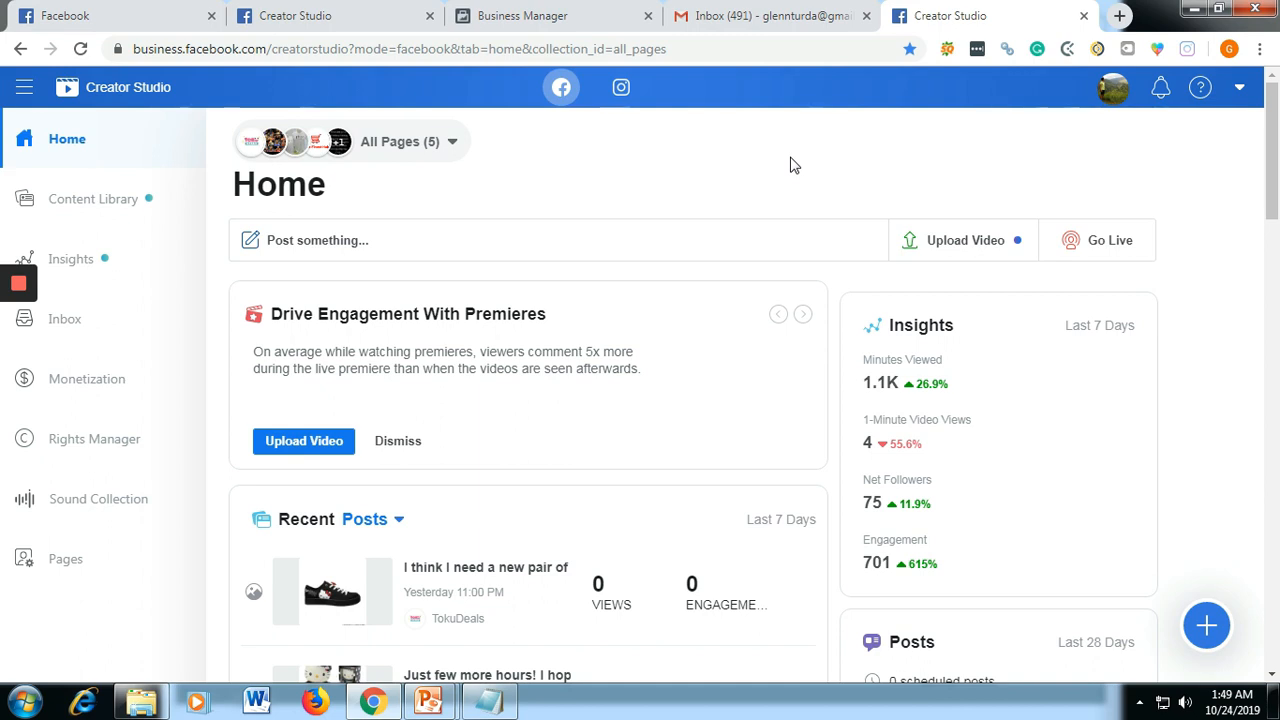
pyautogui.moveTo(772, 128)
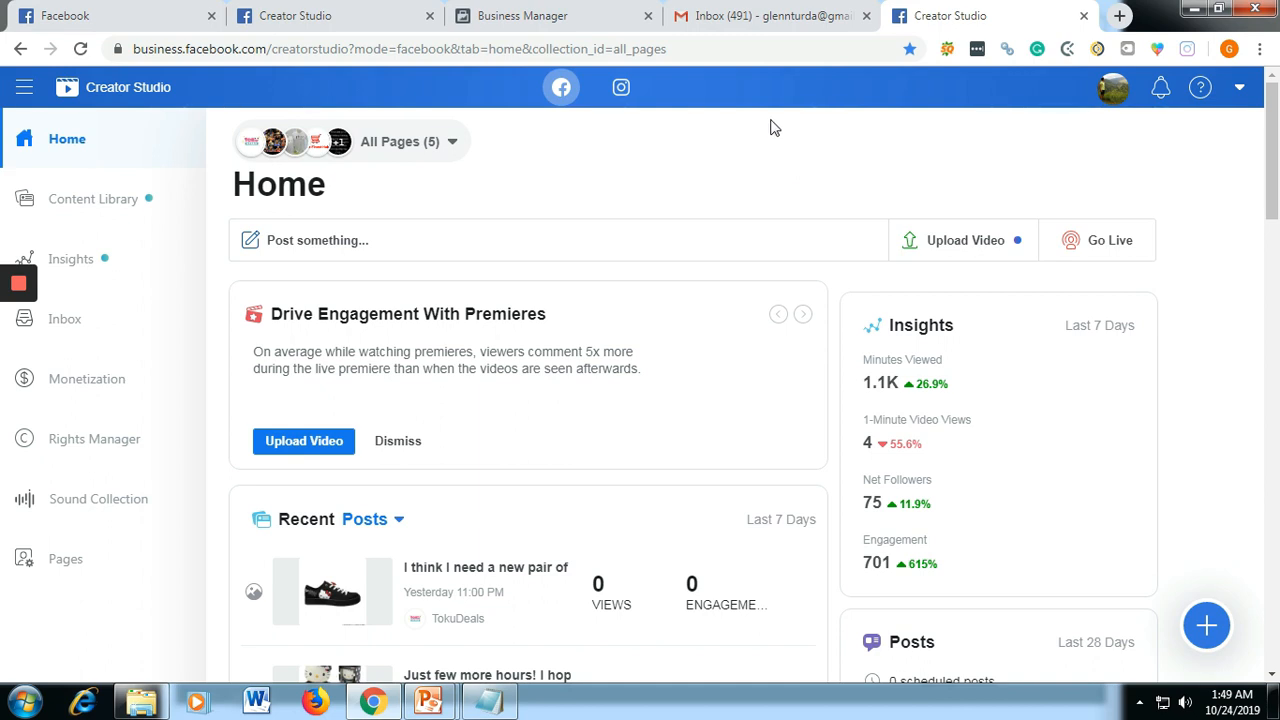
pyautogui.moveTo(612, 144)
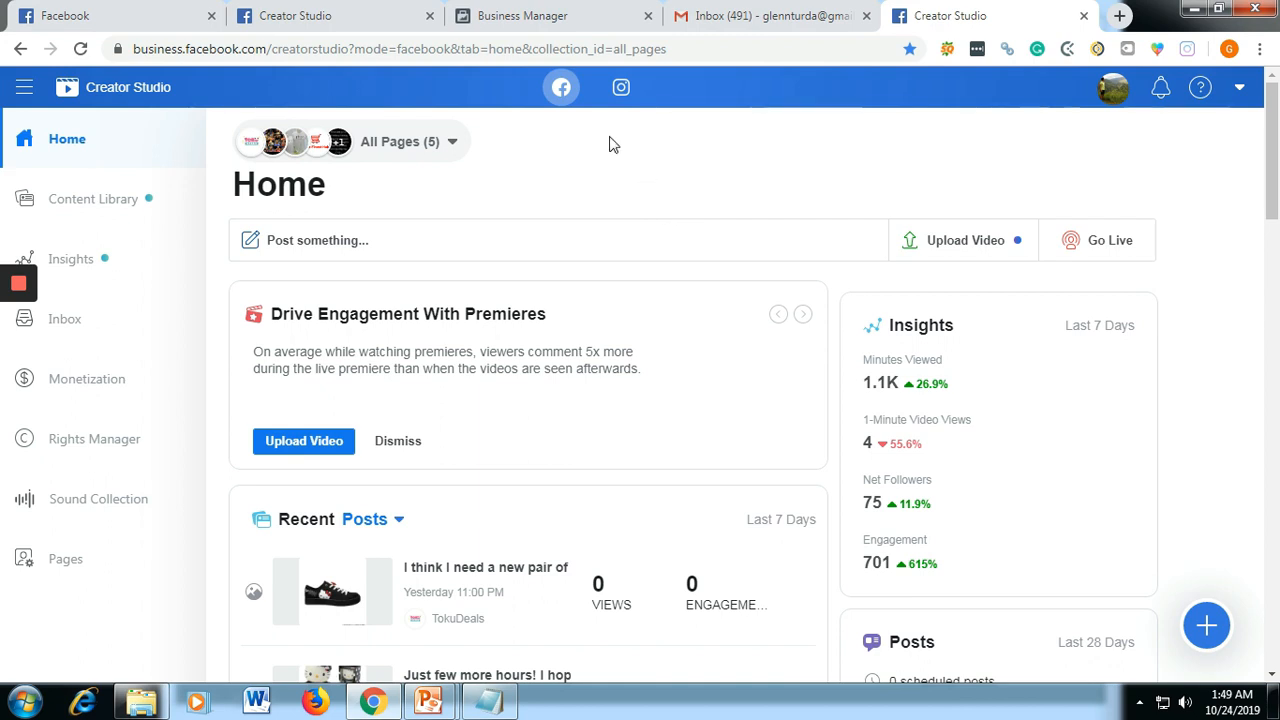
# - Switch to the Instagram section and browse the Content Library's published posts list
pyautogui.click(620, 88)
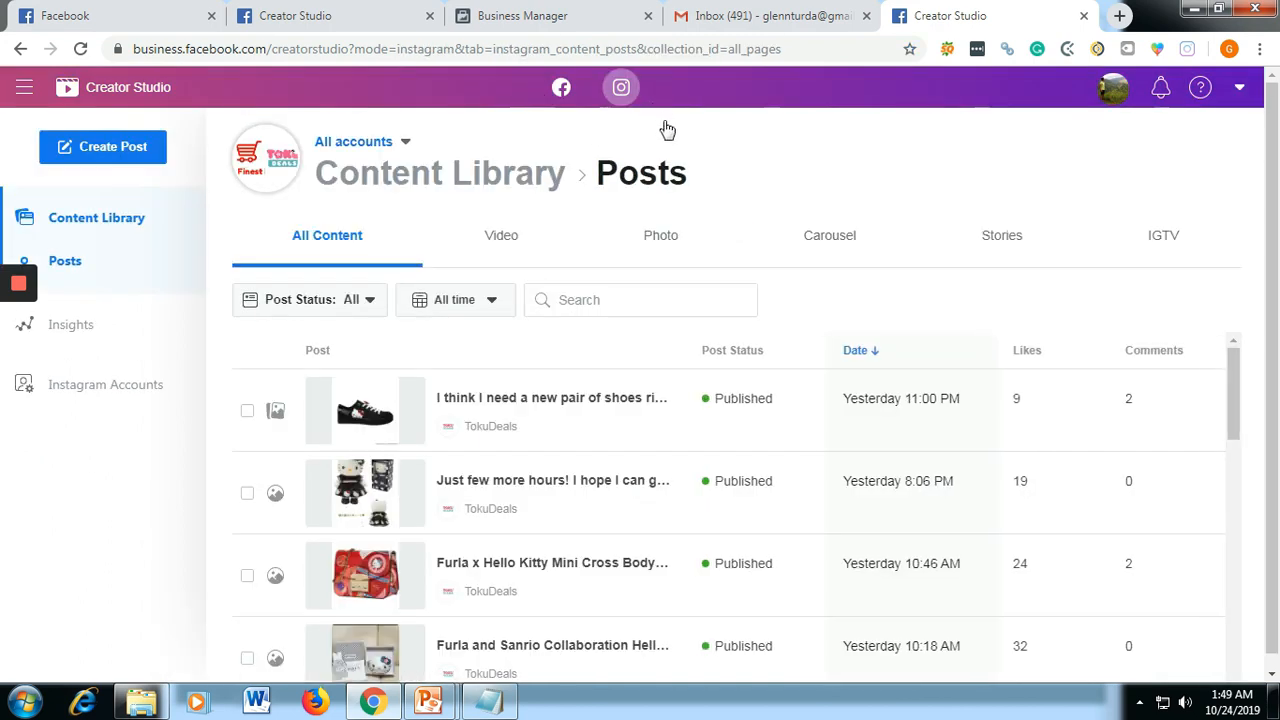
pyautogui.moveTo(922, 410)
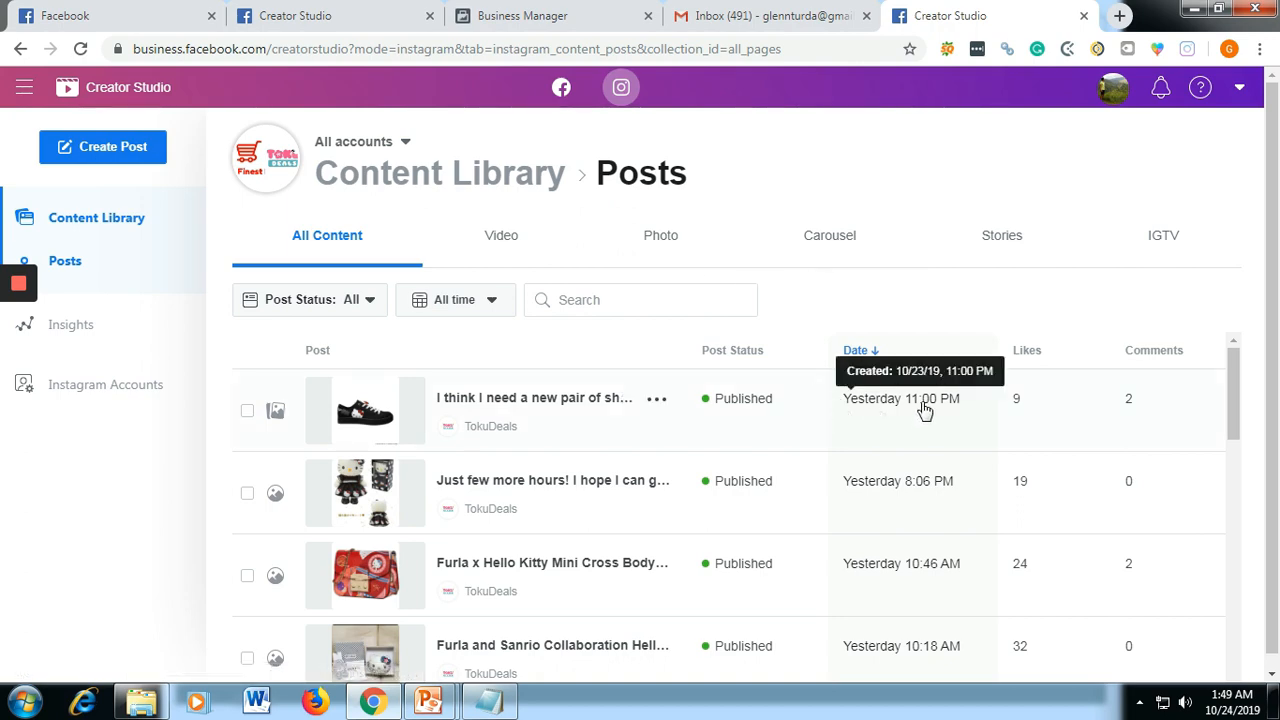
pyautogui.scroll(-3)
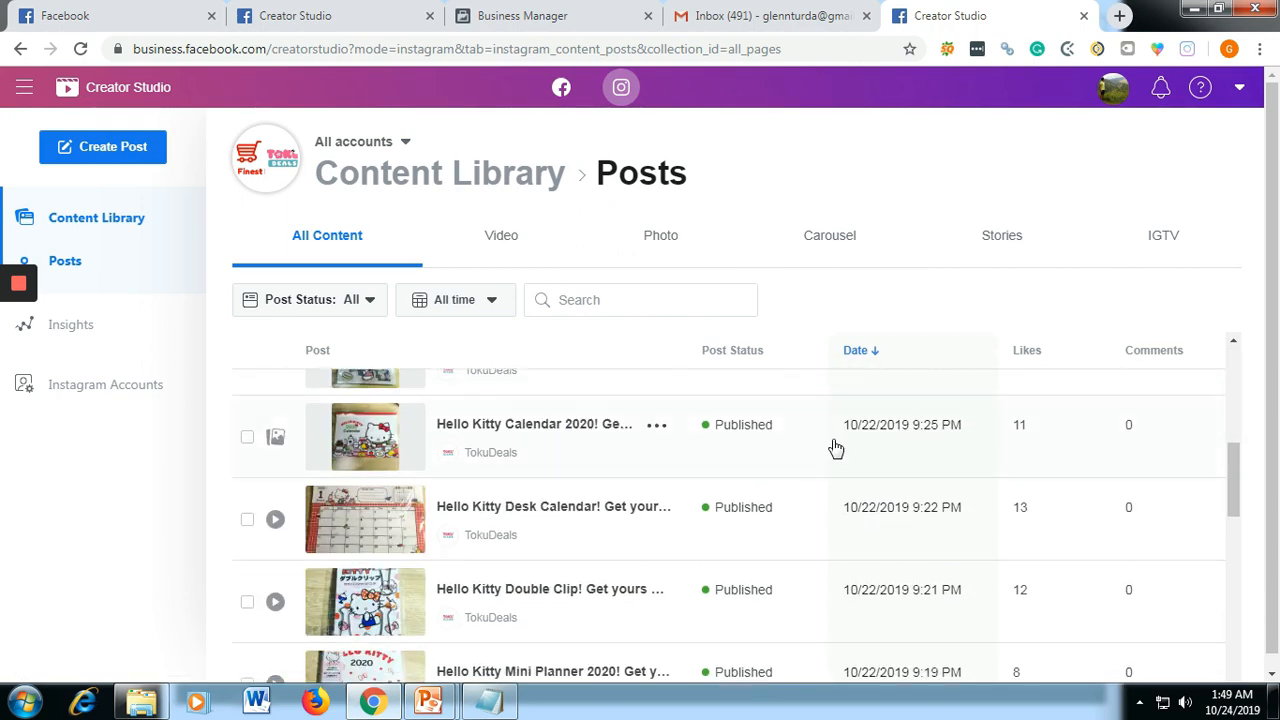
pyautogui.scroll(3)
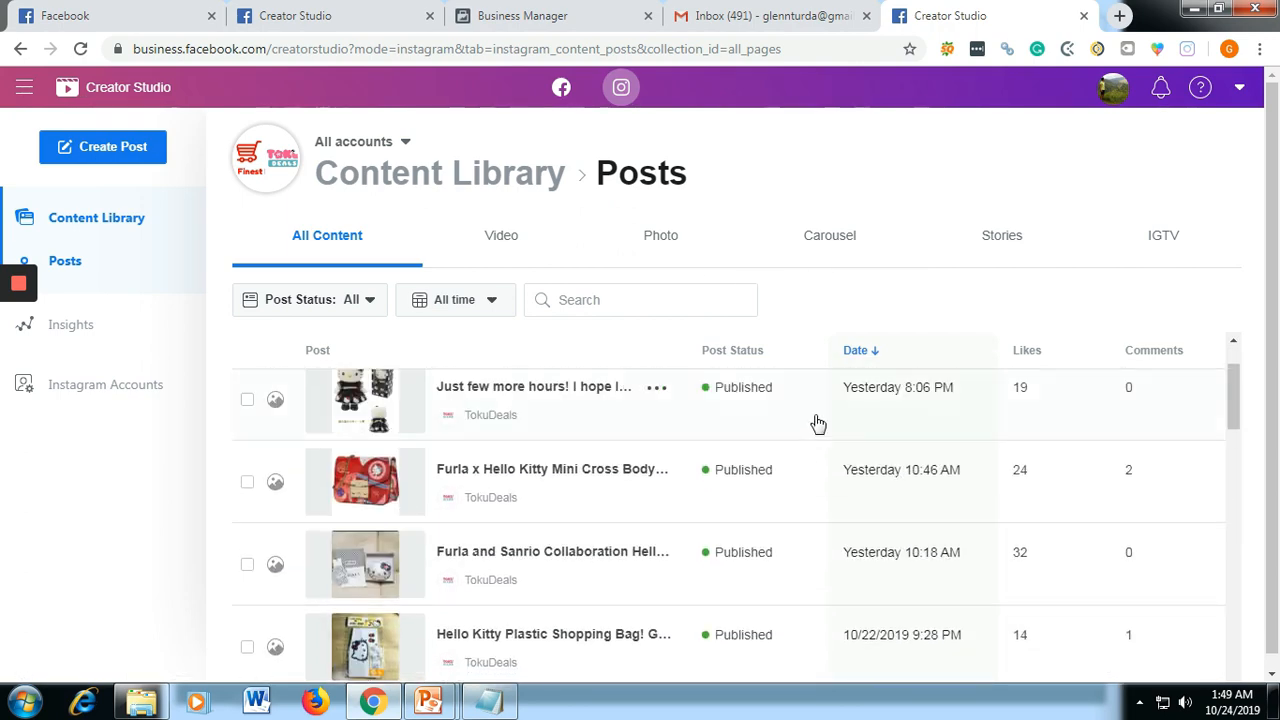
pyautogui.scroll(3)
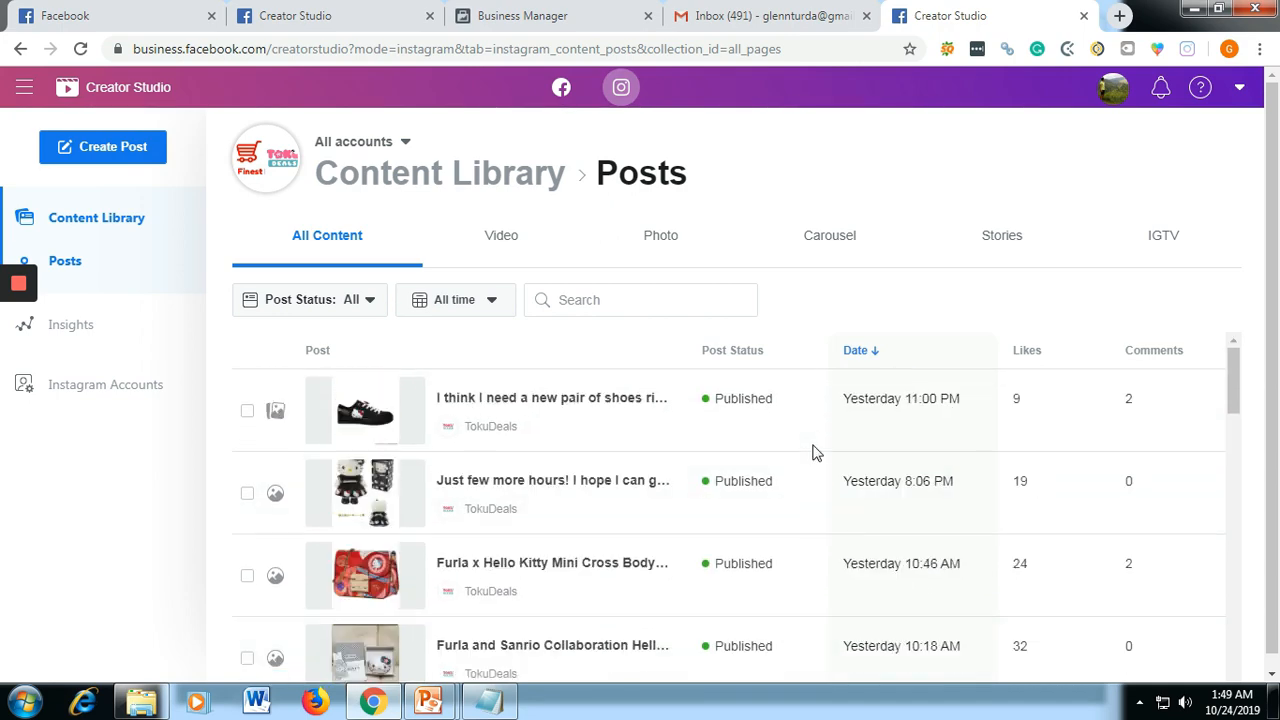
pyautogui.moveTo(816, 444)
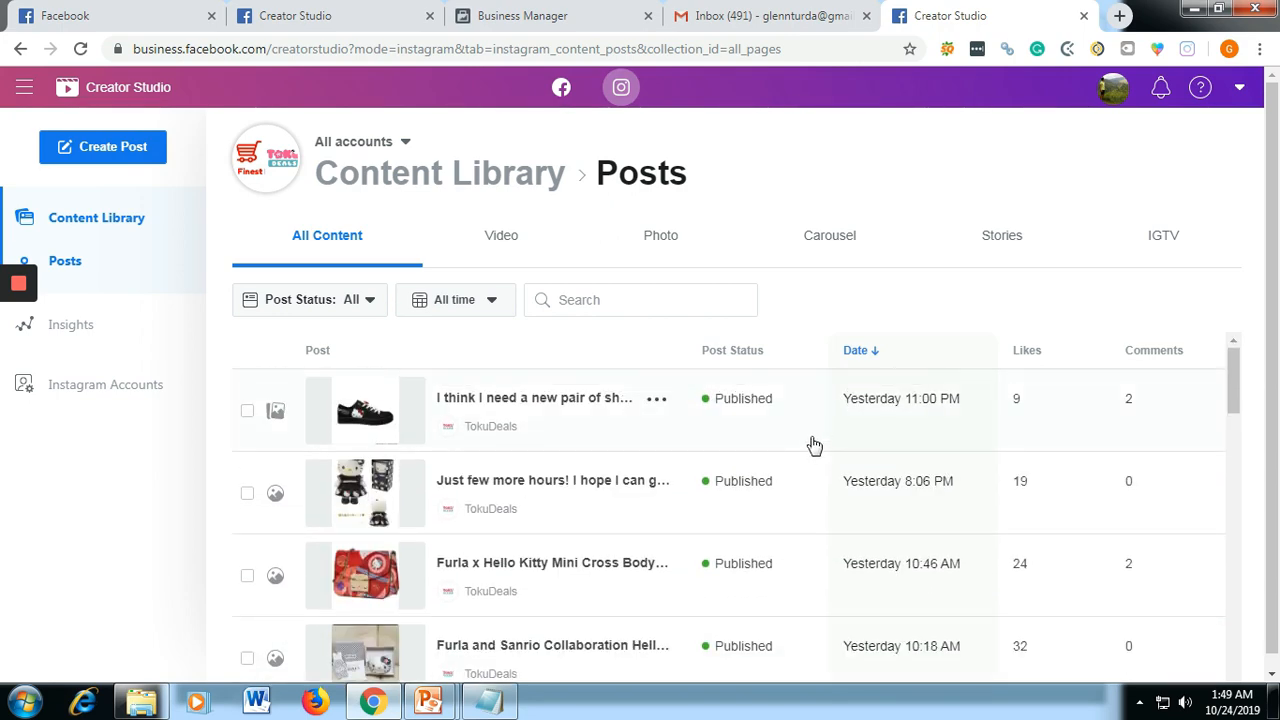
pyautogui.moveTo(940, 450)
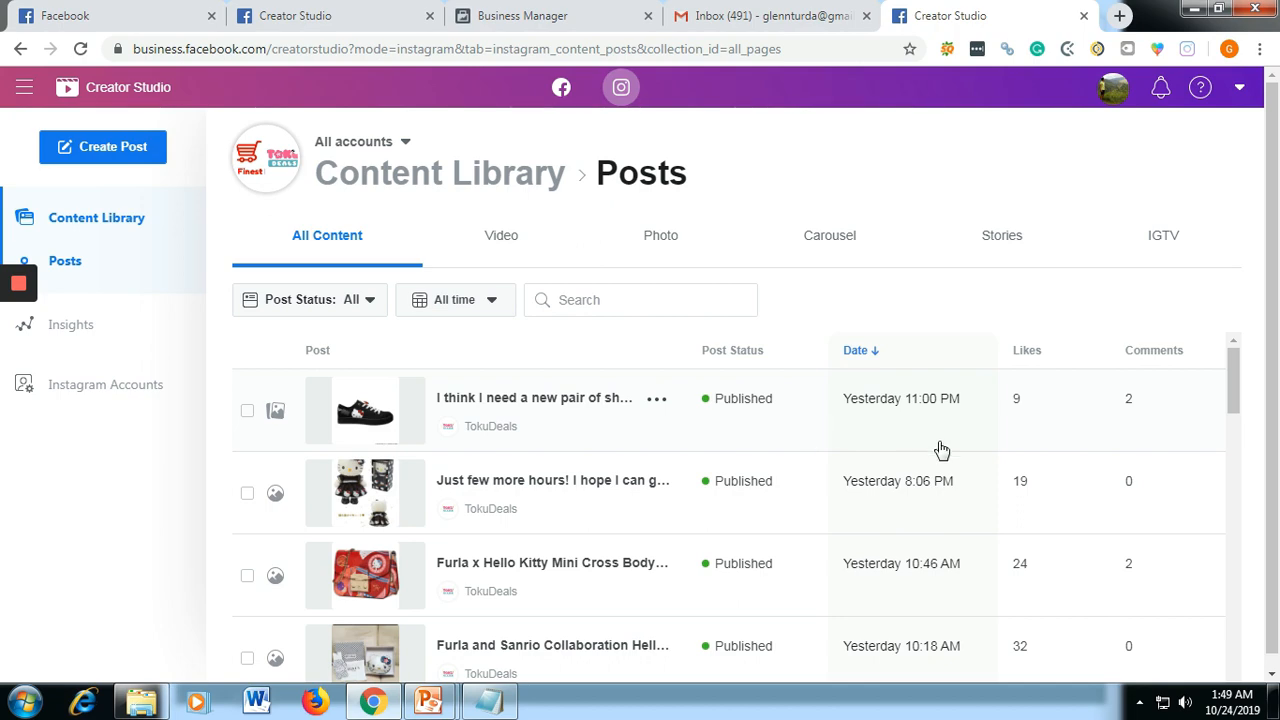
pyautogui.scroll(-3)
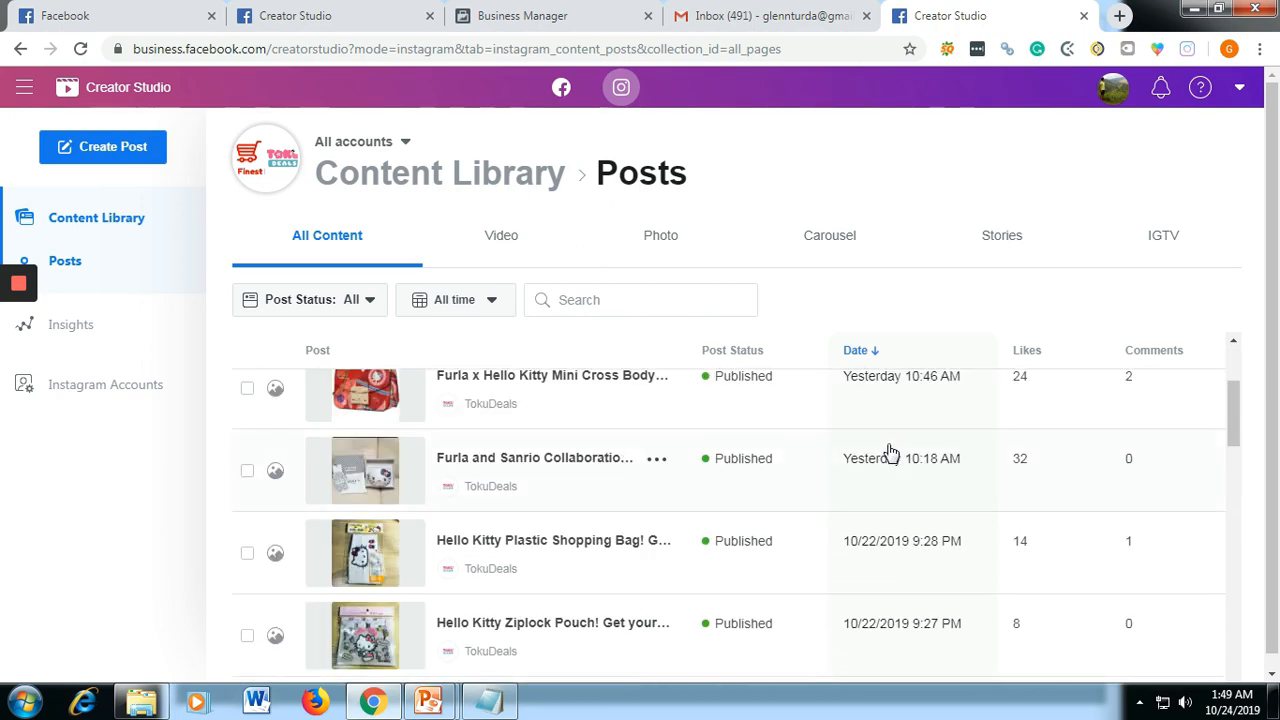
pyautogui.scroll(3)
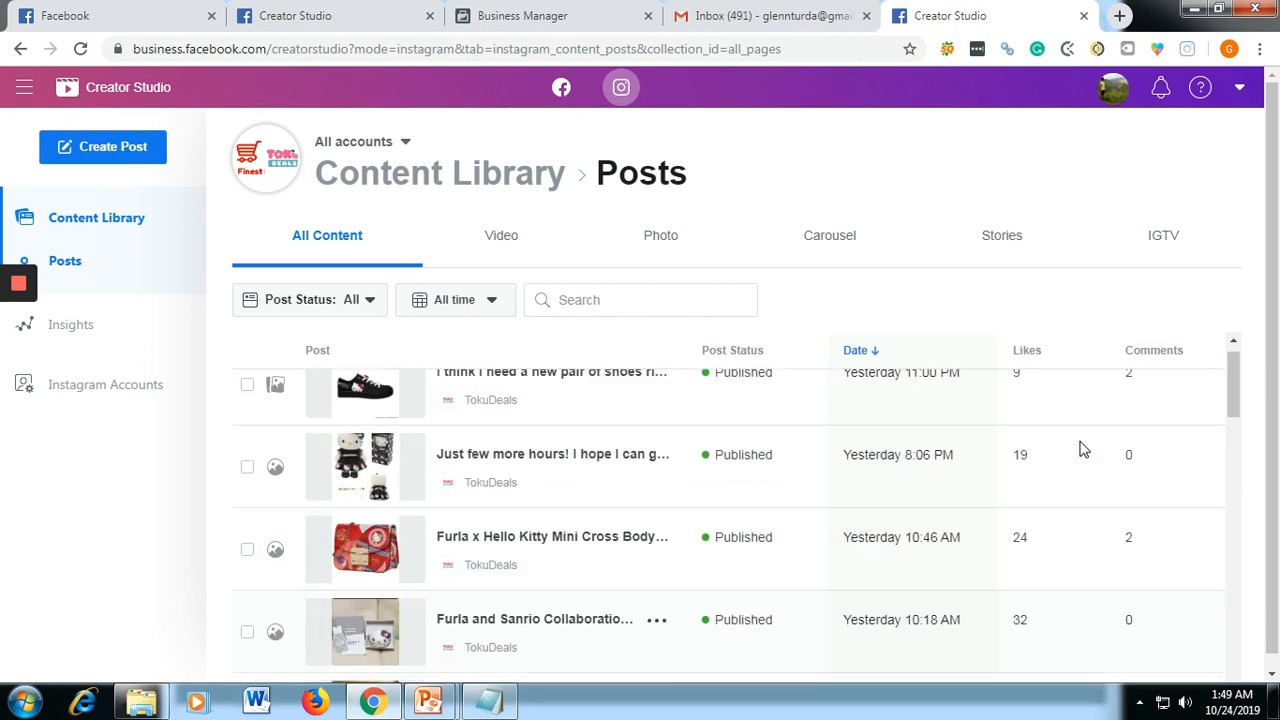
pyautogui.scroll(3)
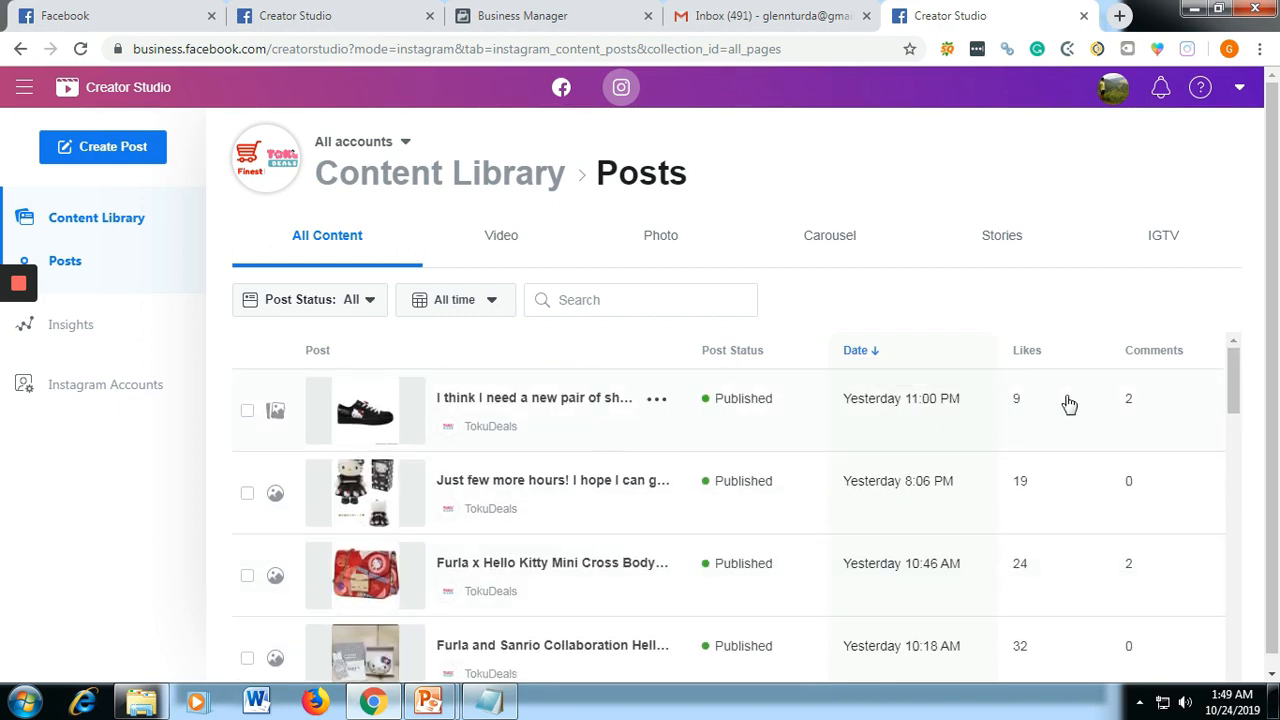
pyautogui.moveTo(816, 422)
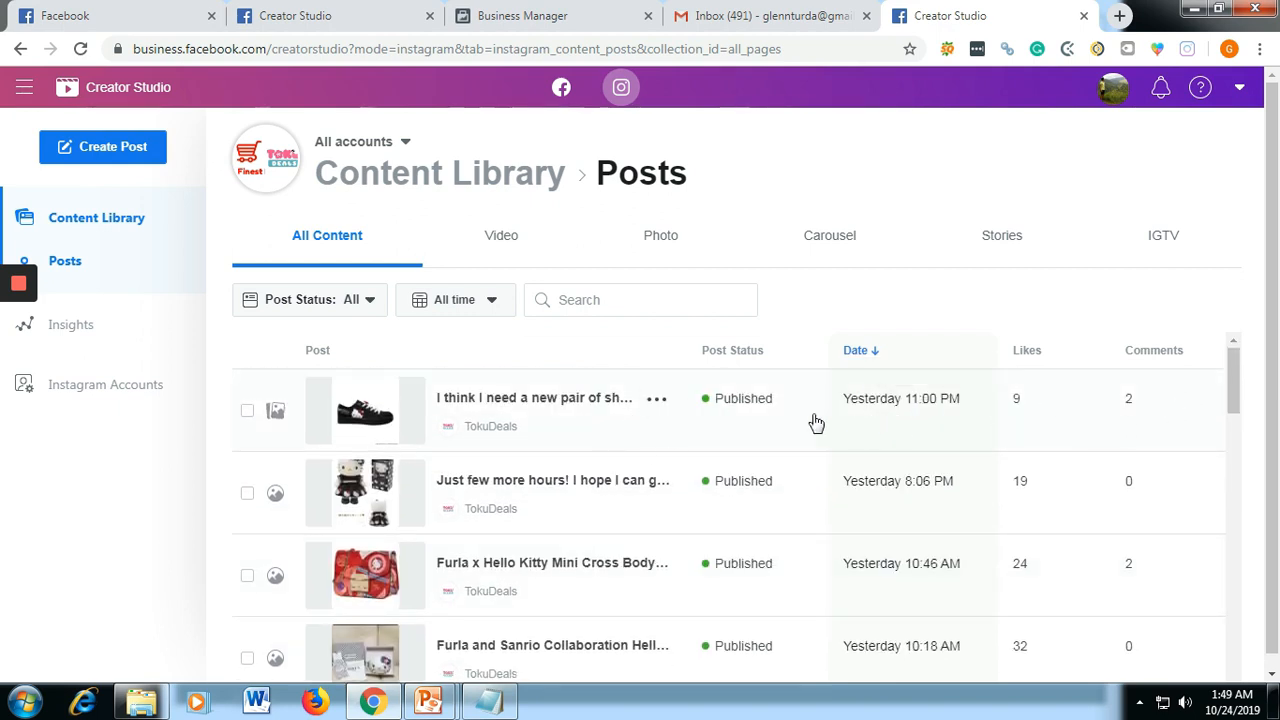
pyautogui.moveTo(852, 424)
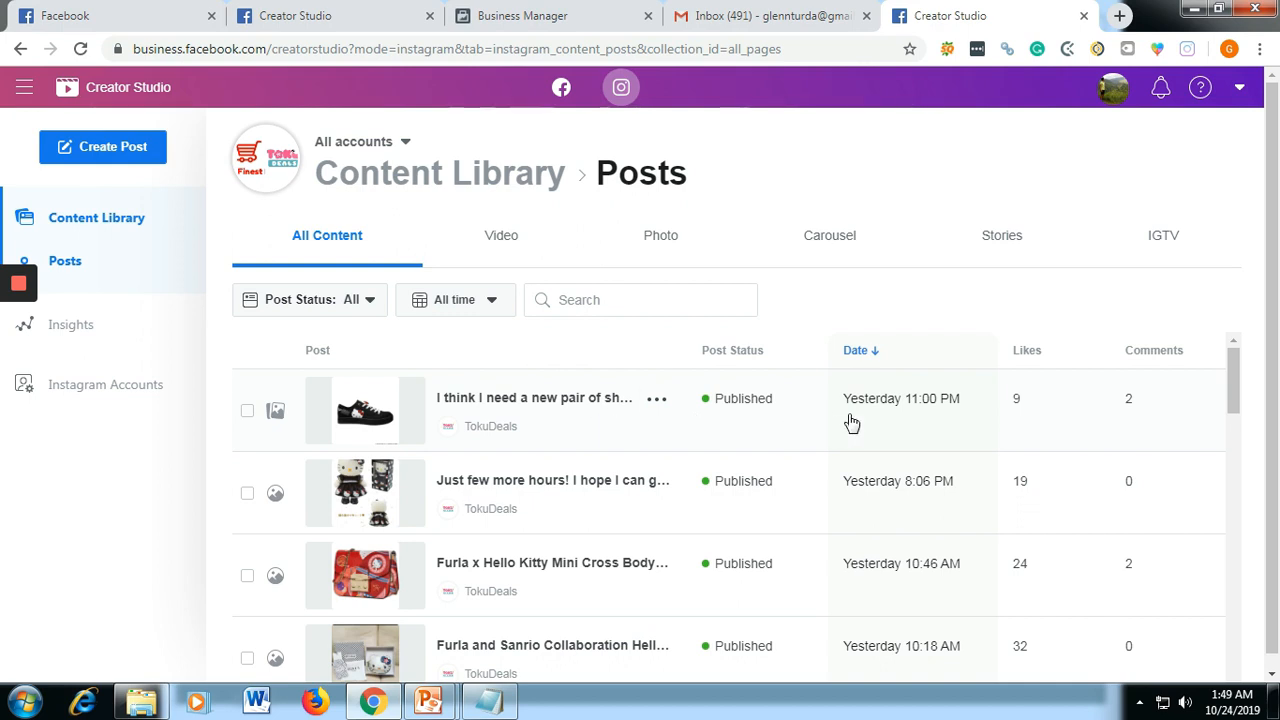
pyautogui.moveTo(1178, 404)
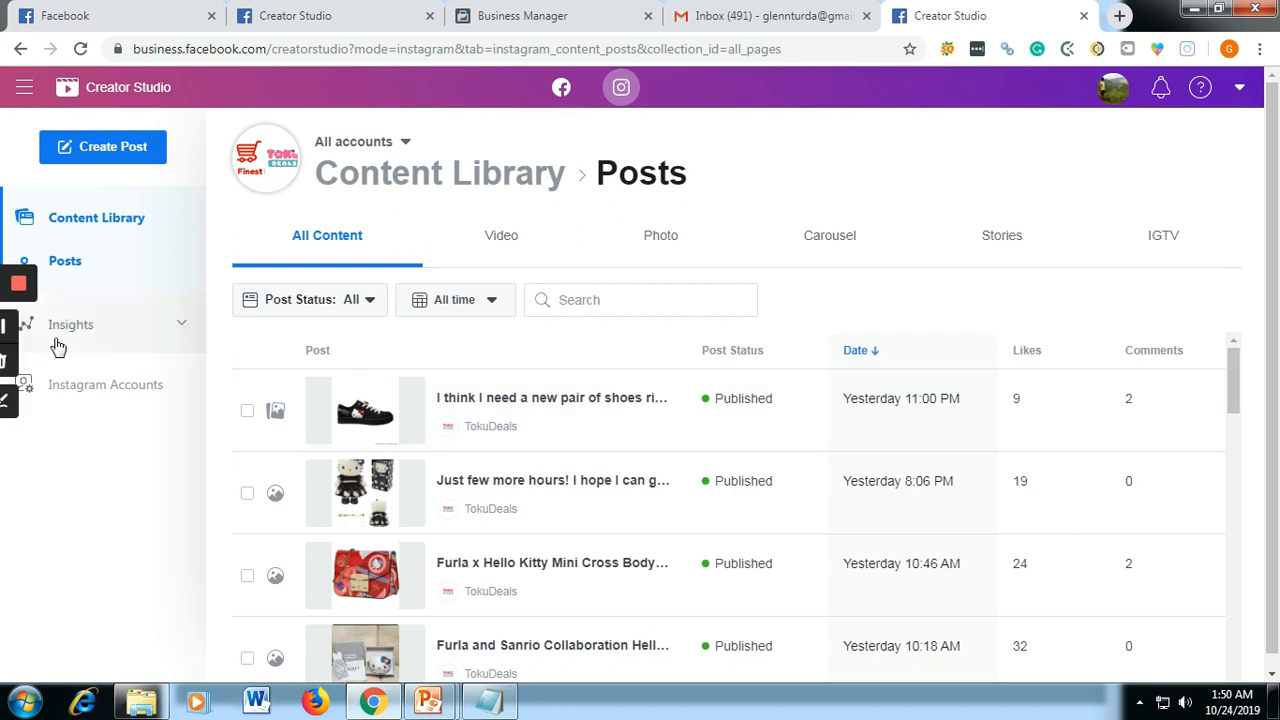
# - View Insights > Activity for tokudeals and scroll through visits, reach and impressions for the last seven days
pyautogui.click(72, 324)
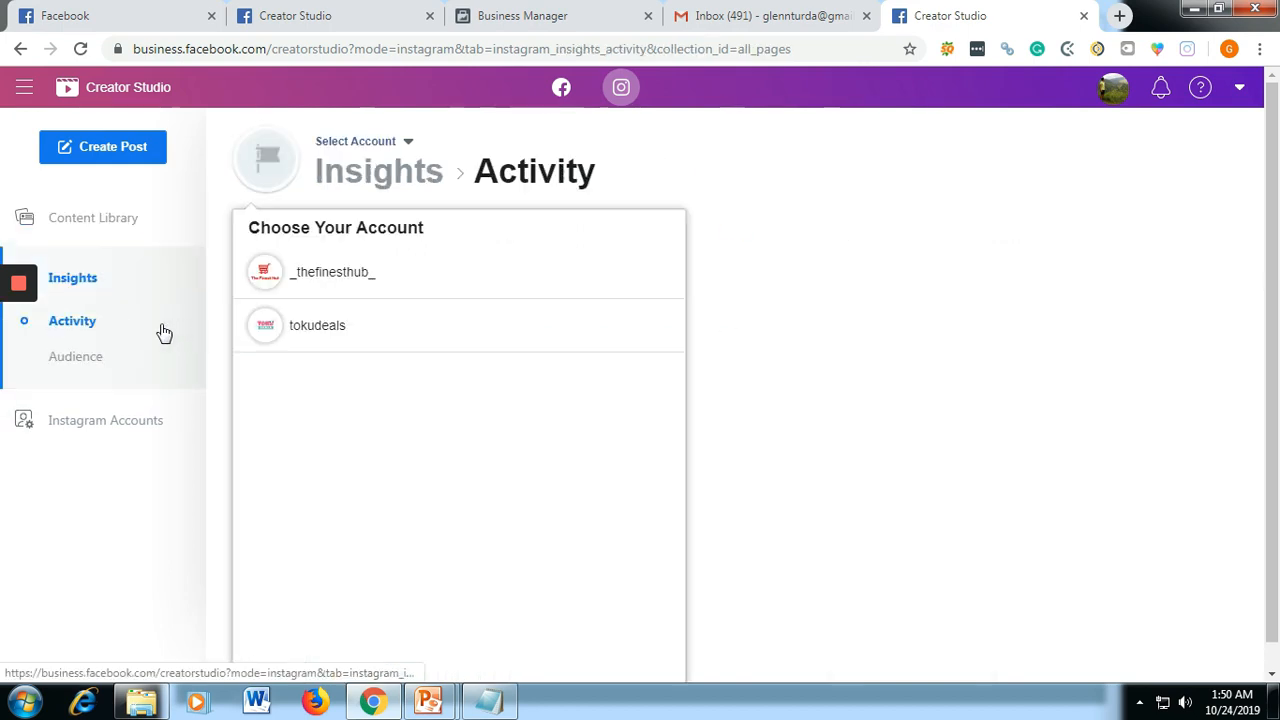
pyautogui.click(316, 324)
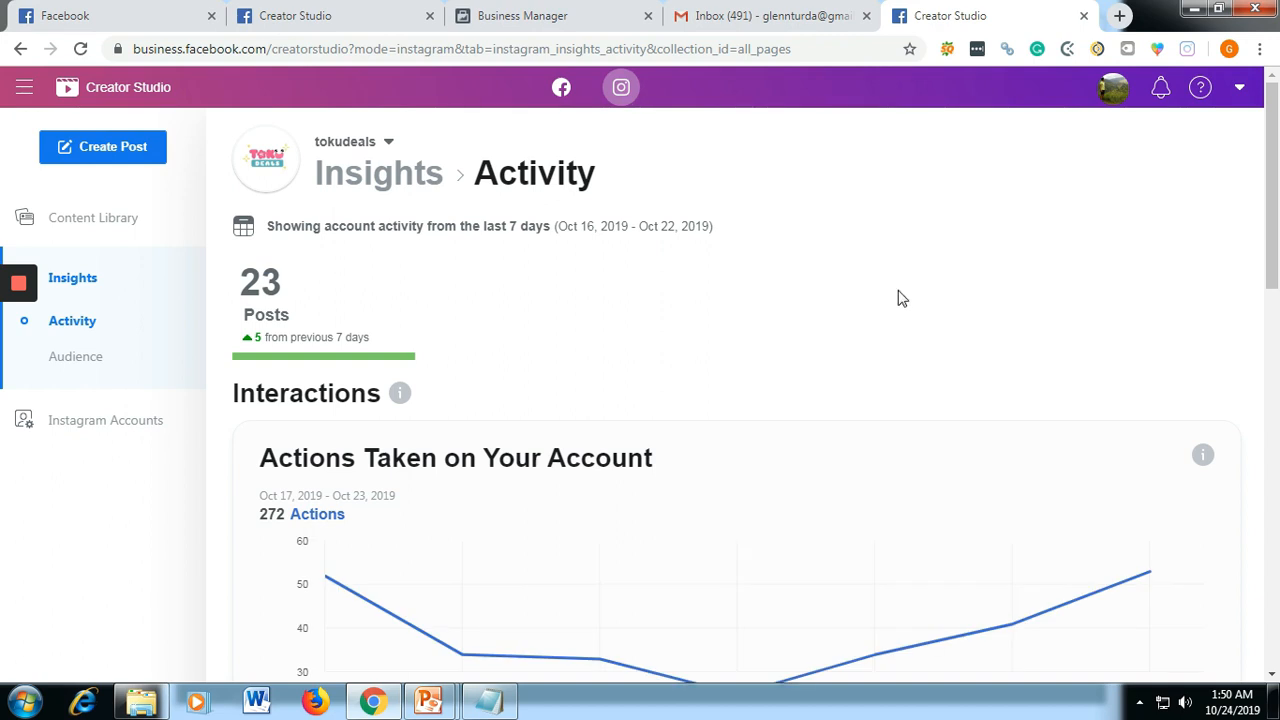
pyautogui.moveTo(994, 296)
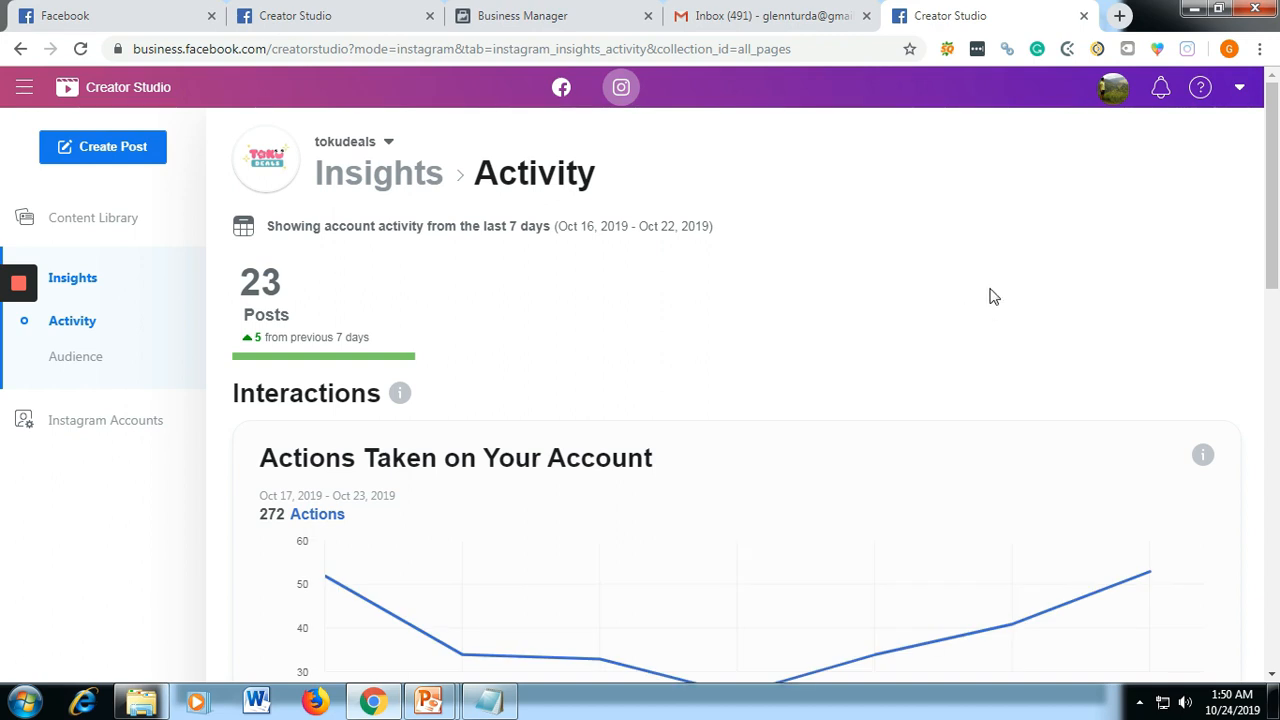
pyautogui.scroll(-3)
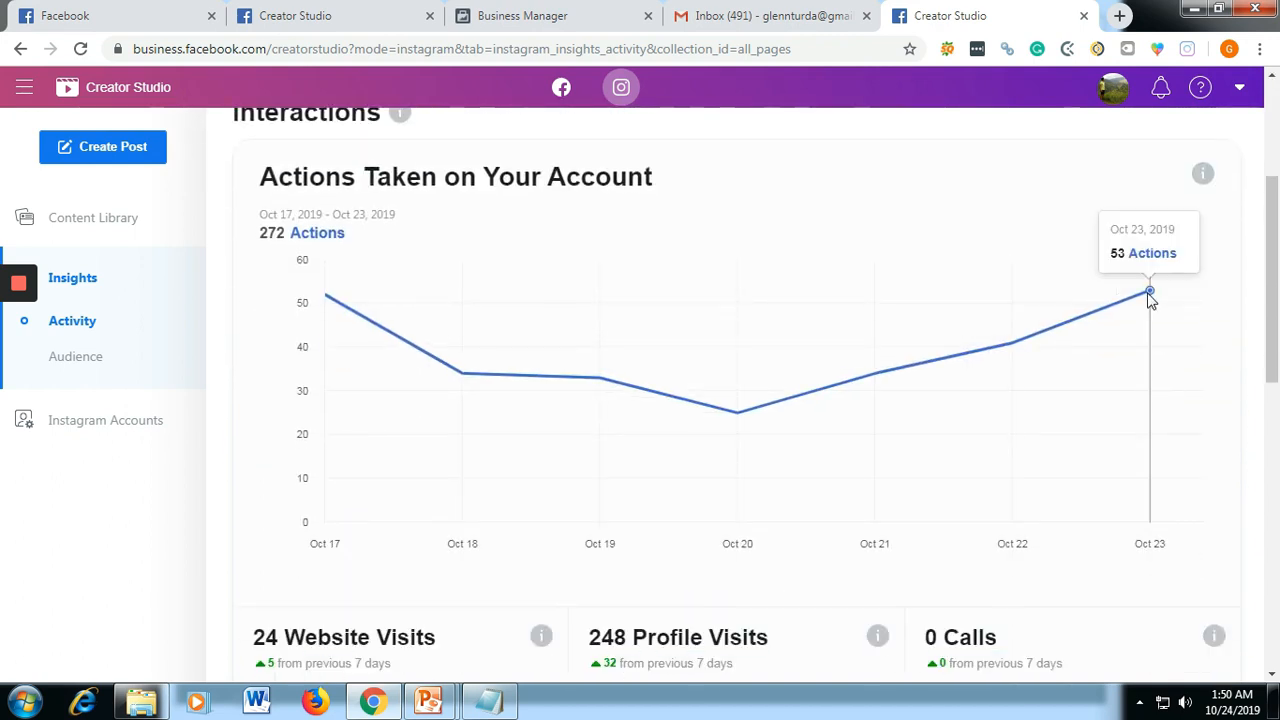
pyautogui.scroll(-3)
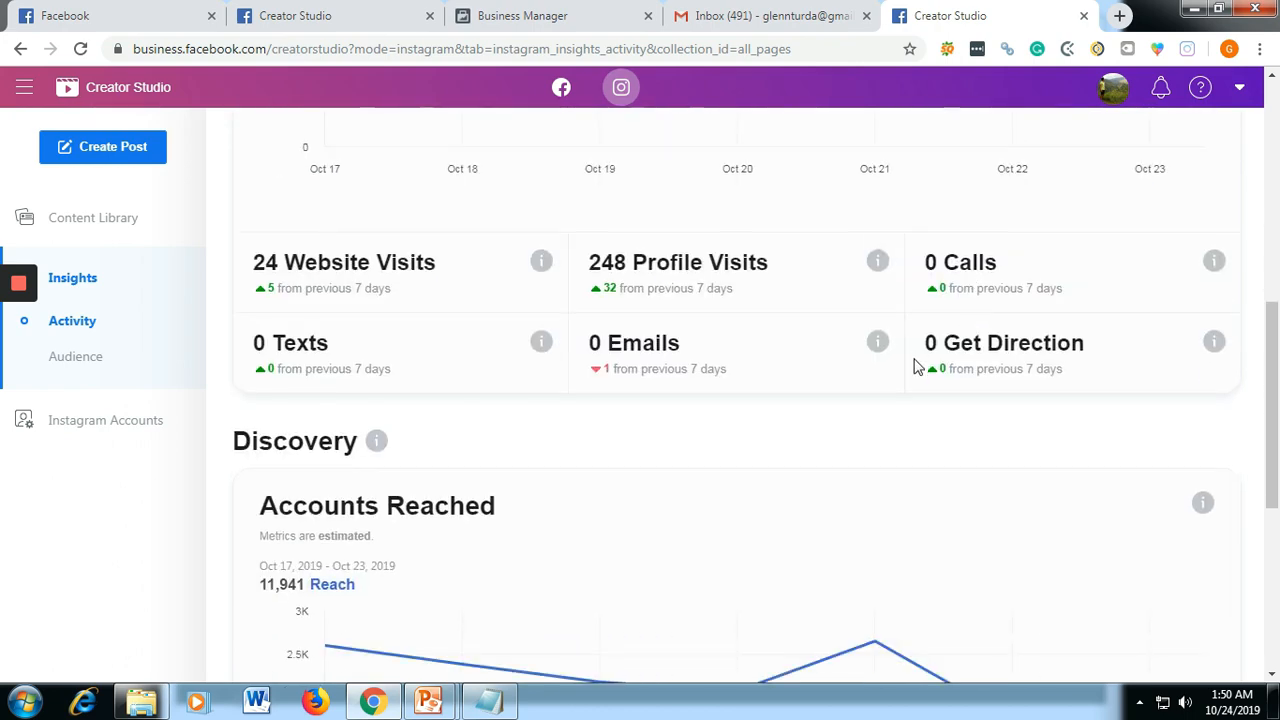
pyautogui.moveTo(368, 328)
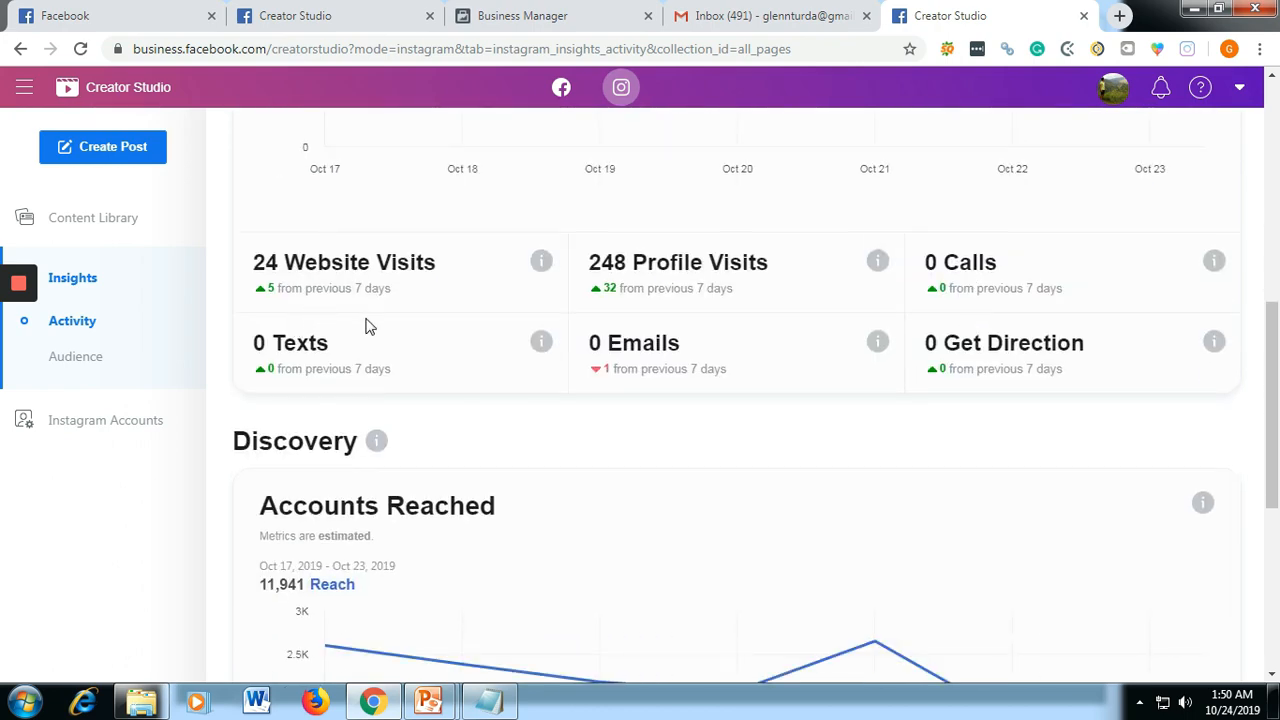
pyautogui.moveTo(370, 276)
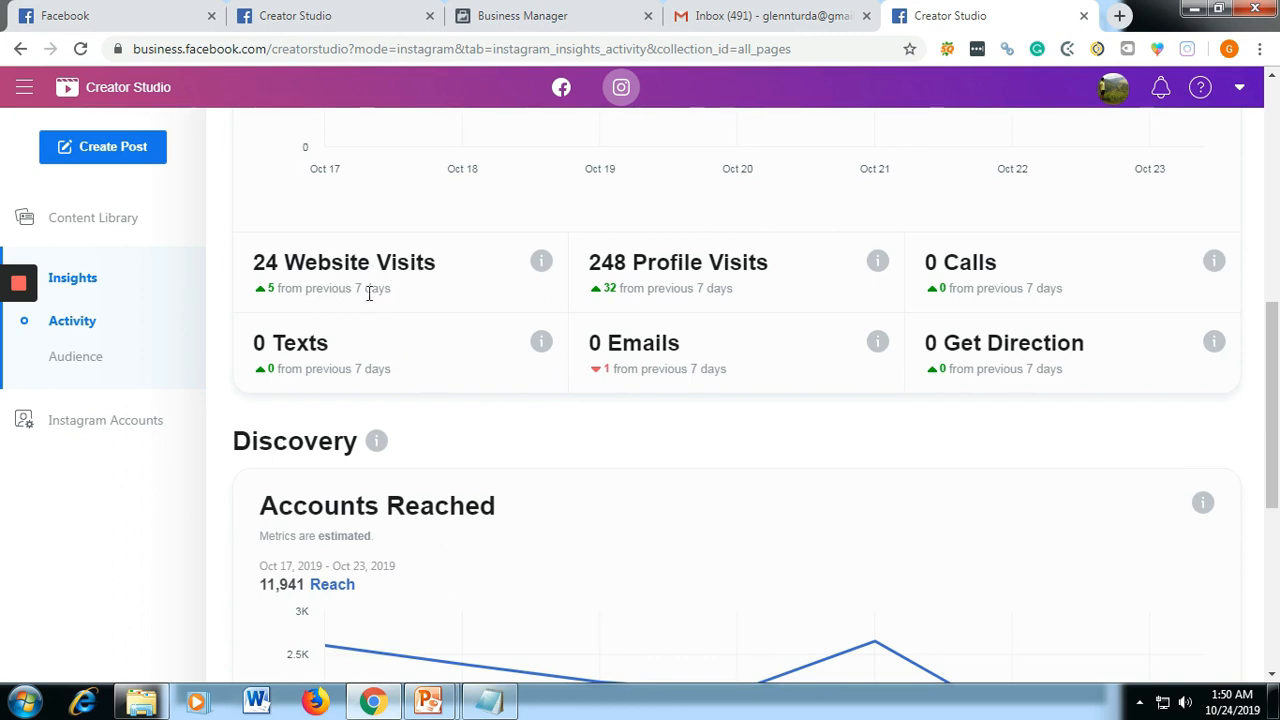
pyautogui.moveTo(348, 338)
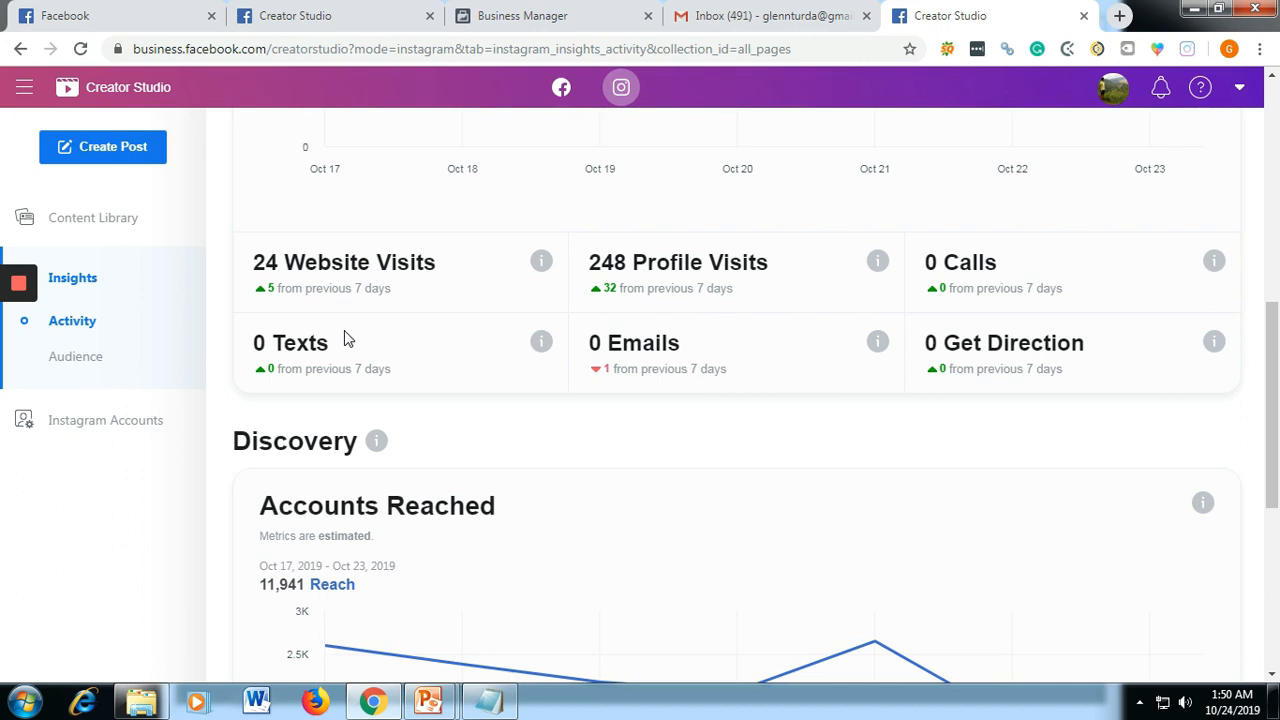
pyautogui.moveTo(776, 316)
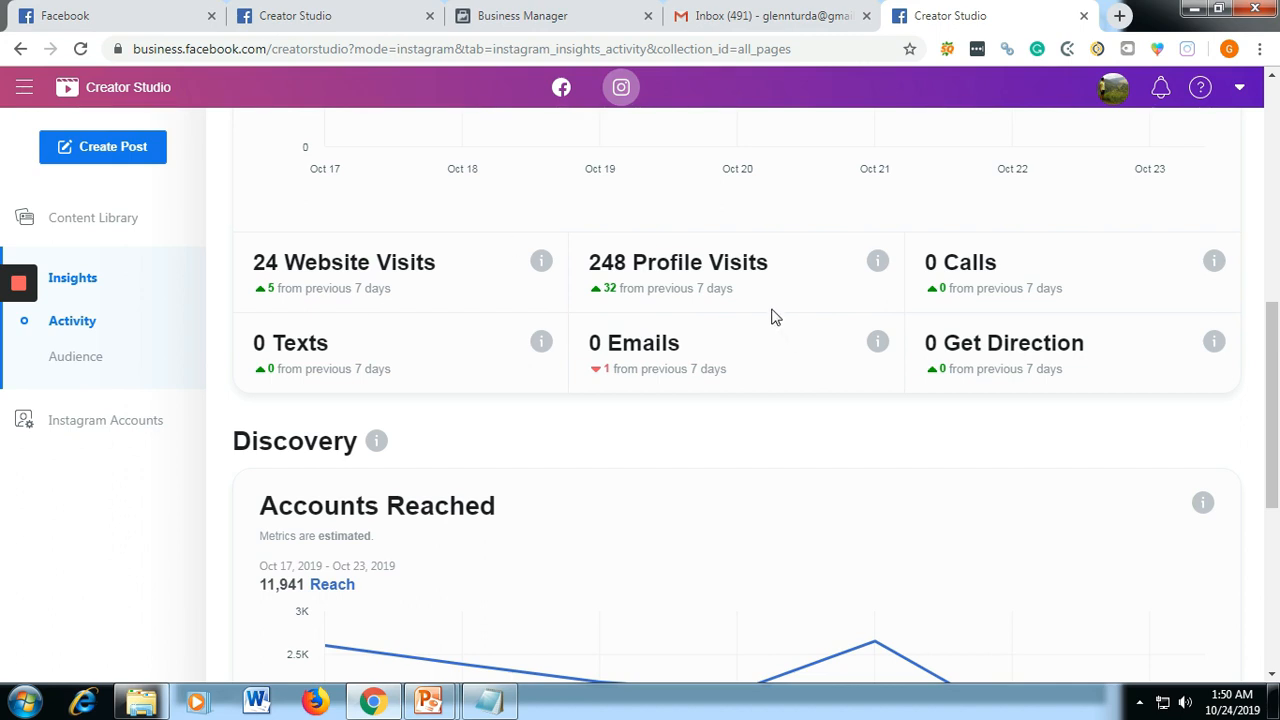
pyautogui.moveTo(856, 360)
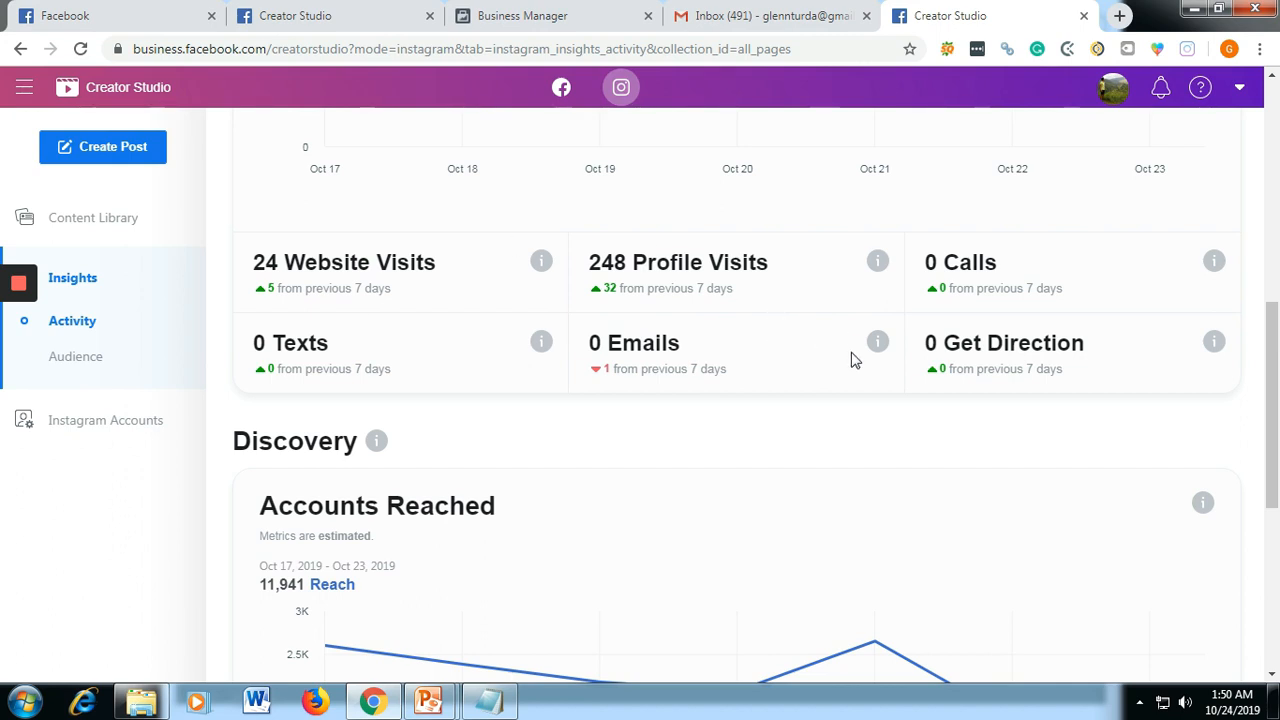
pyautogui.scroll(-3)
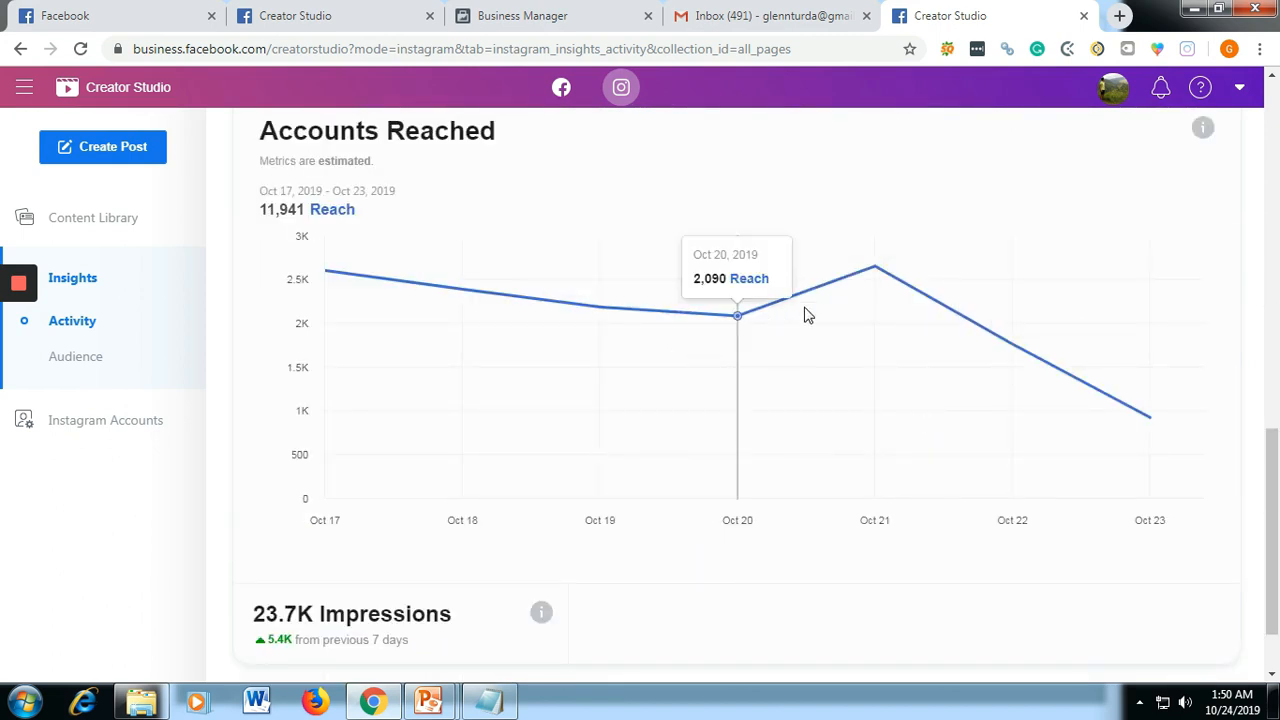
pyautogui.scroll(-3)
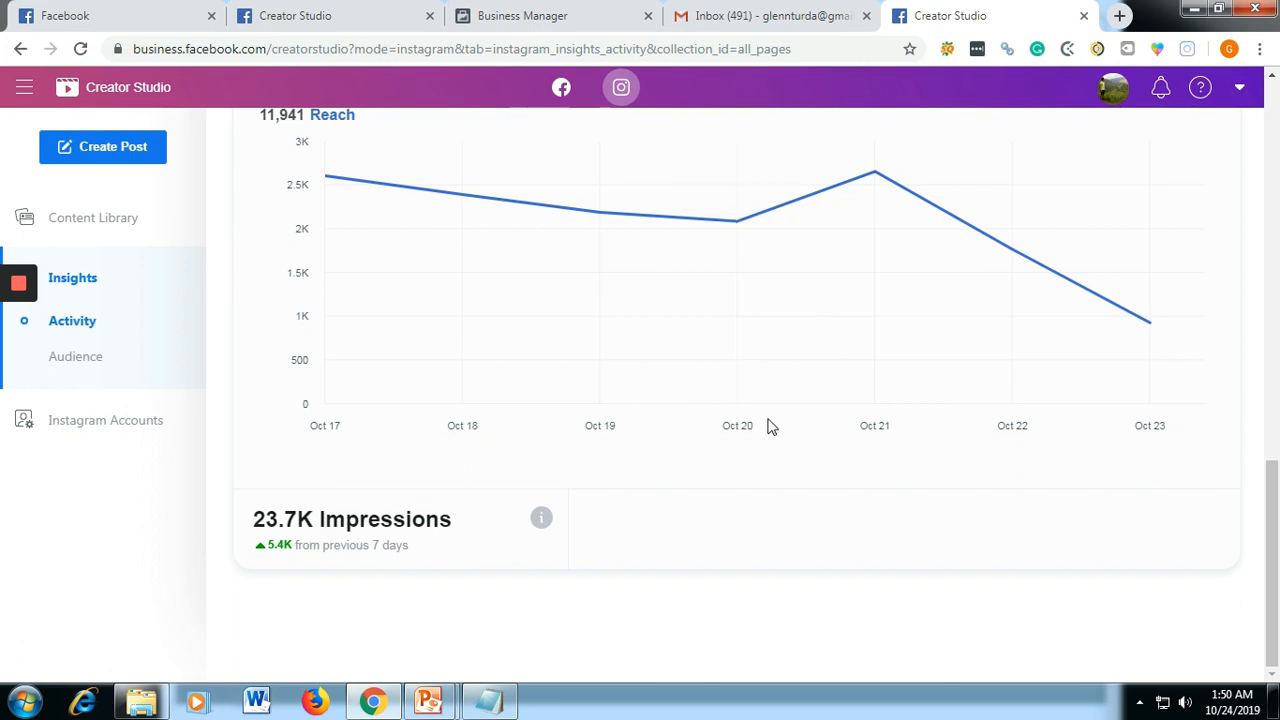
pyautogui.moveTo(800, 496)
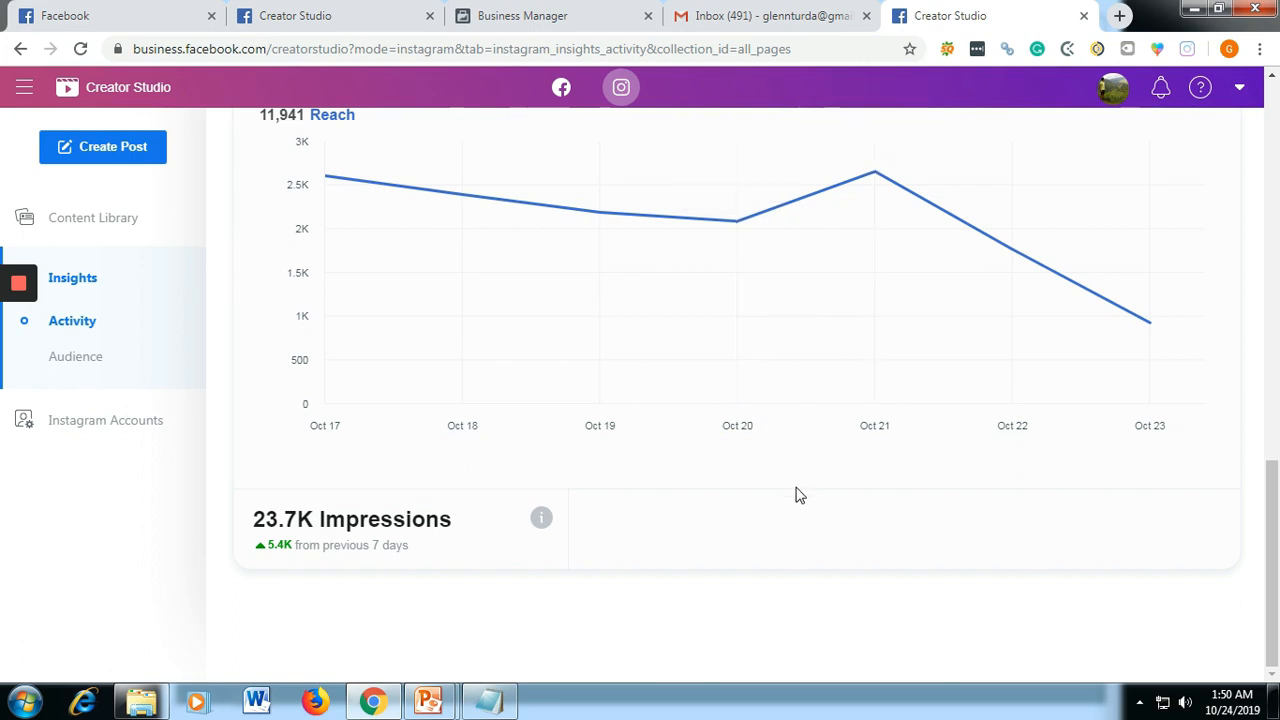
pyautogui.scroll(3)
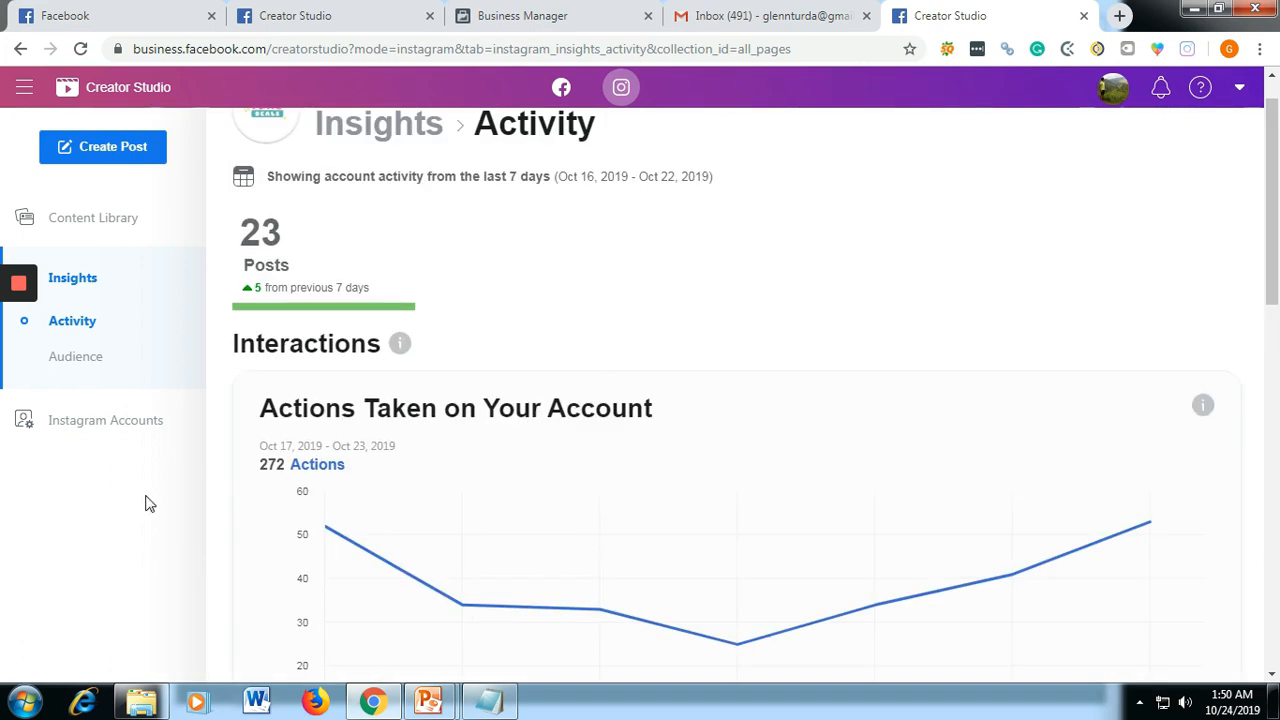
# - Show the Instagram Accounts list, start Add Instagram Account, acknowledge the notice and close the login window
pyautogui.click(104, 420)
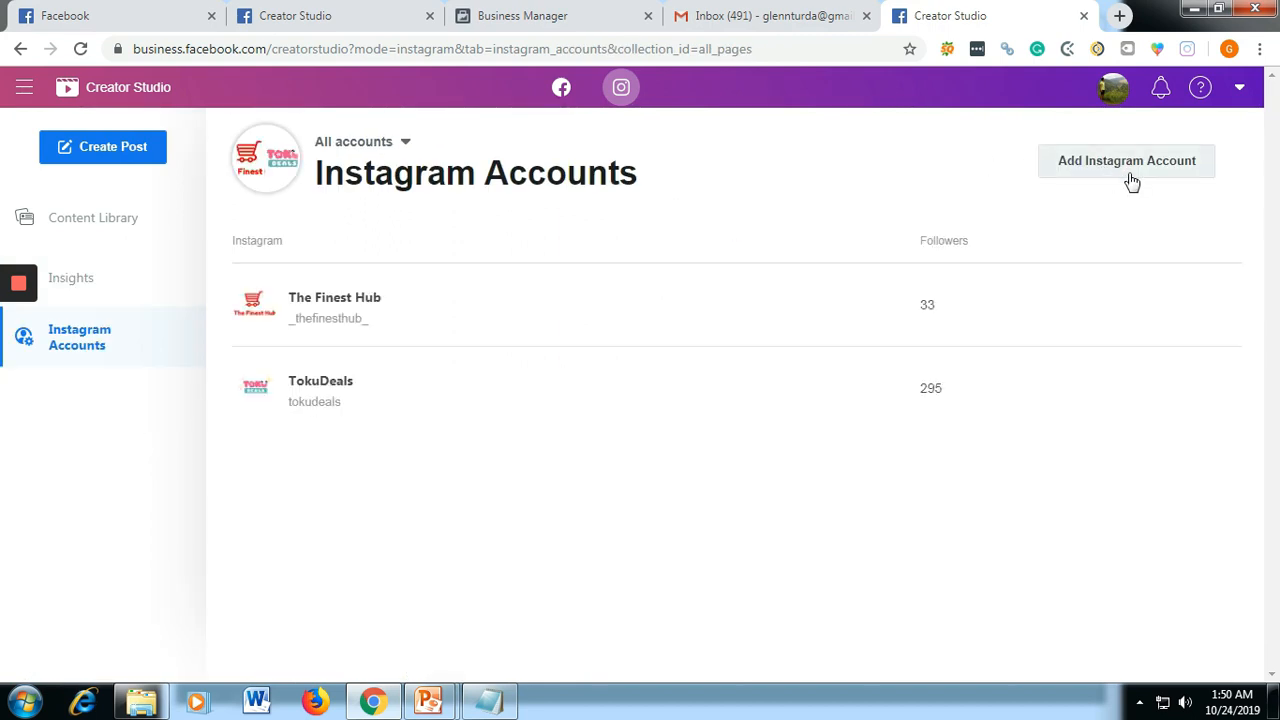
pyautogui.moveTo(1144, 164)
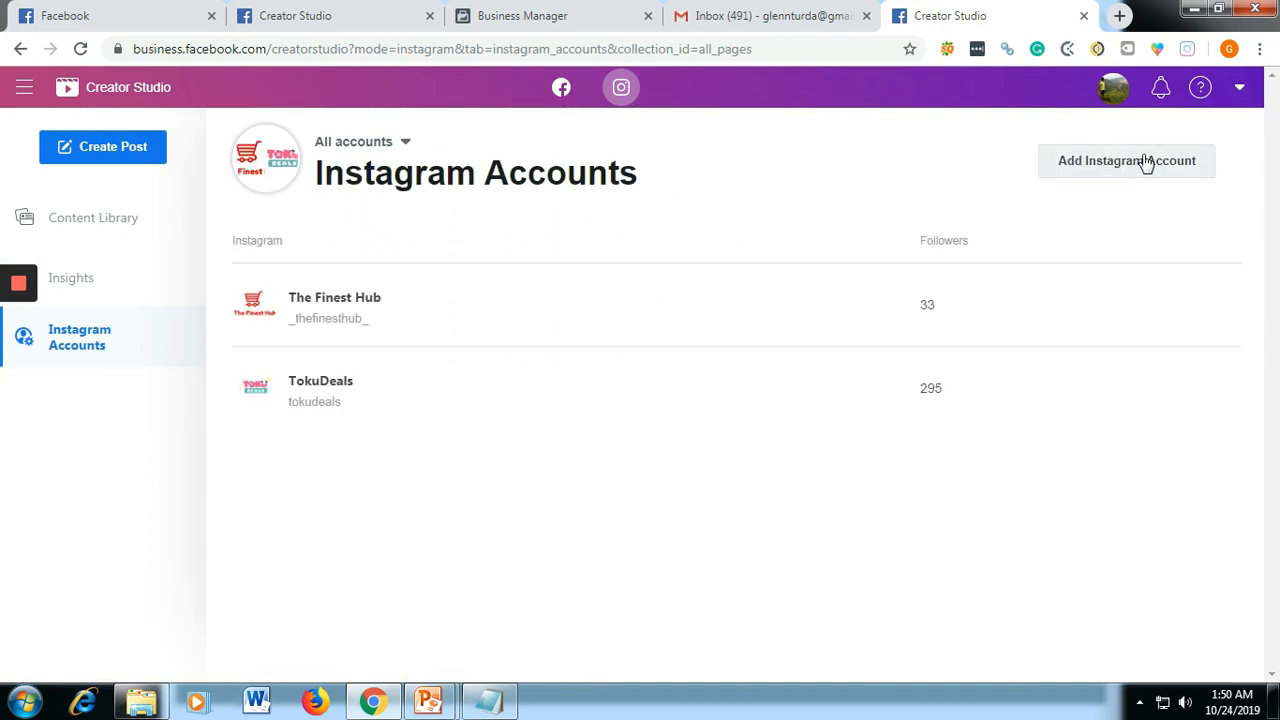
pyautogui.click(1126, 160)
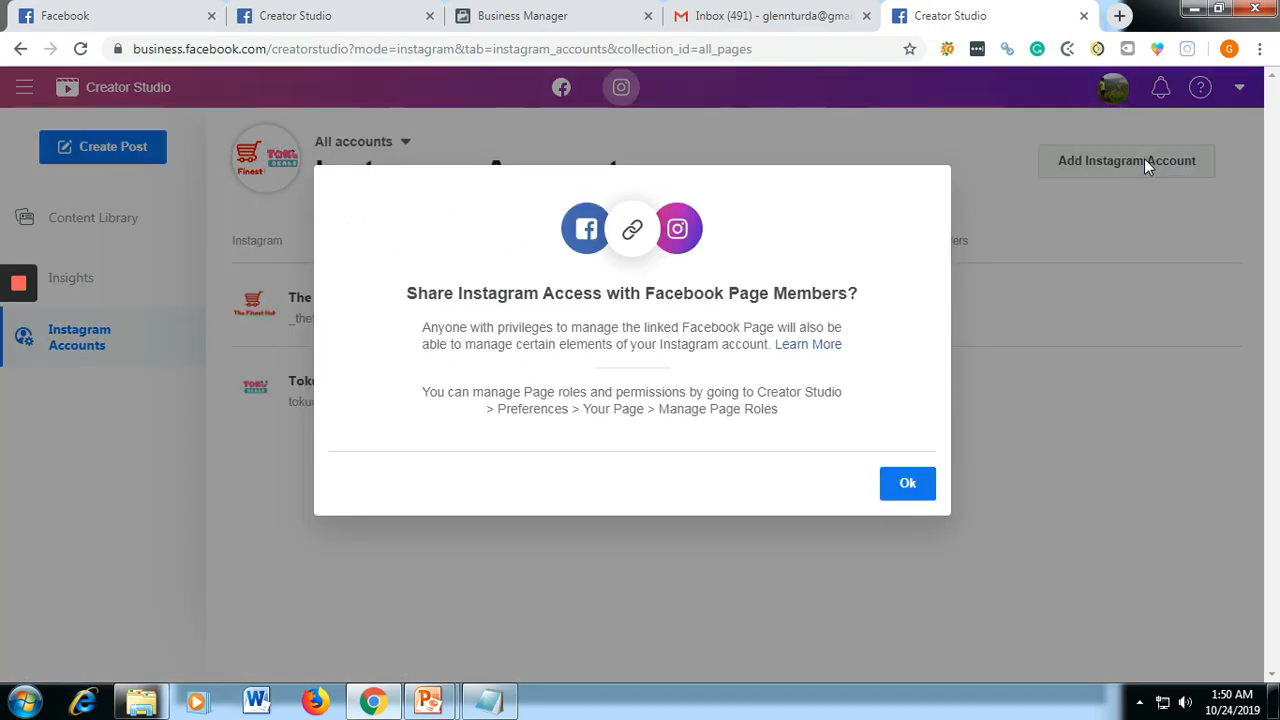
pyautogui.click(906, 482)
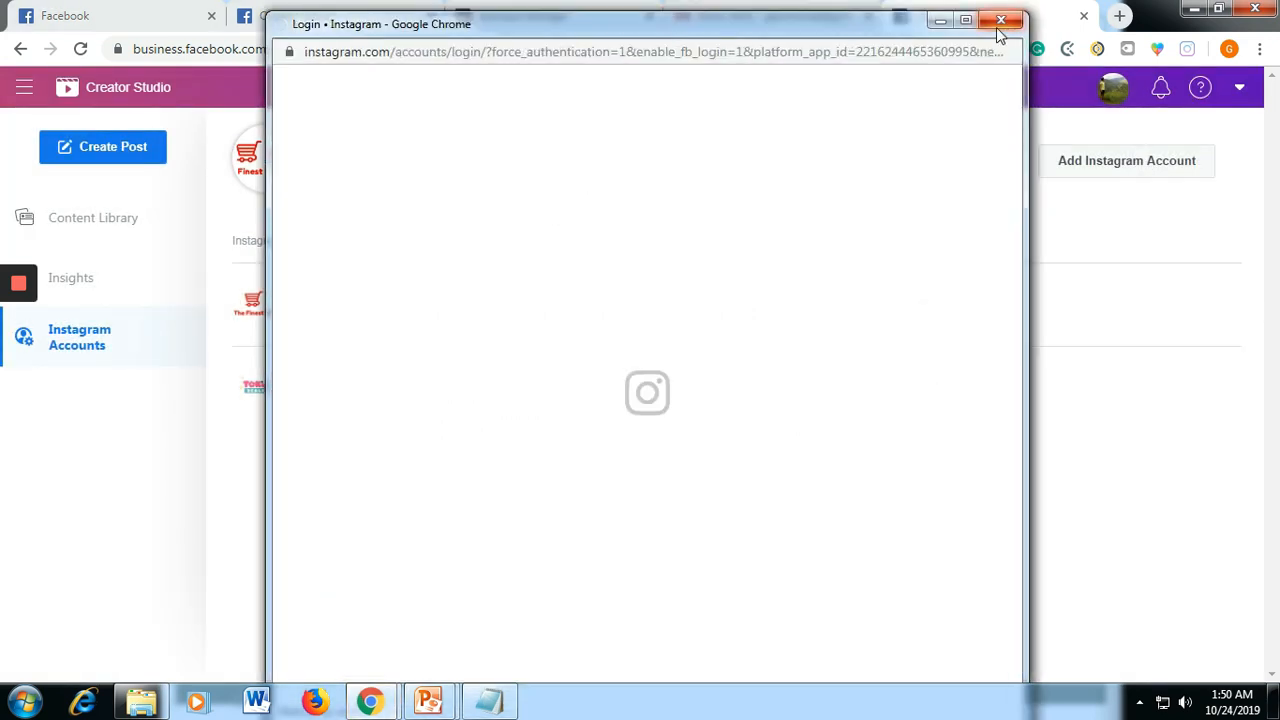
pyautogui.click(1000, 20)
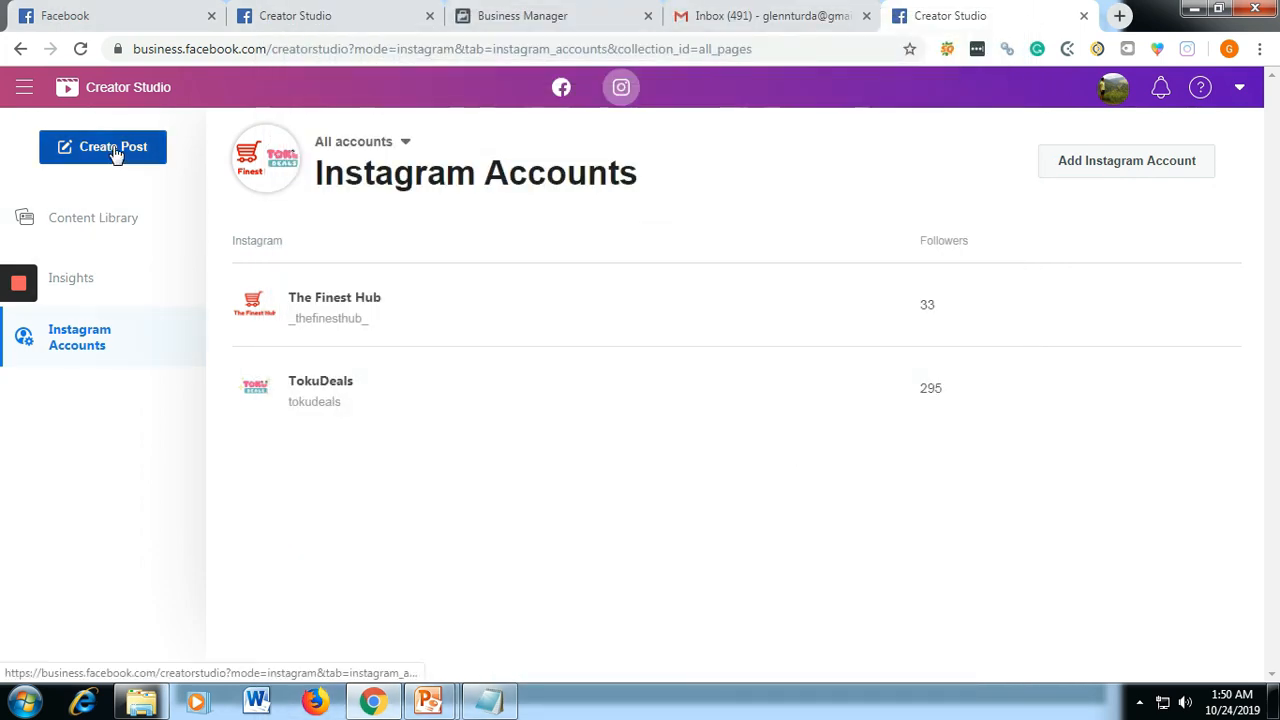
# - Create a new Instagram Feed post and choose _thefinesthub_ as the posting account
pyautogui.click(104, 148)
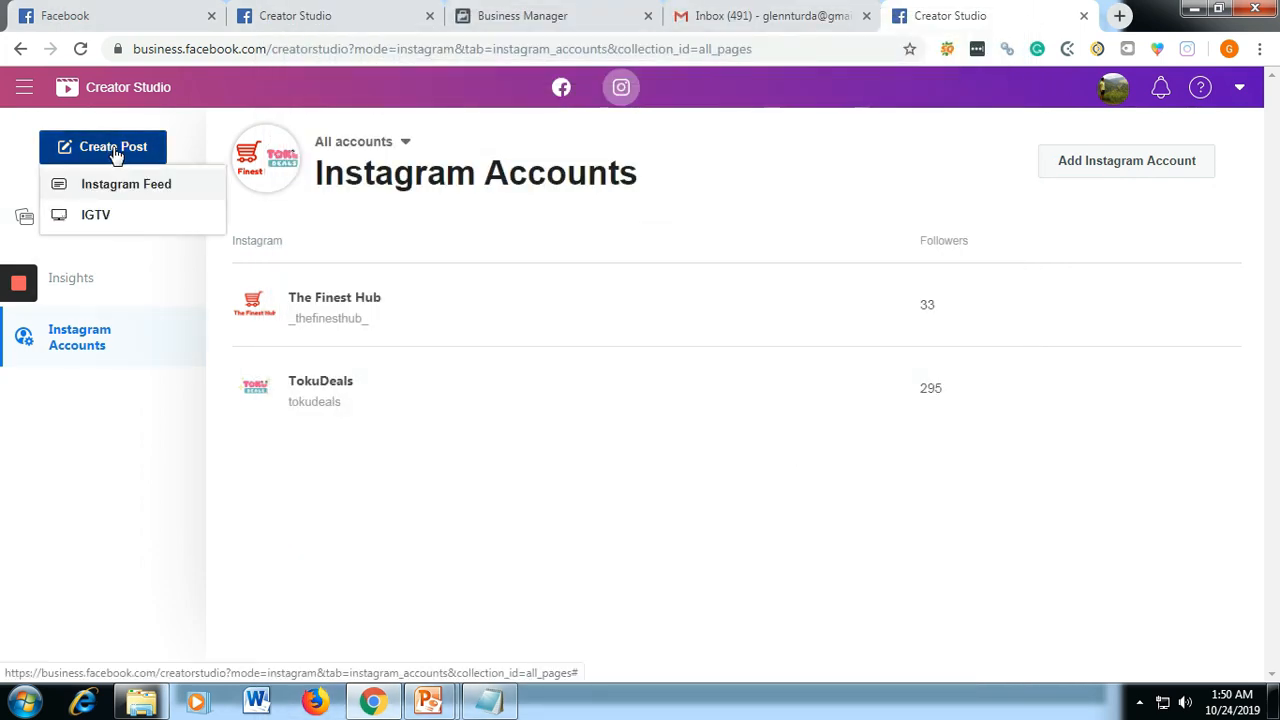
pyautogui.click(126, 184)
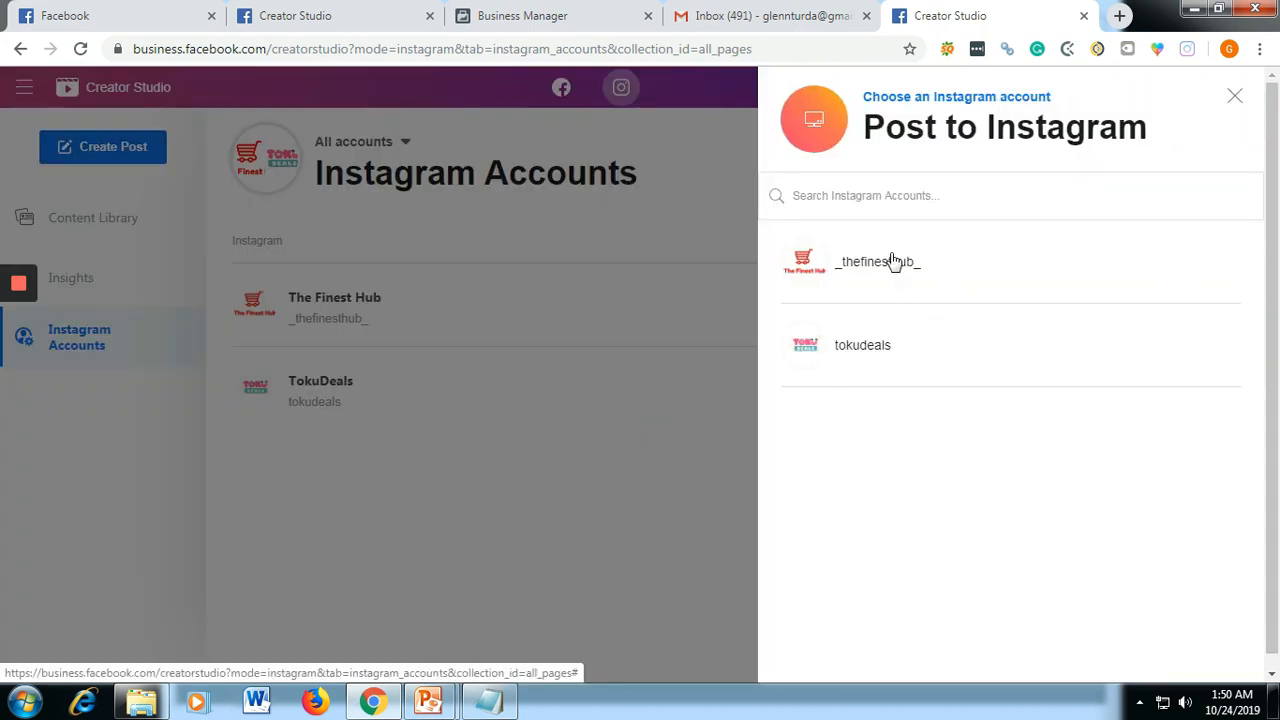
pyautogui.click(878, 260)
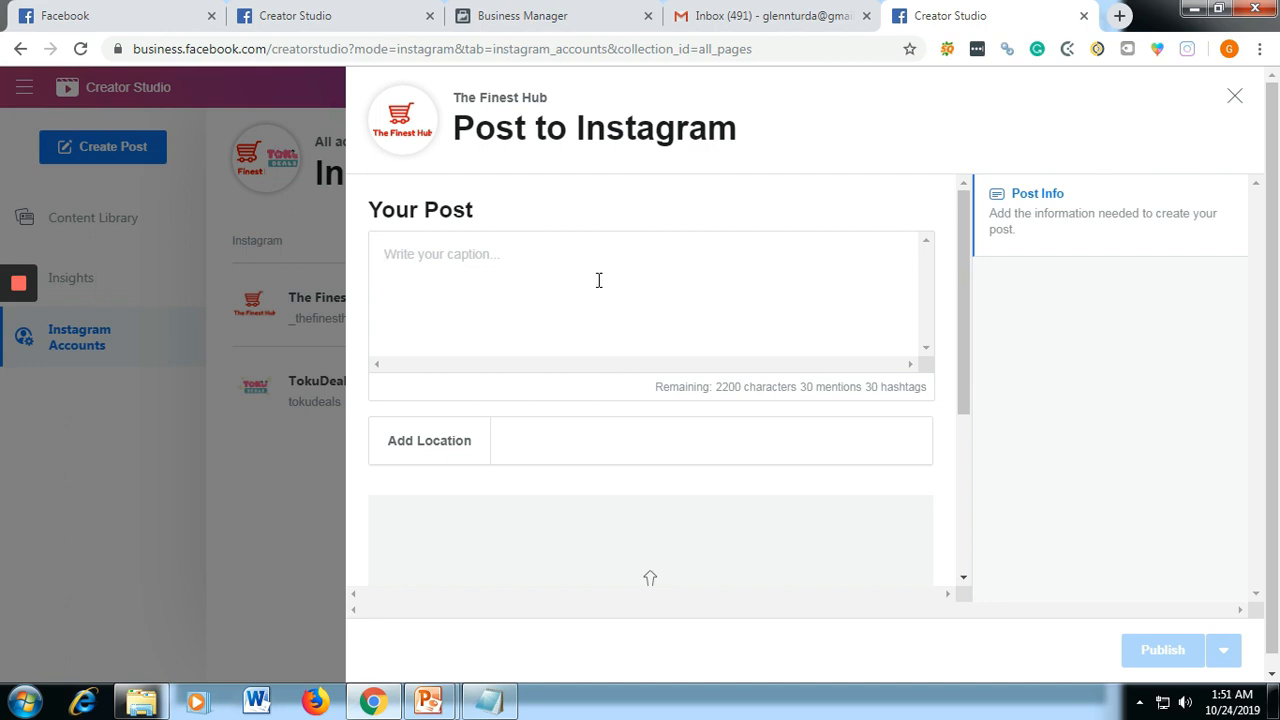
# - Write the caption 'Are you having a hard time to find a beautiful gift for your loved ones this is for you.'
pyautogui.write('Are')
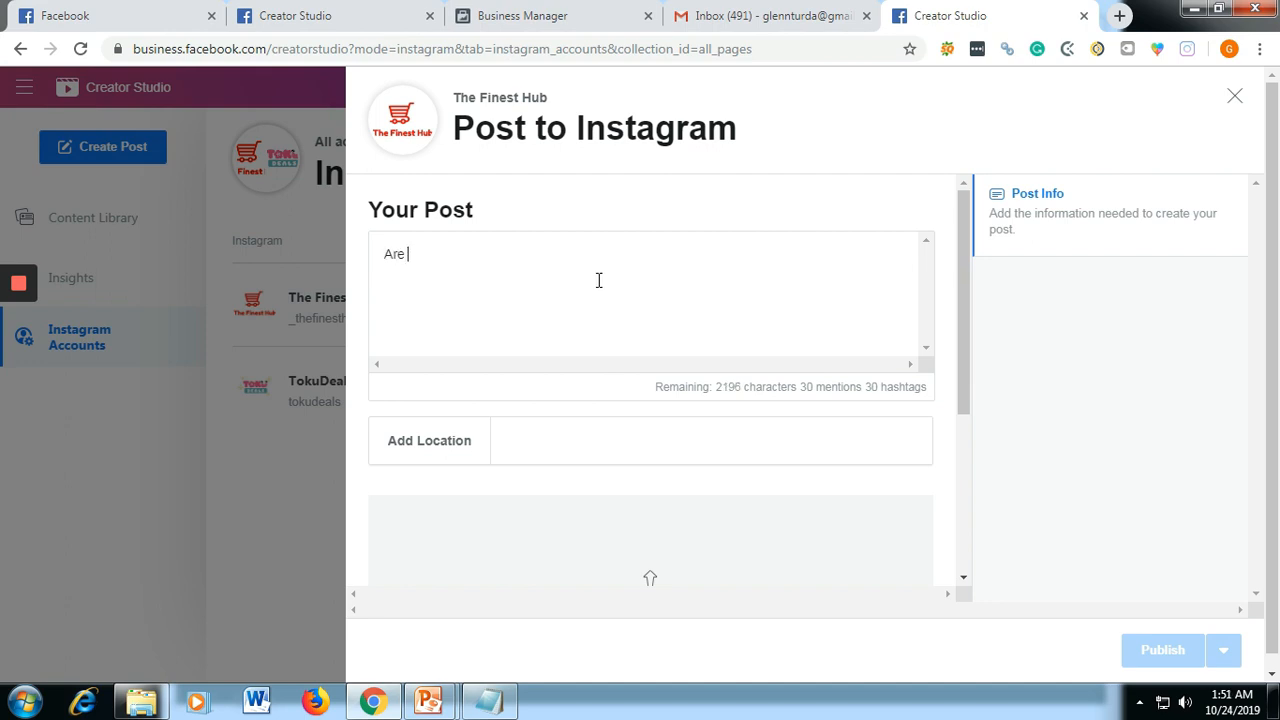
pyautogui.write('you')
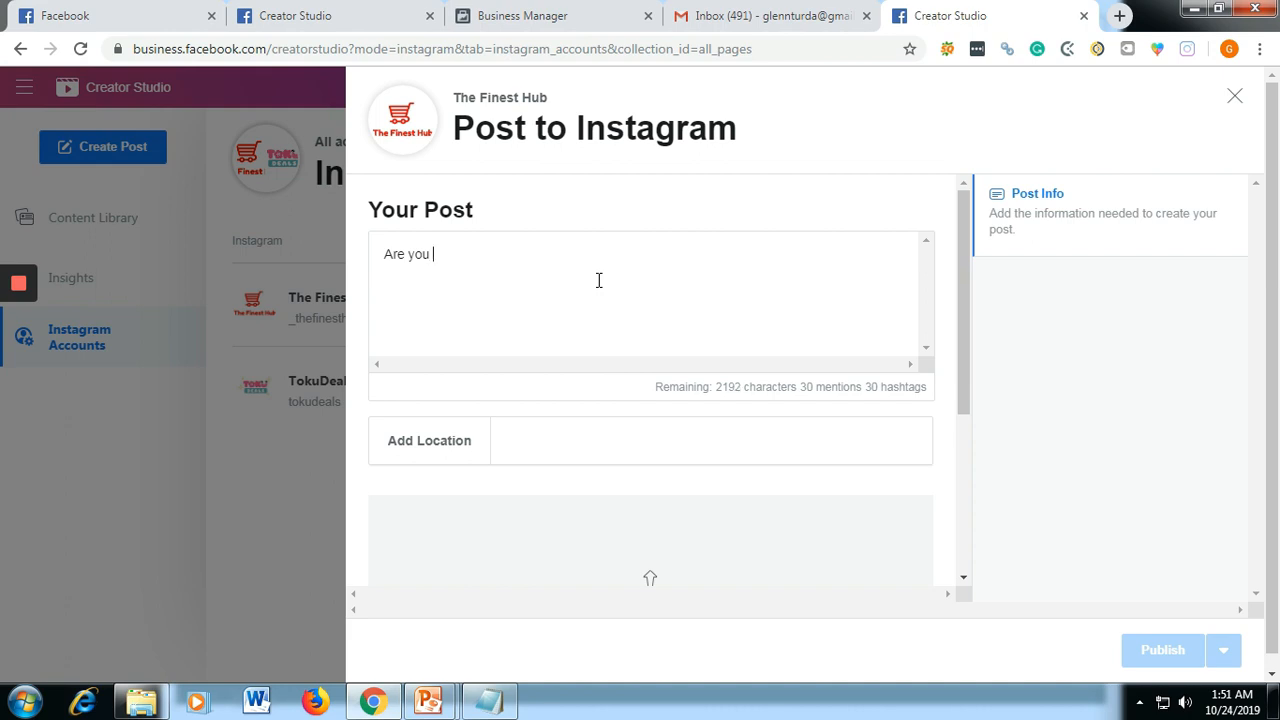
pyautogui.write('having a hr')
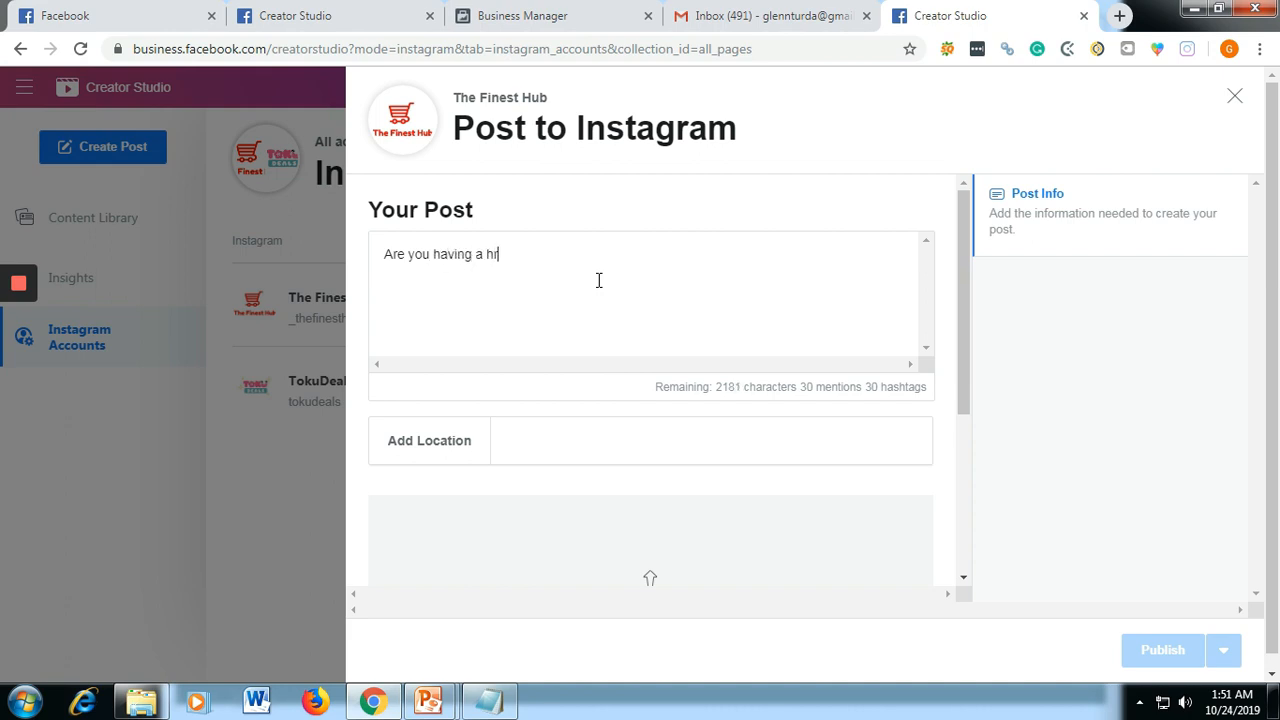
pyautogui.write('ard ti')
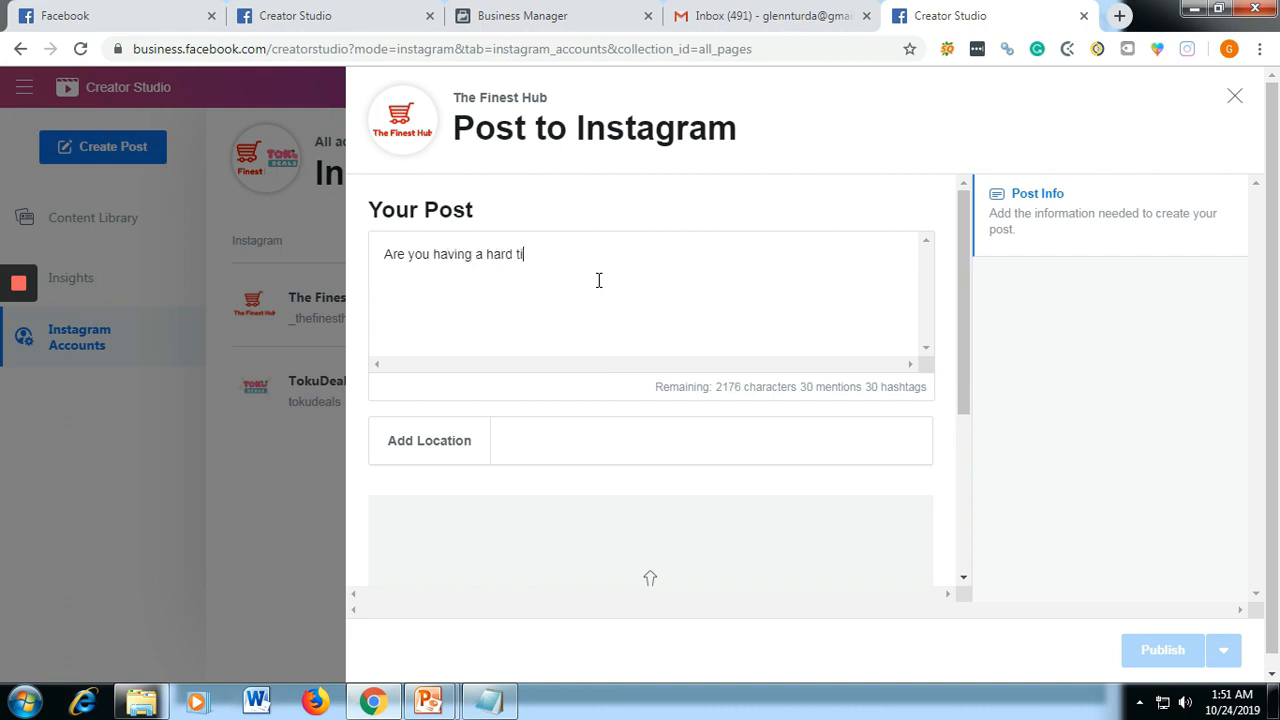
pyautogui.write('me to find a')
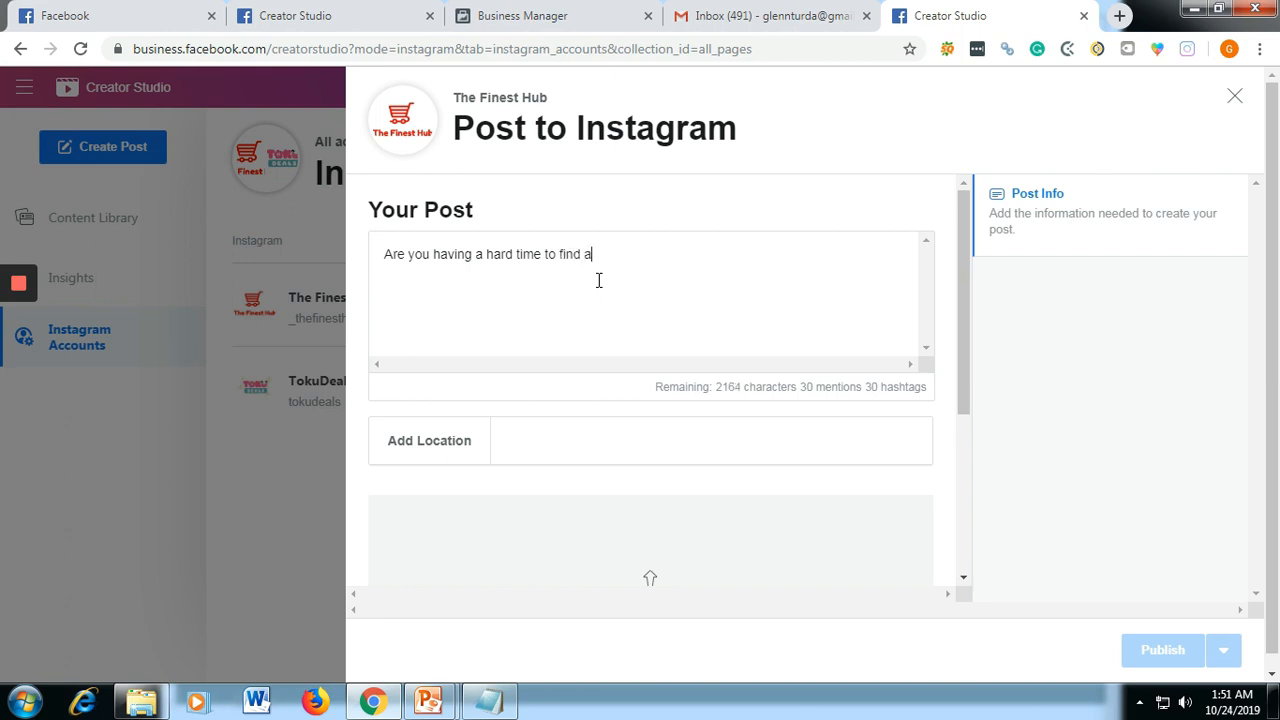
pyautogui.write('good')
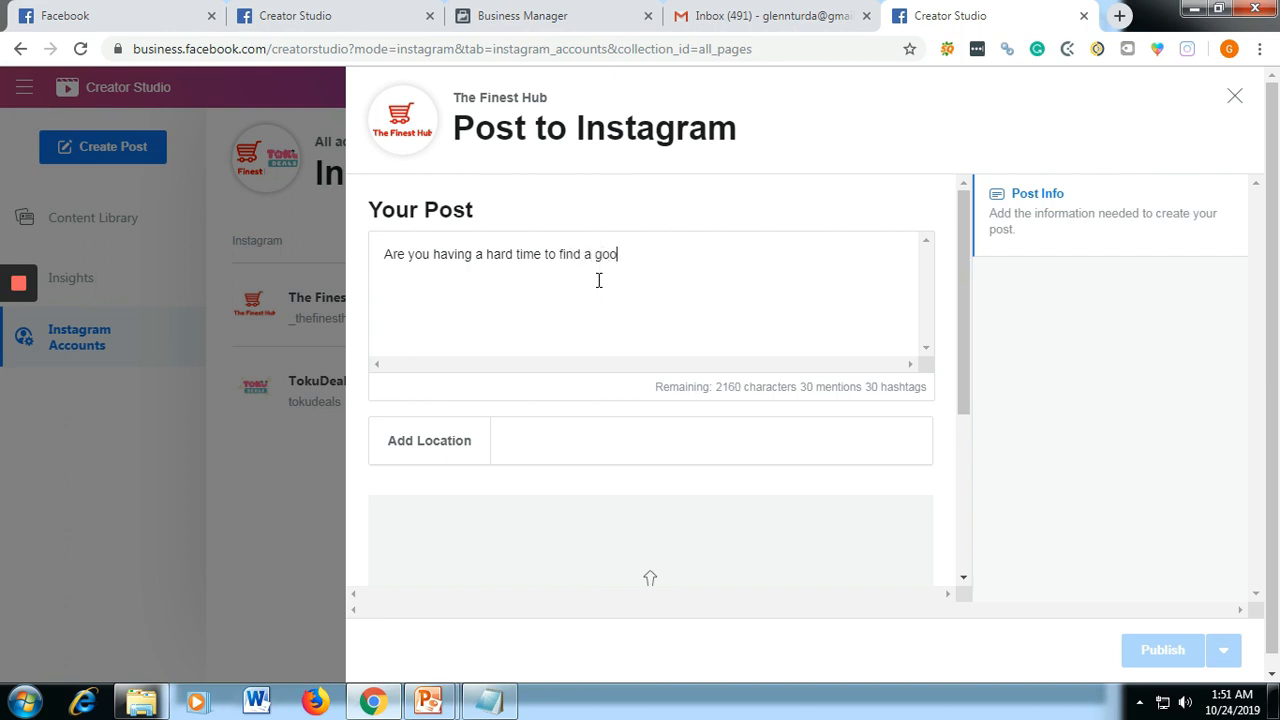
pyautogui.write('d')
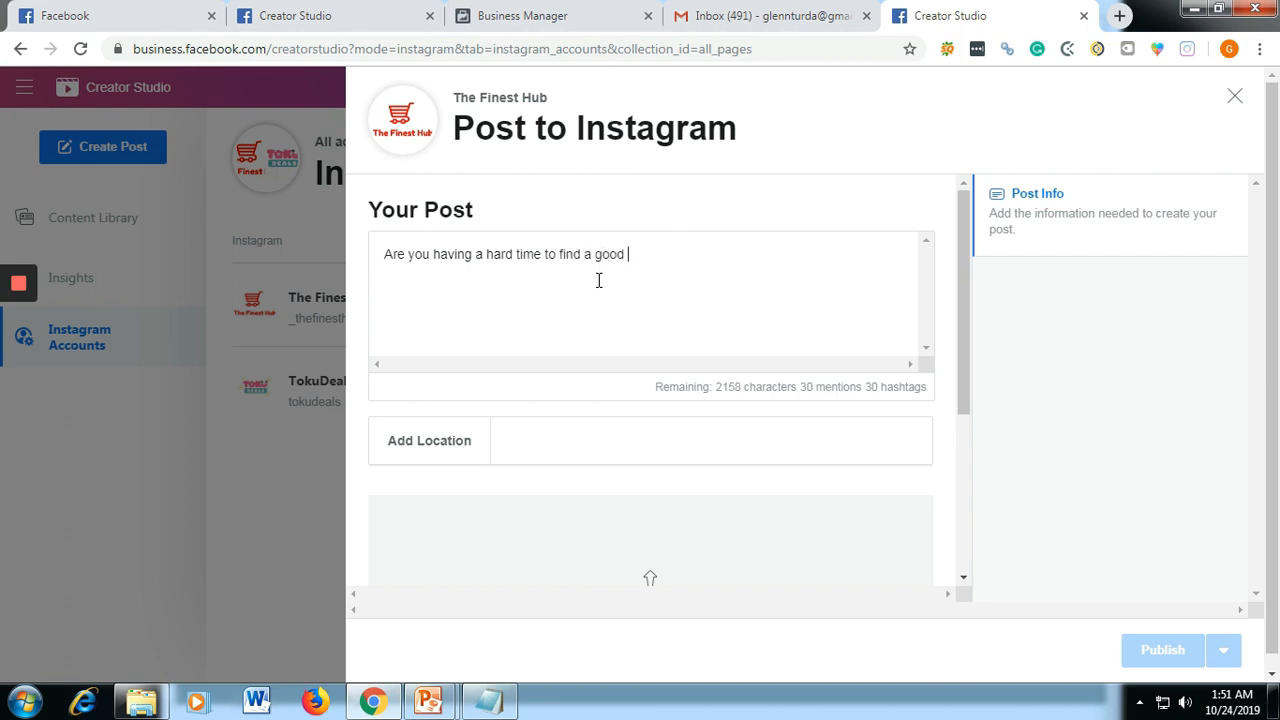
pyautogui.press('backspace')
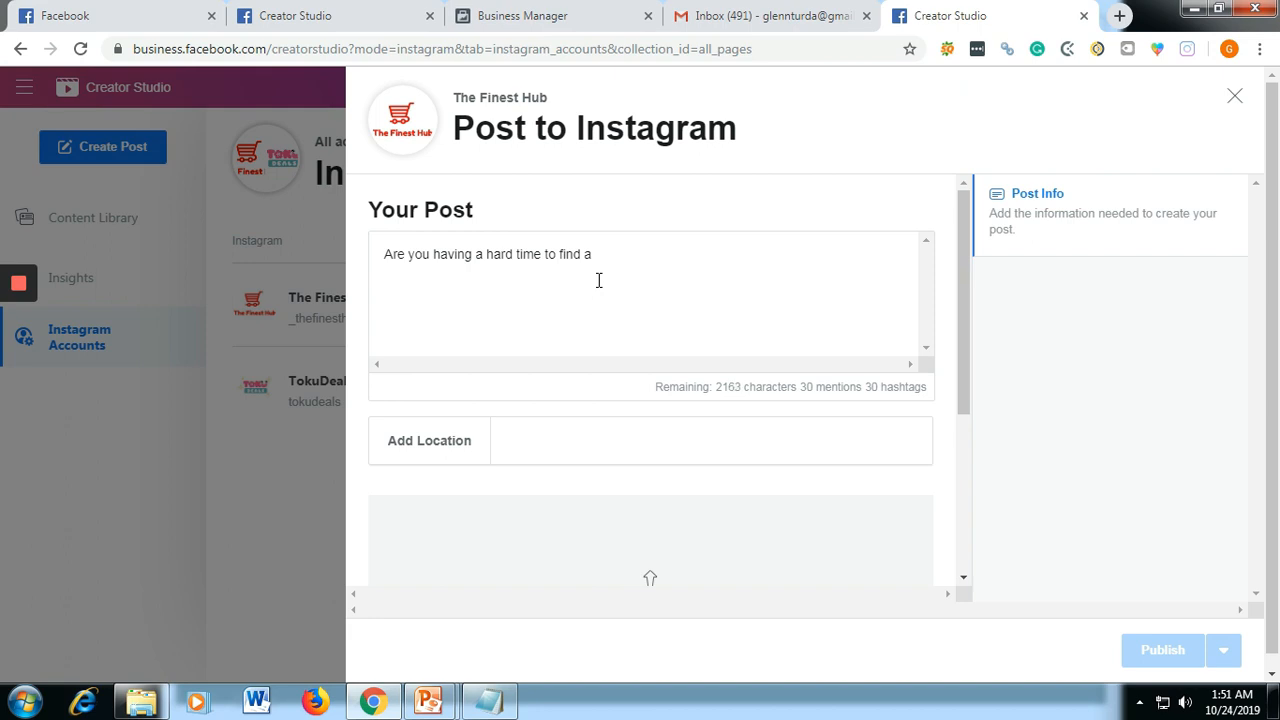
pyautogui.write('beat')
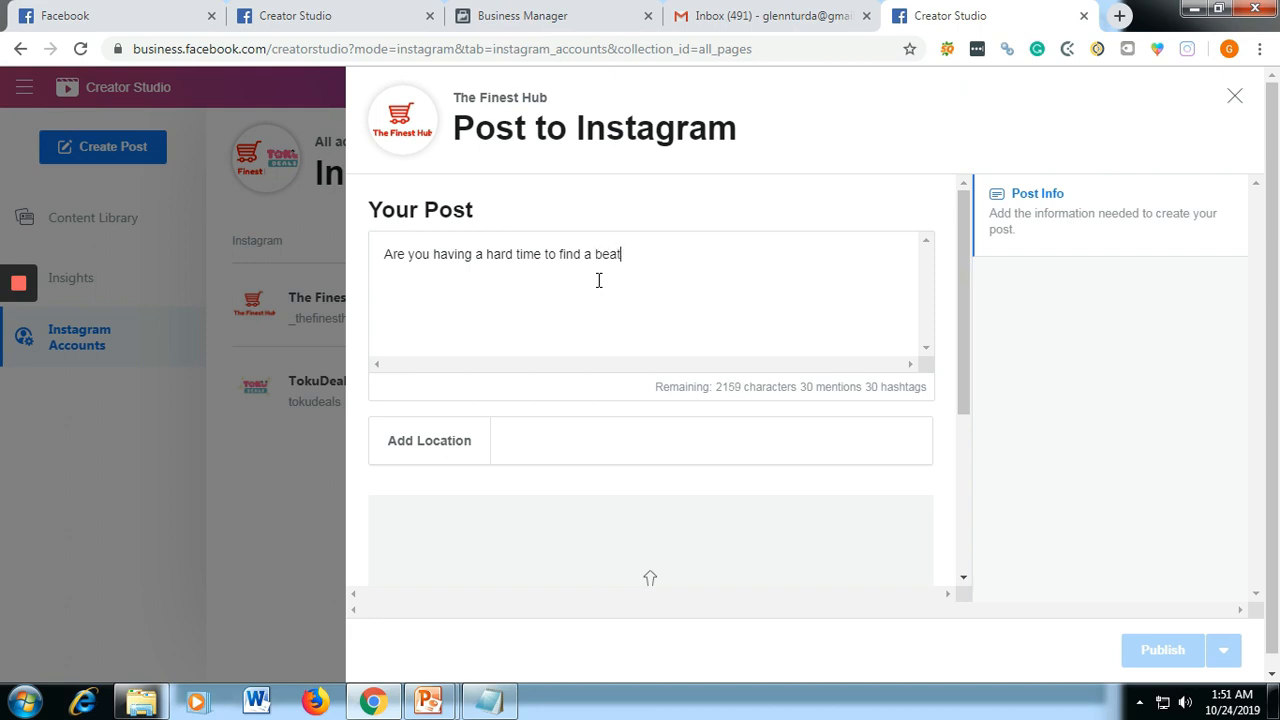
pyautogui.write('uf')
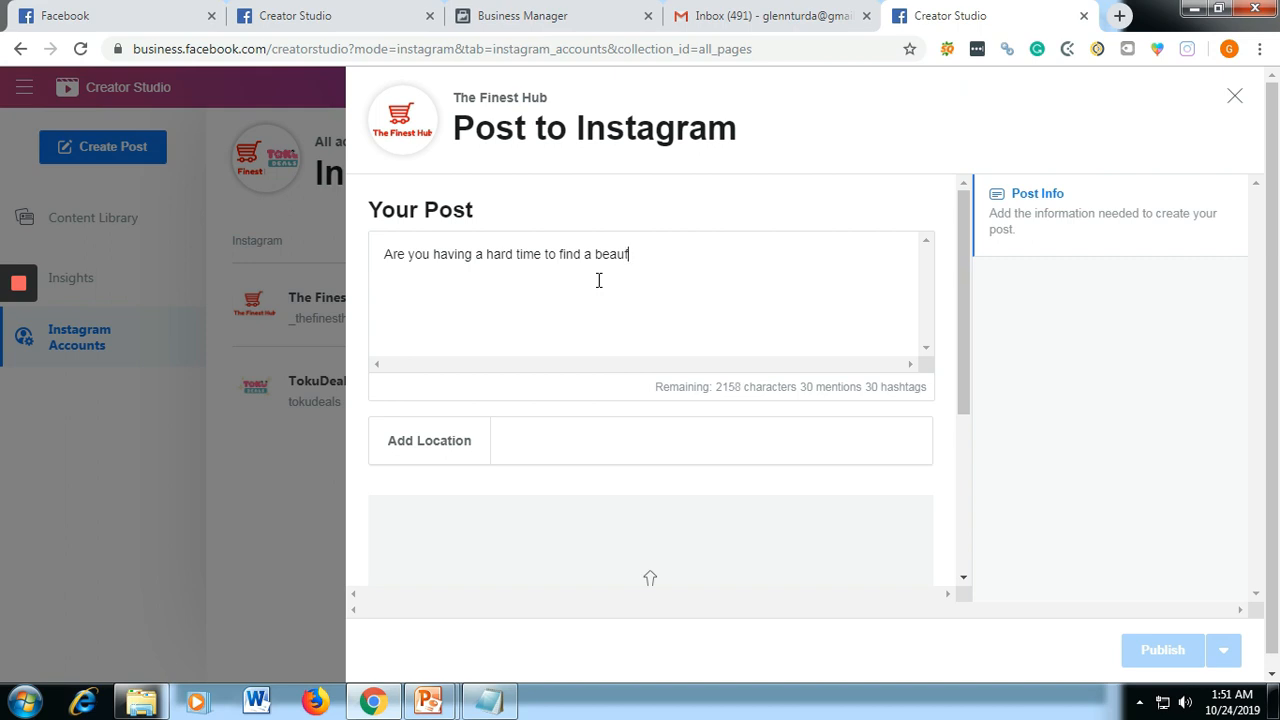
pyautogui.write('i')
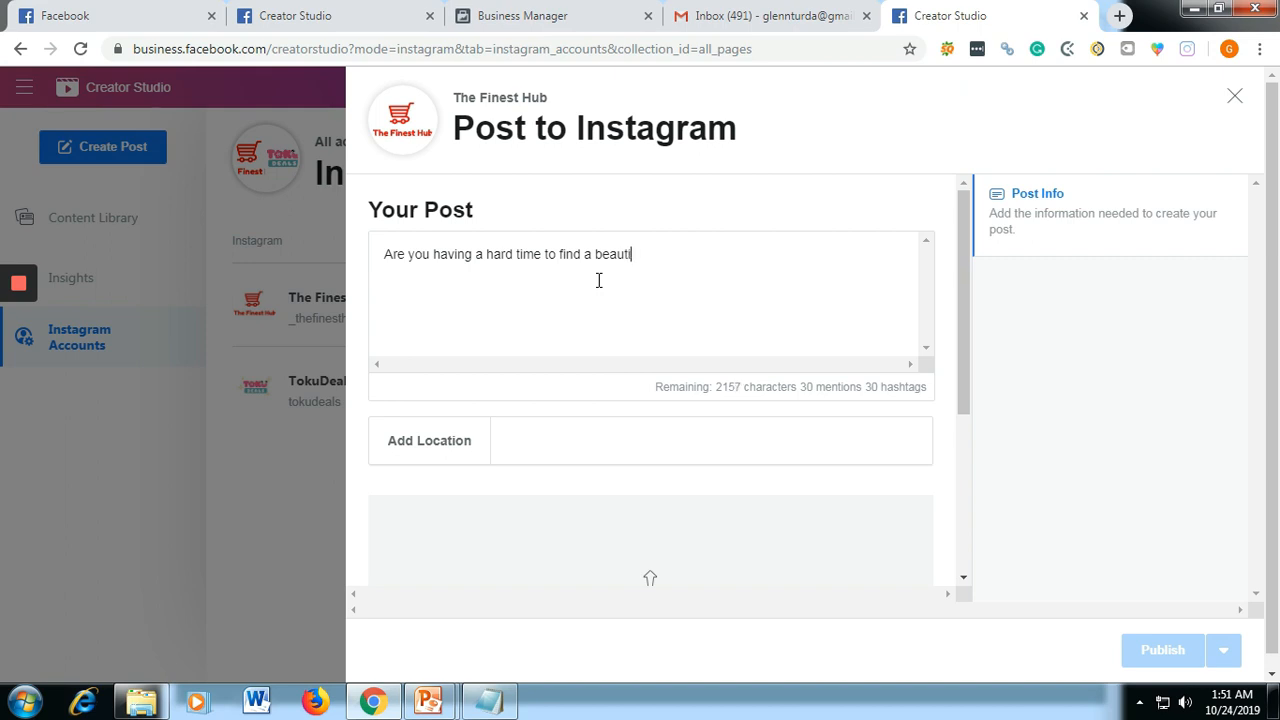
pyautogui.write('ful gift y')
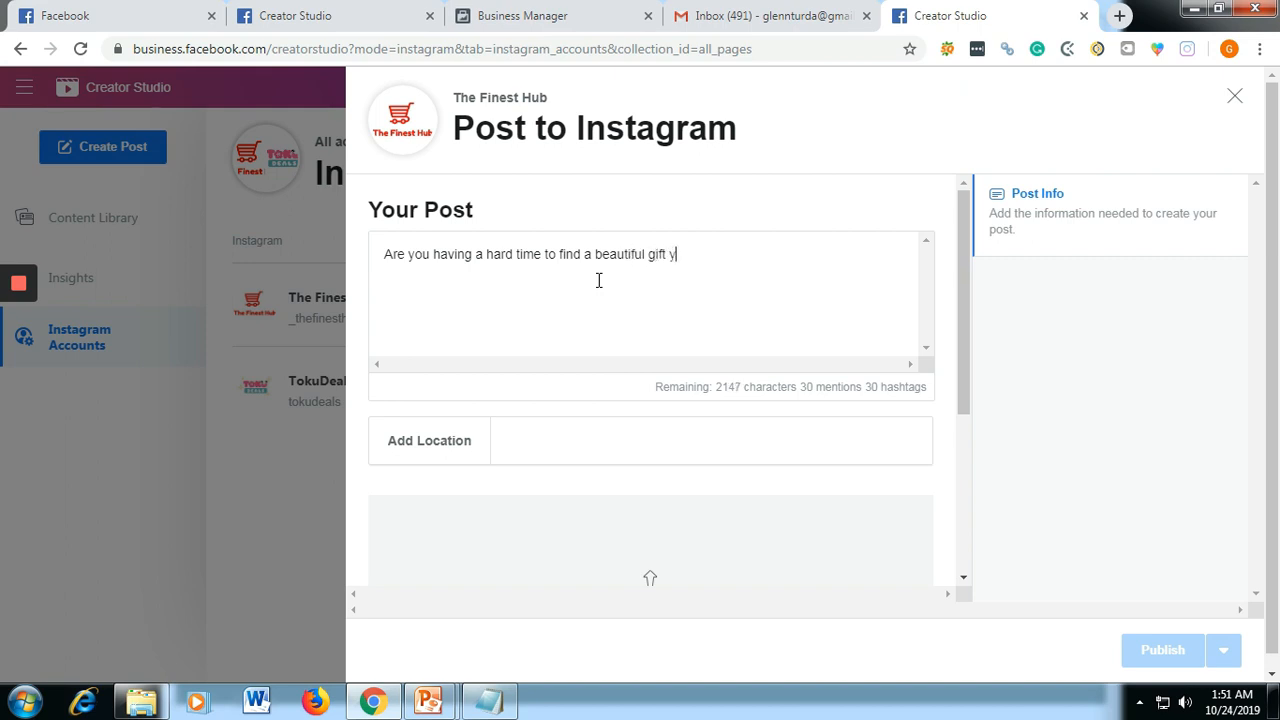
pyautogui.write('o')
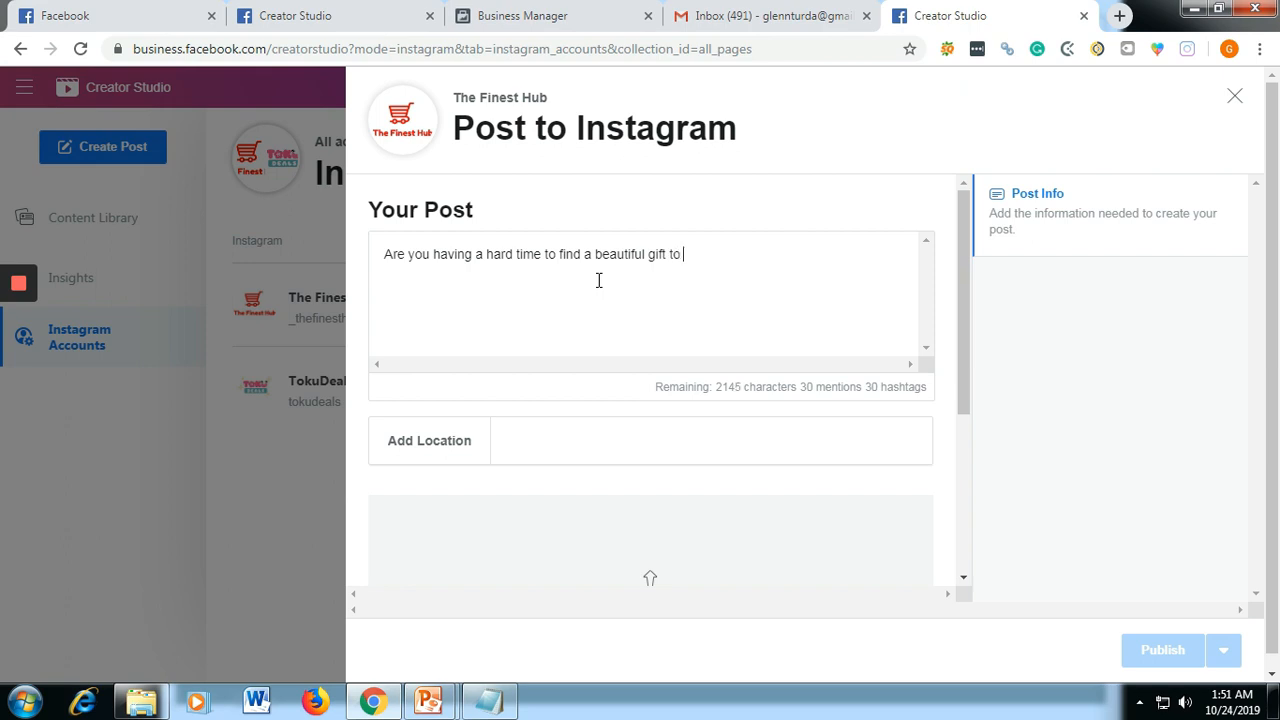
pyautogui.write('your loves')
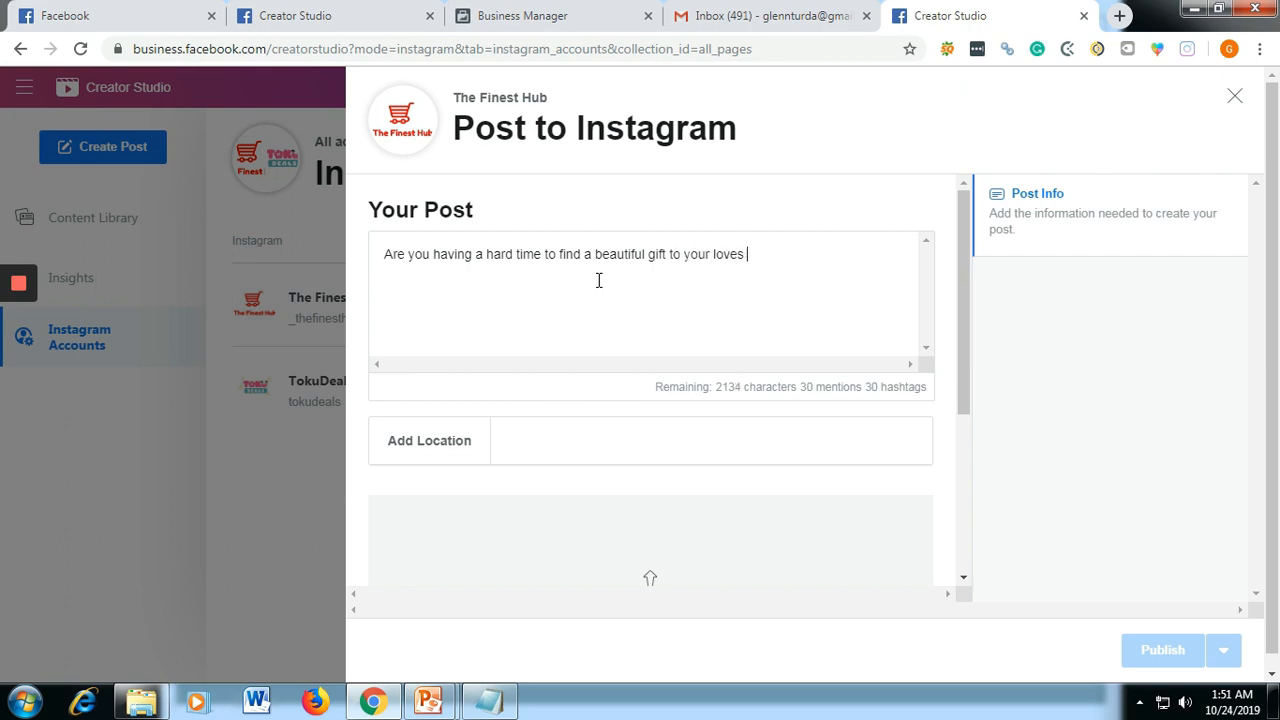
pyautogui.write('ones this product')
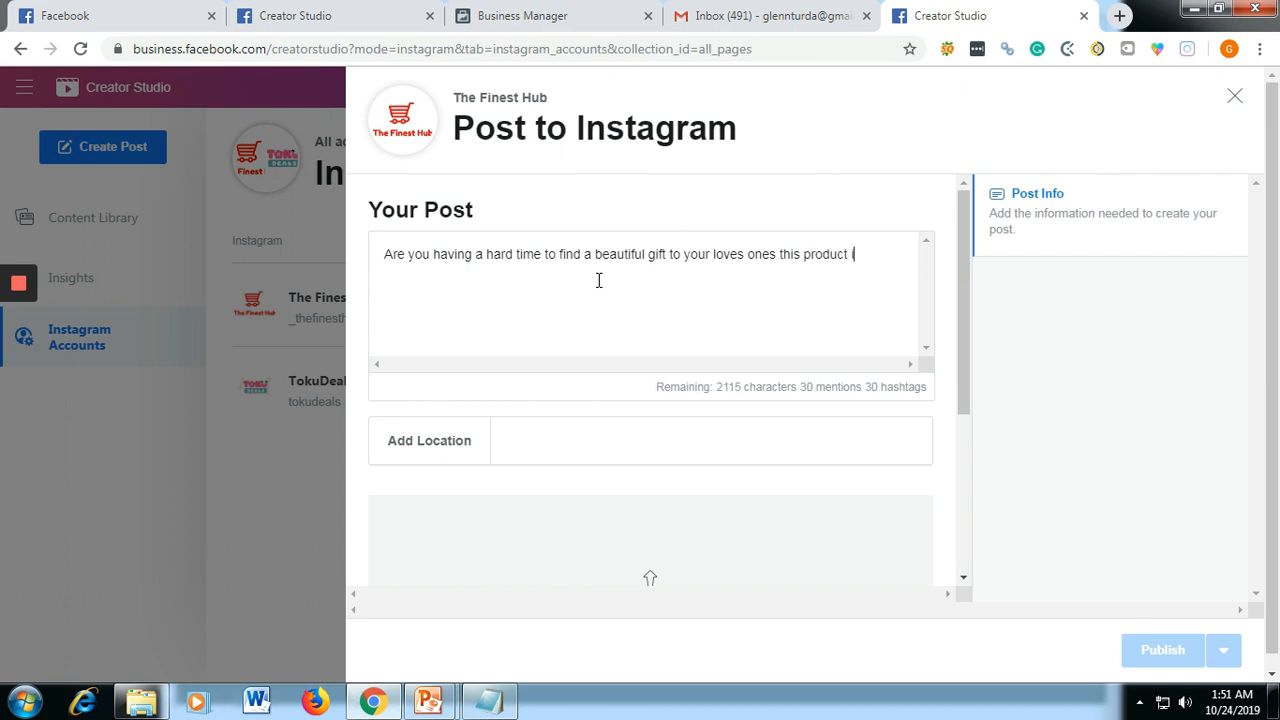
pyautogui.write('is for you')
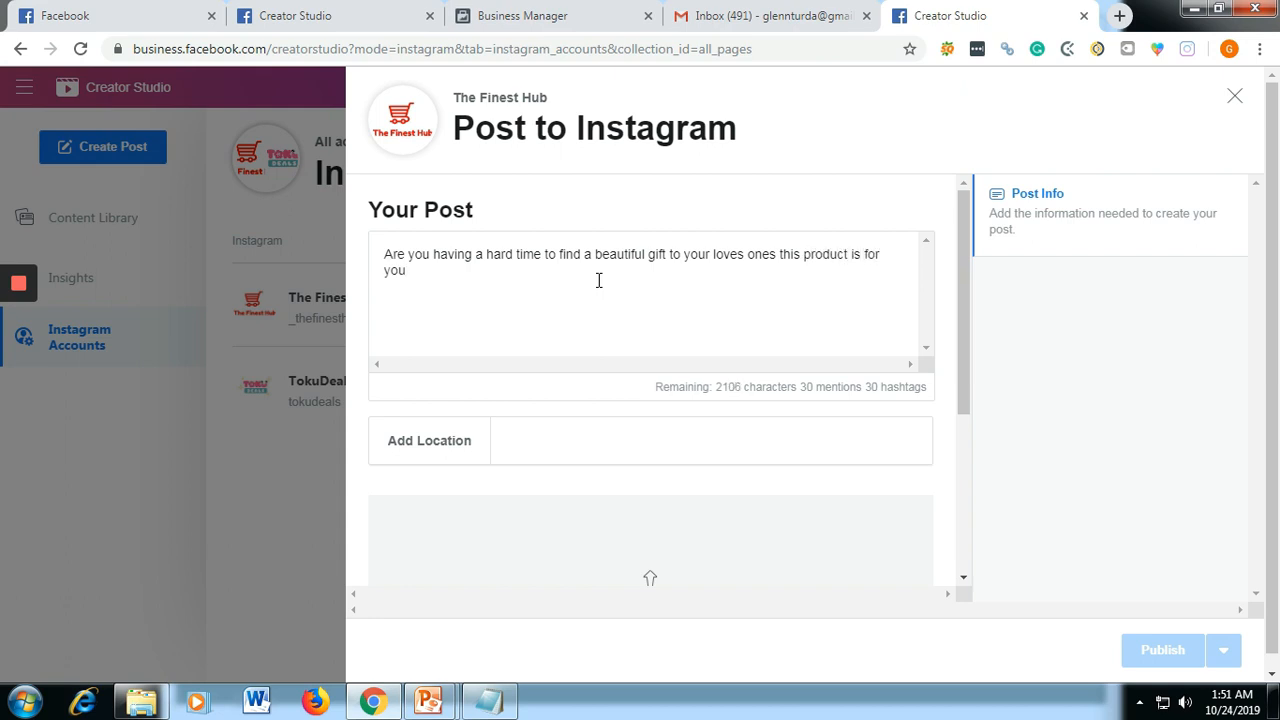
pyautogui.write('.')
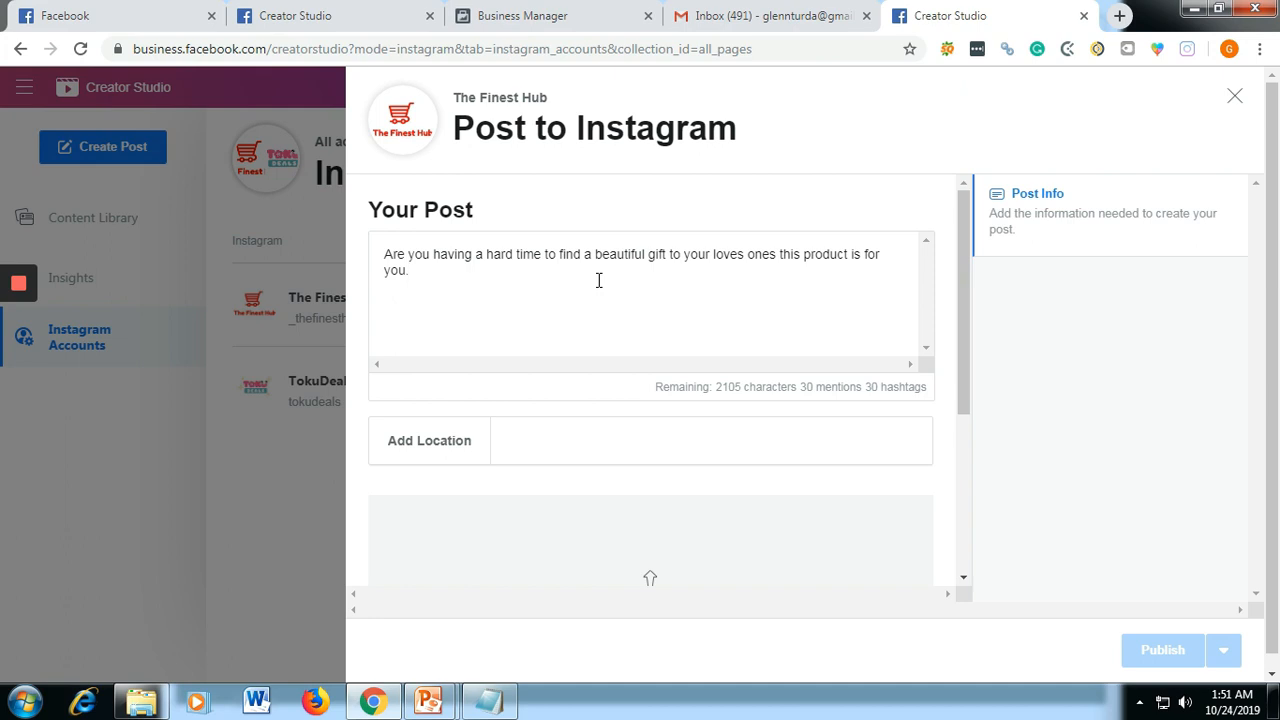
pyautogui.moveTo(584, 438)
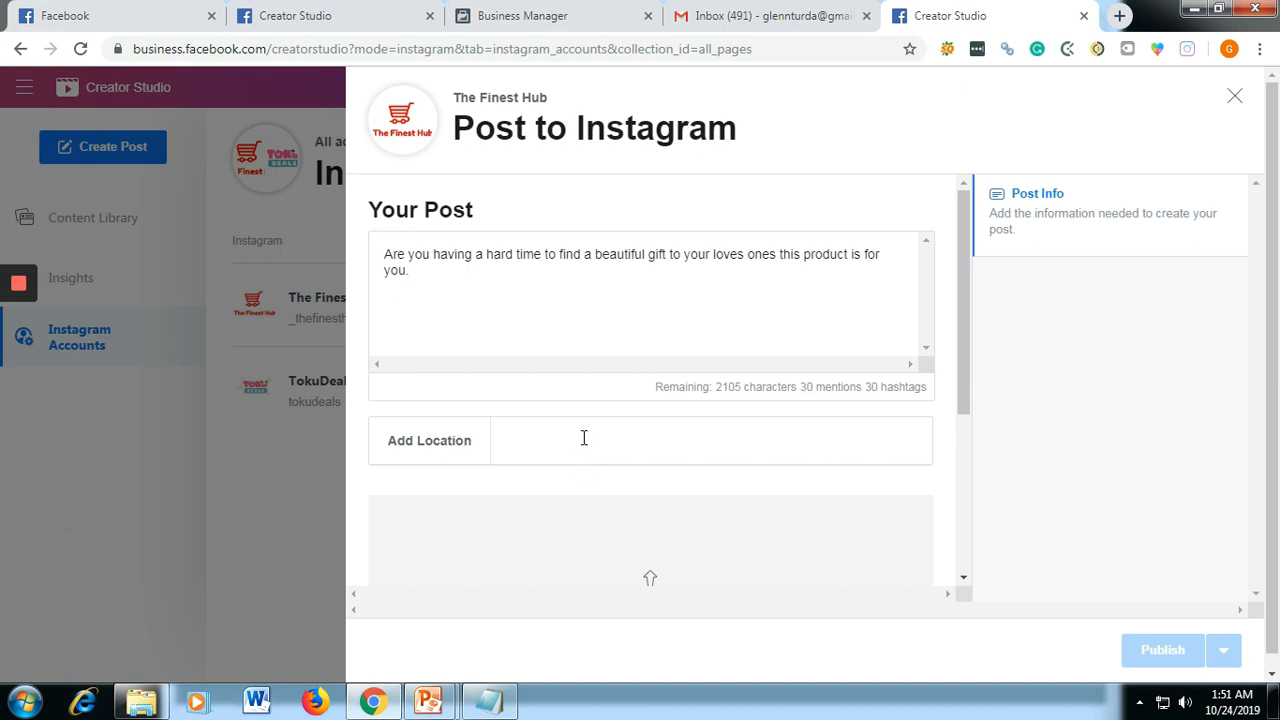
# - Set the post's location to Philippines by searching 'phi'
pyautogui.click(712, 440)
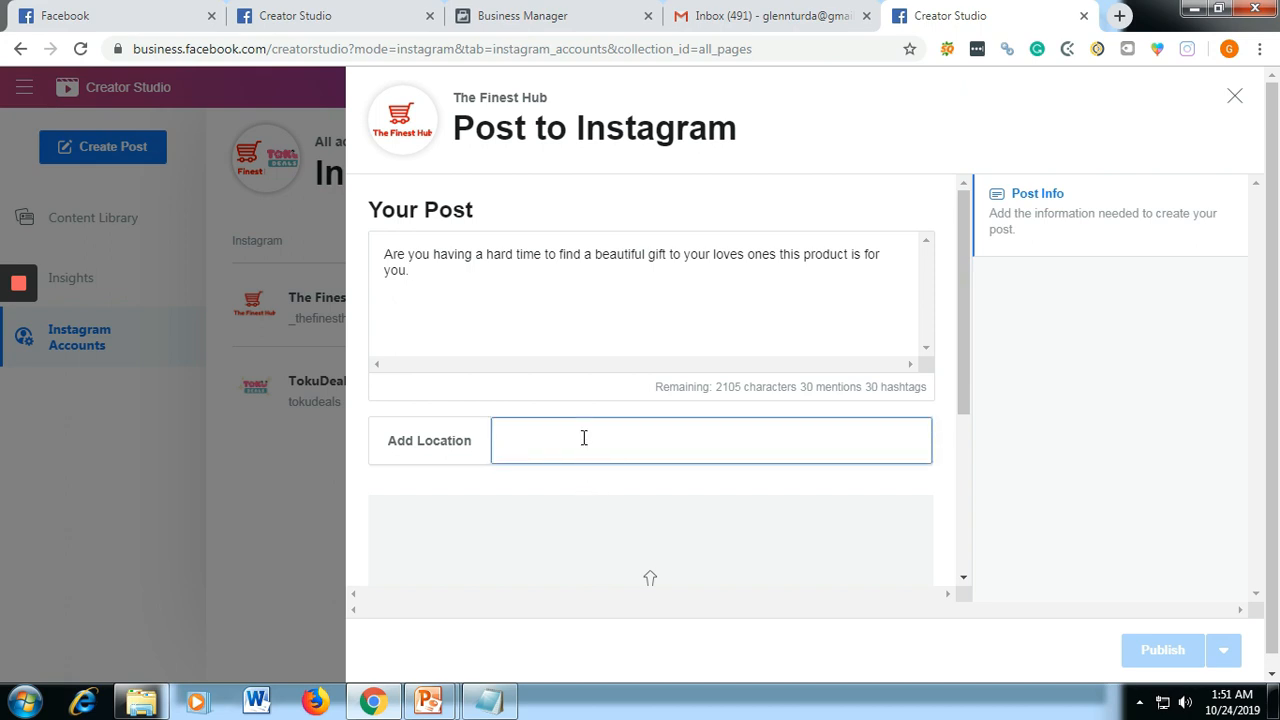
pyautogui.write('phi')
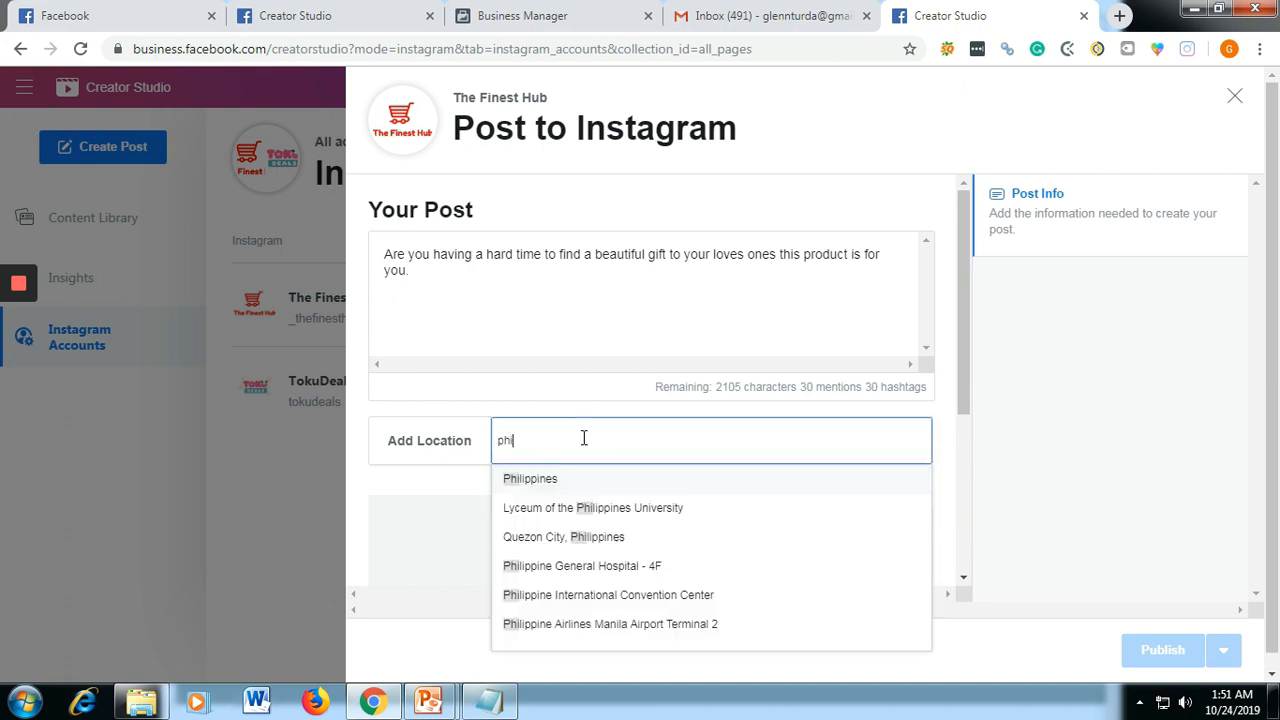
pyautogui.click(530, 478)
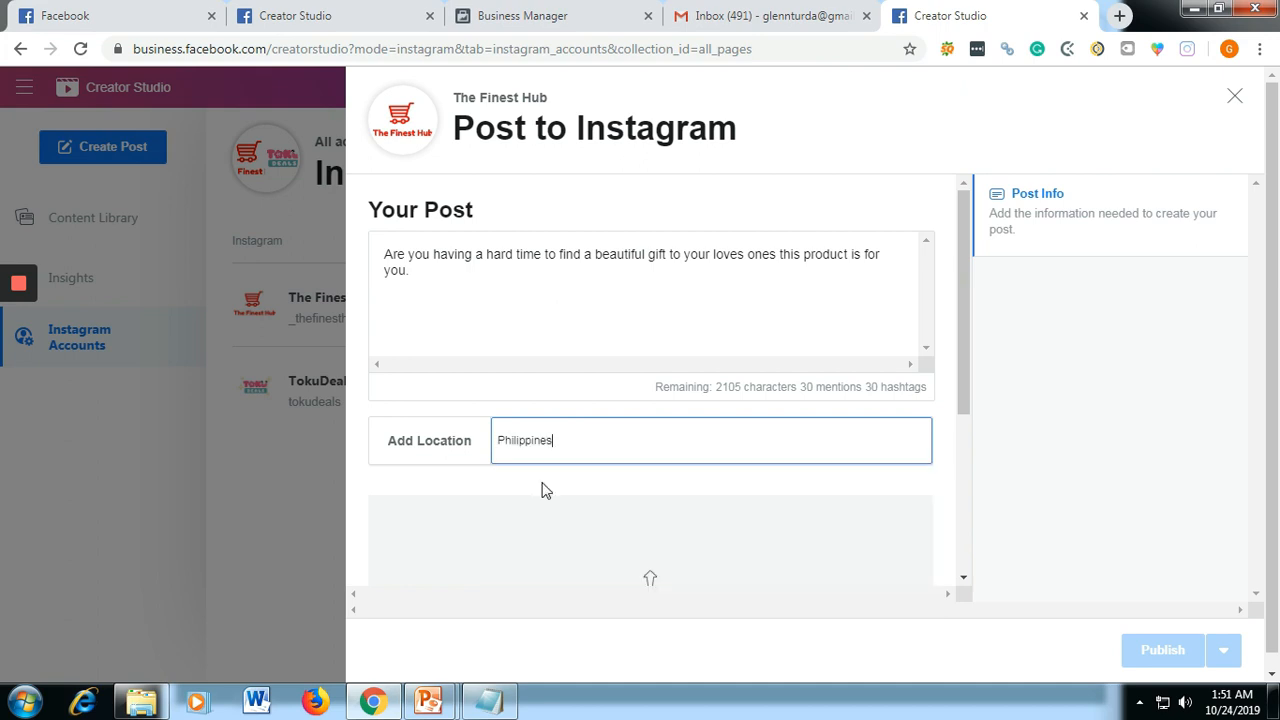
pyautogui.moveTo(744, 472)
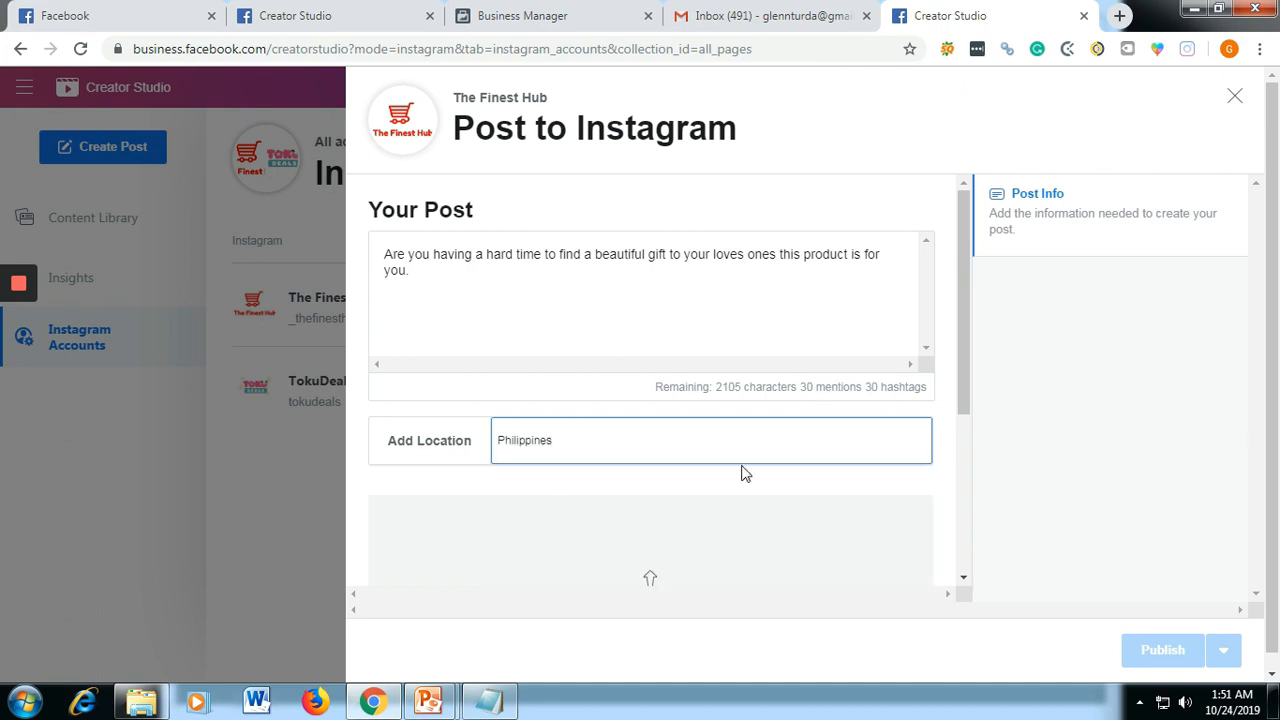
pyautogui.scroll(-3)
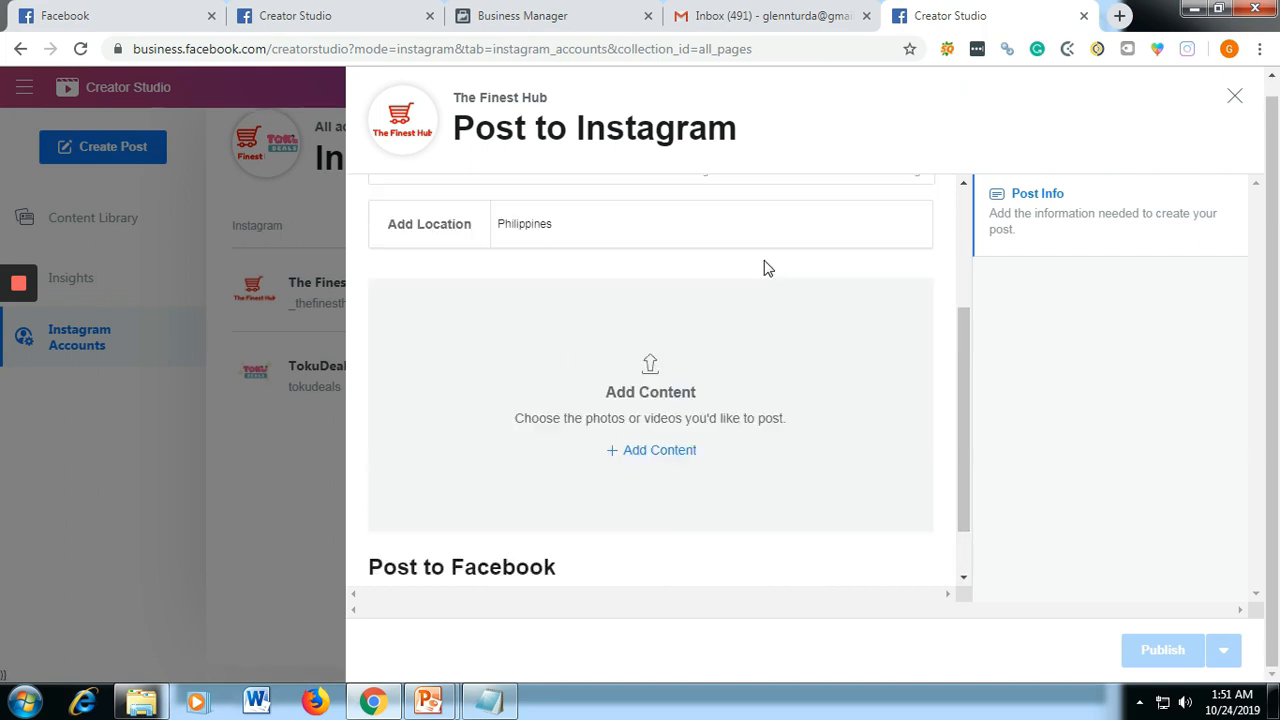
# - Add content From File Upload and attach the bb2 bottle photo
pyautogui.scroll(3)
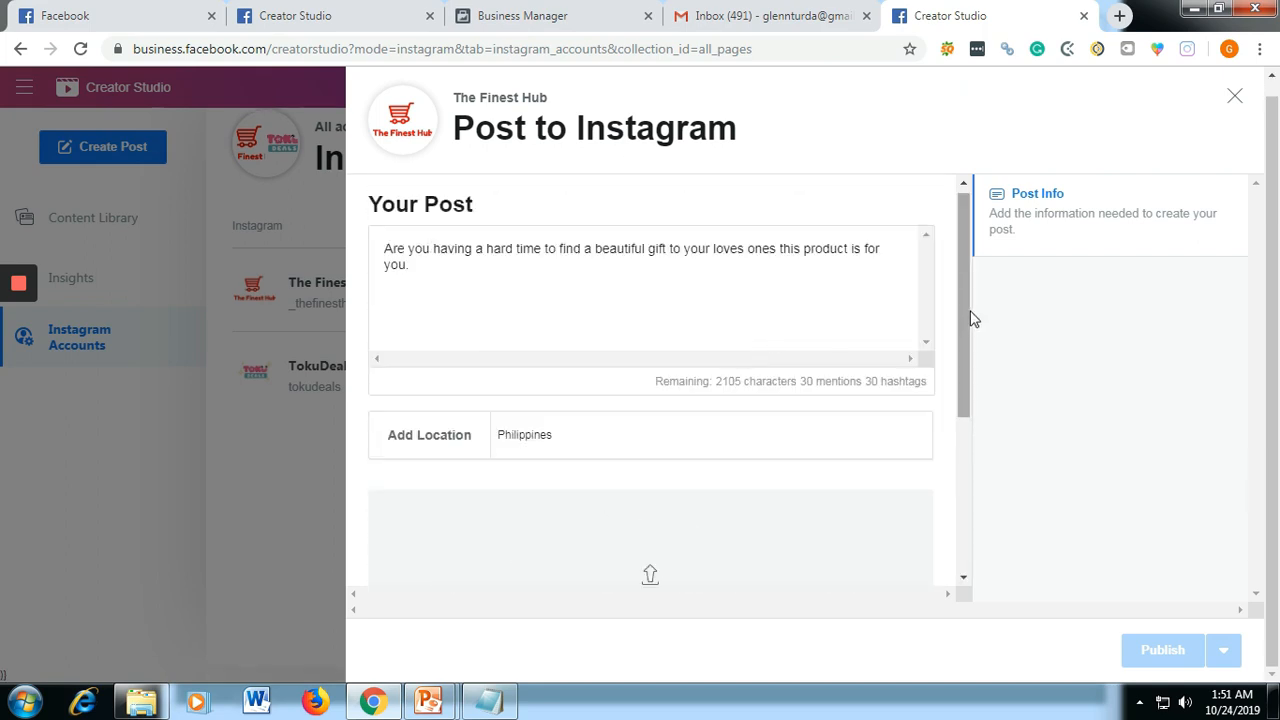
pyautogui.scroll(-3)
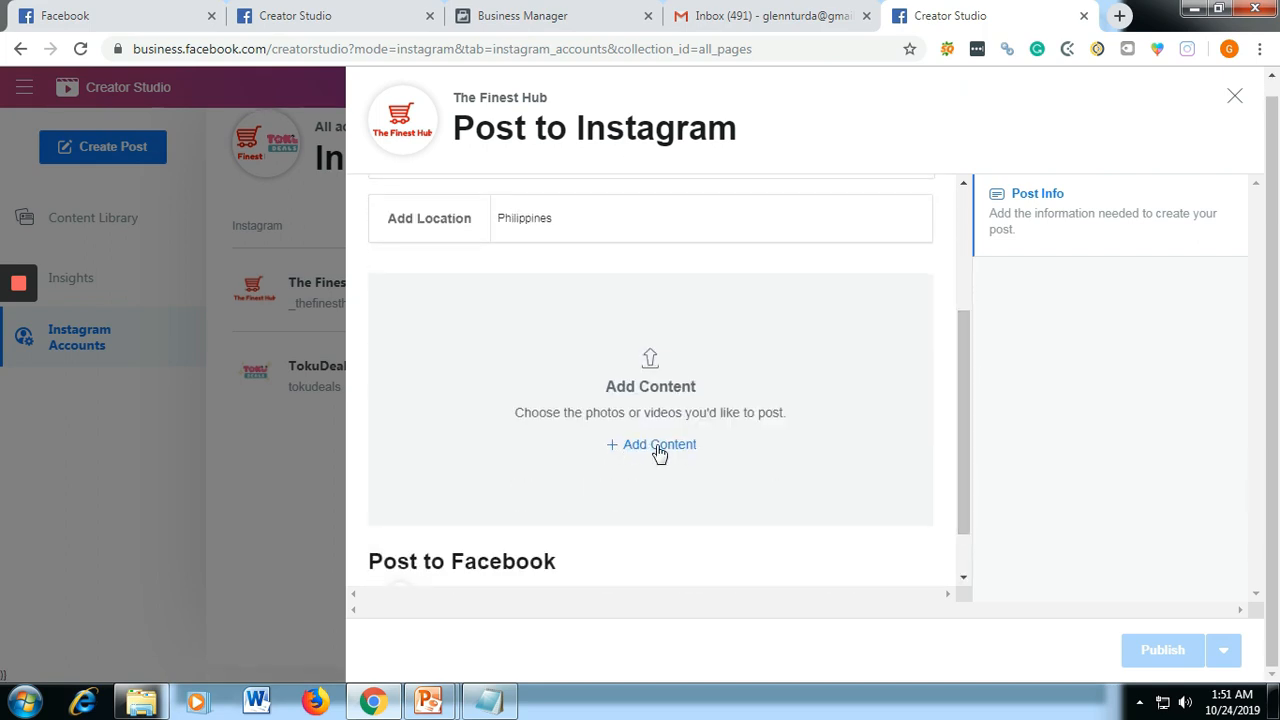
pyautogui.click(650, 444)
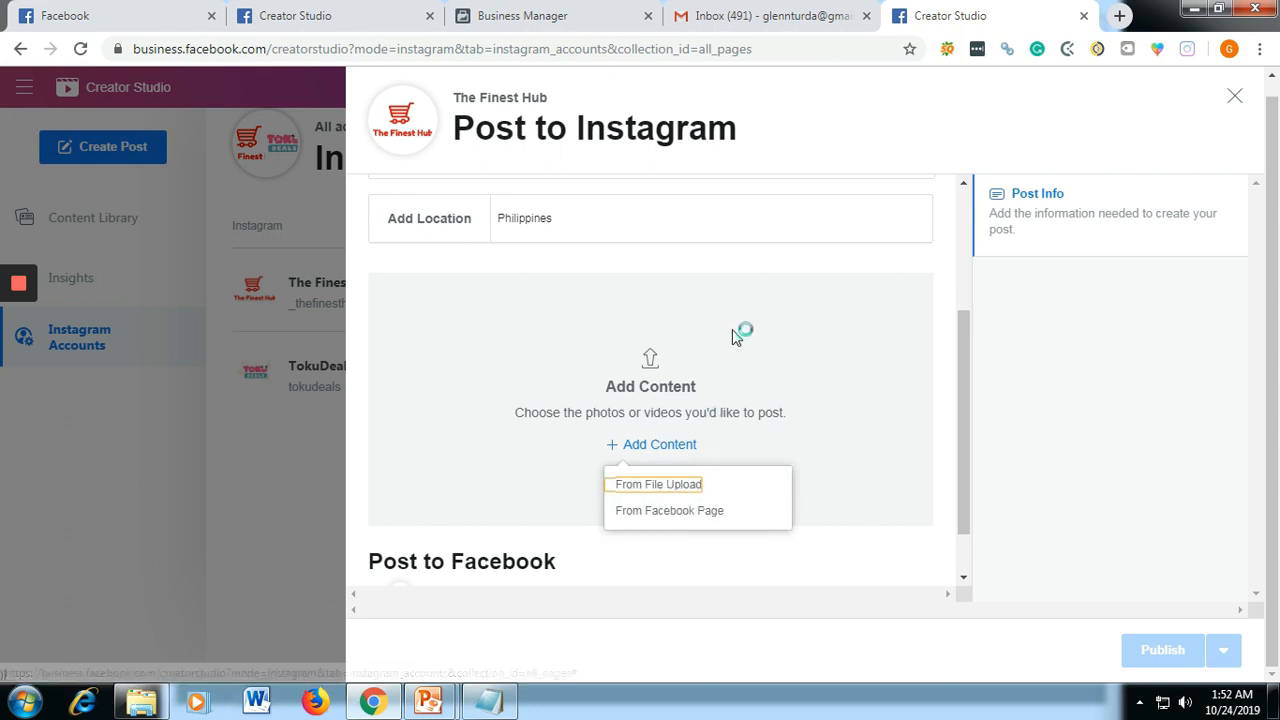
pyautogui.click(658, 484)
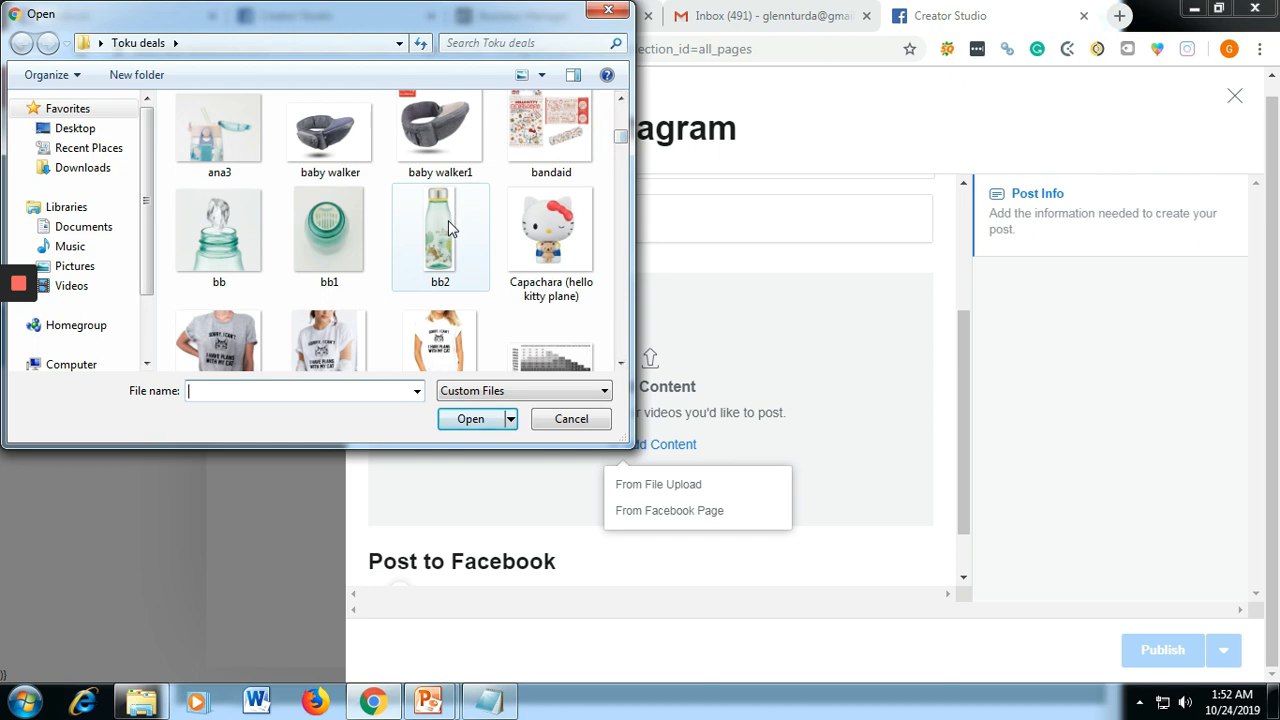
pyautogui.click(440, 230)
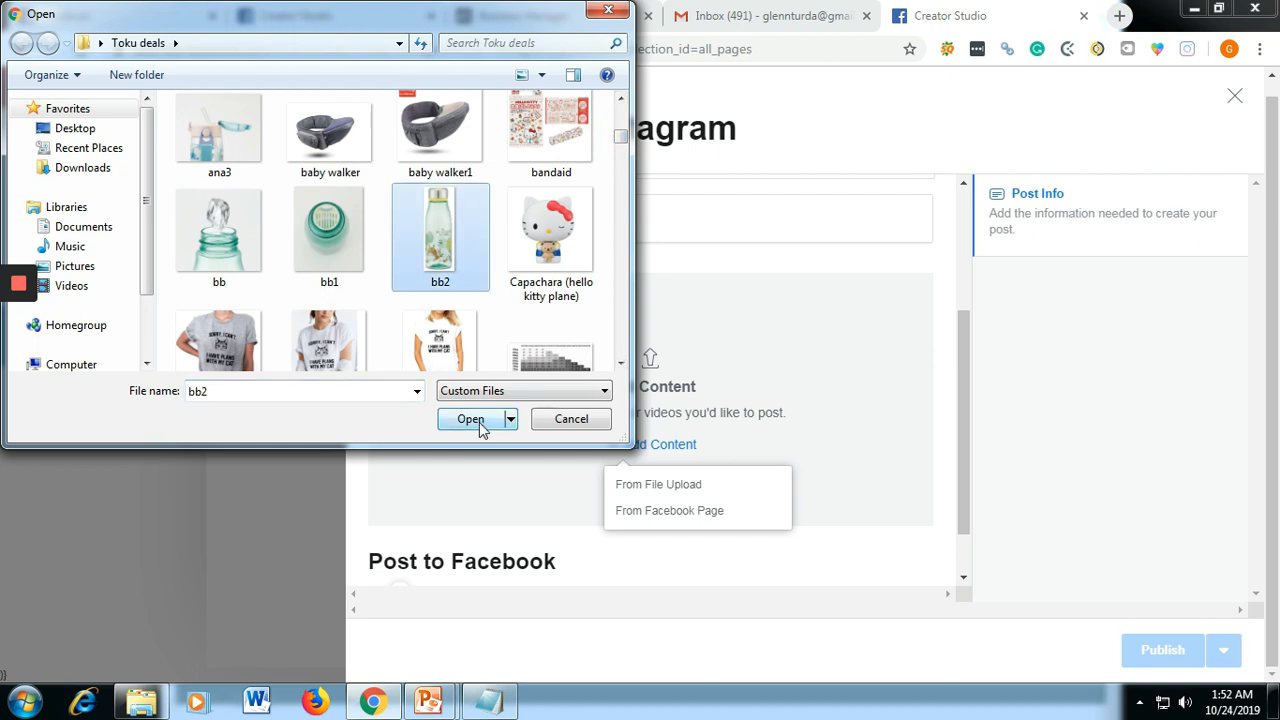
pyautogui.click(470, 418)
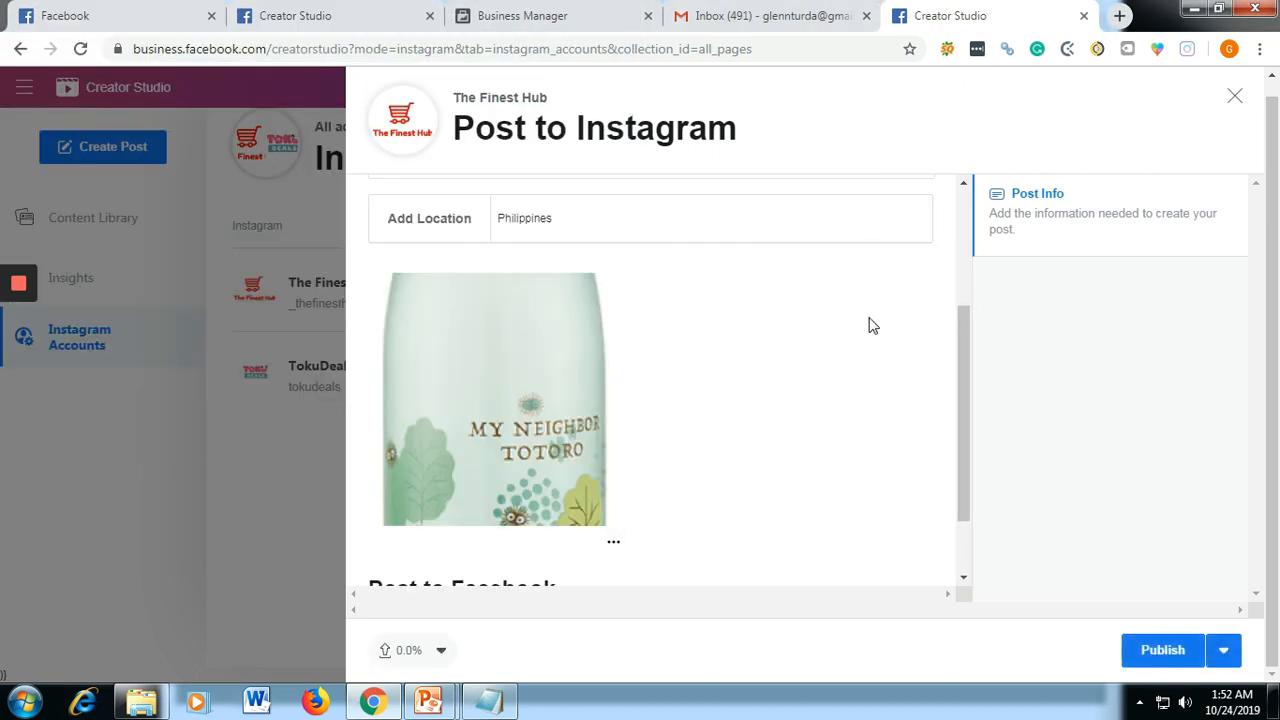
pyautogui.scroll(3)
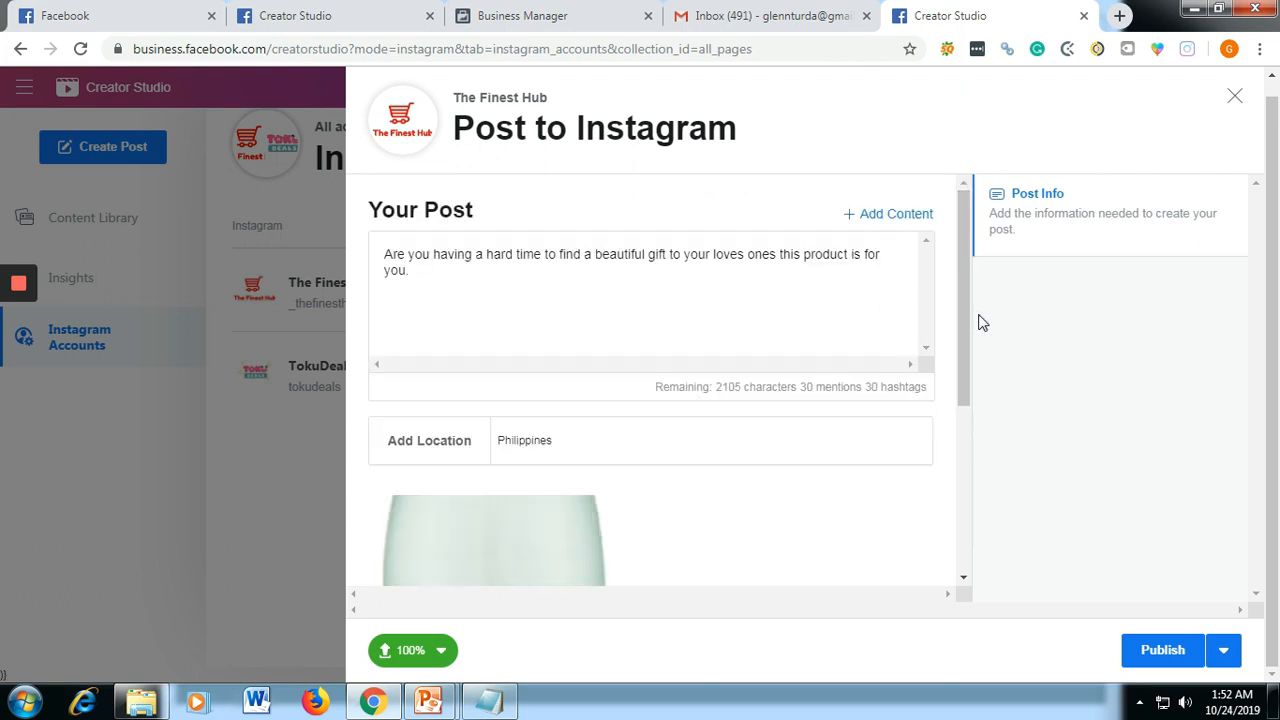
pyautogui.moveTo(968, 284)
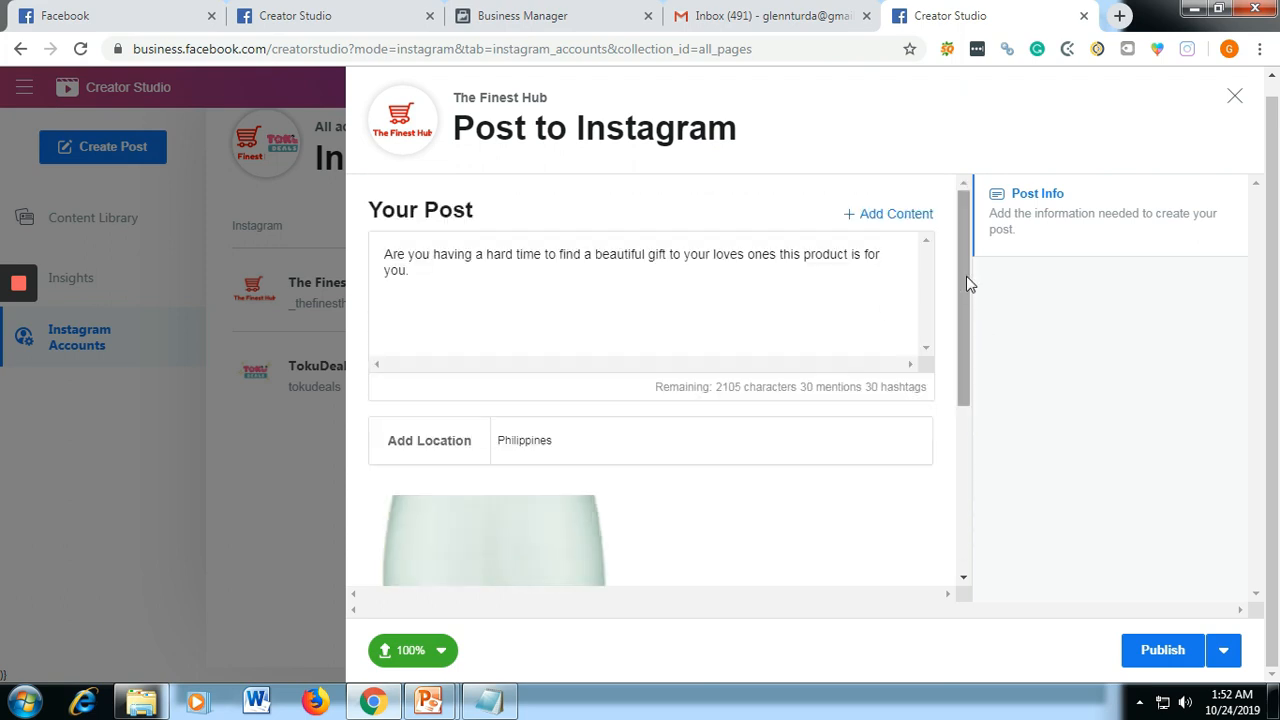
pyautogui.scroll(-3)
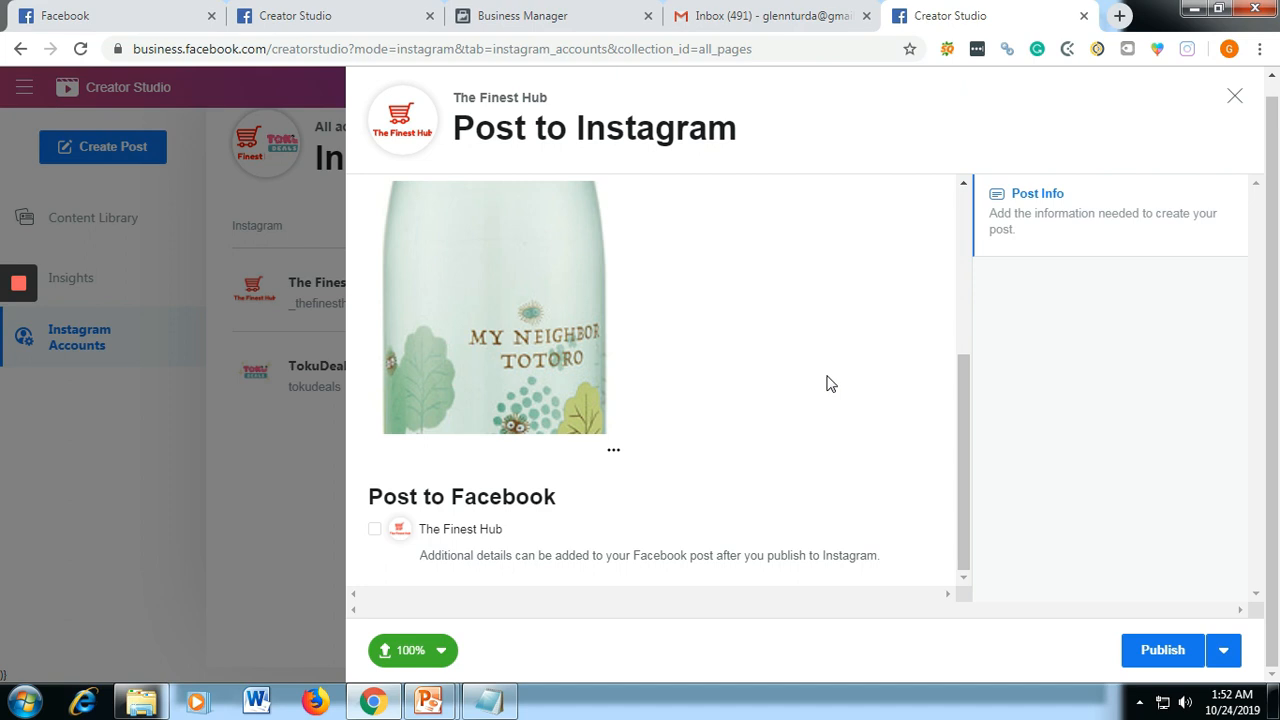
pyautogui.moveTo(808, 432)
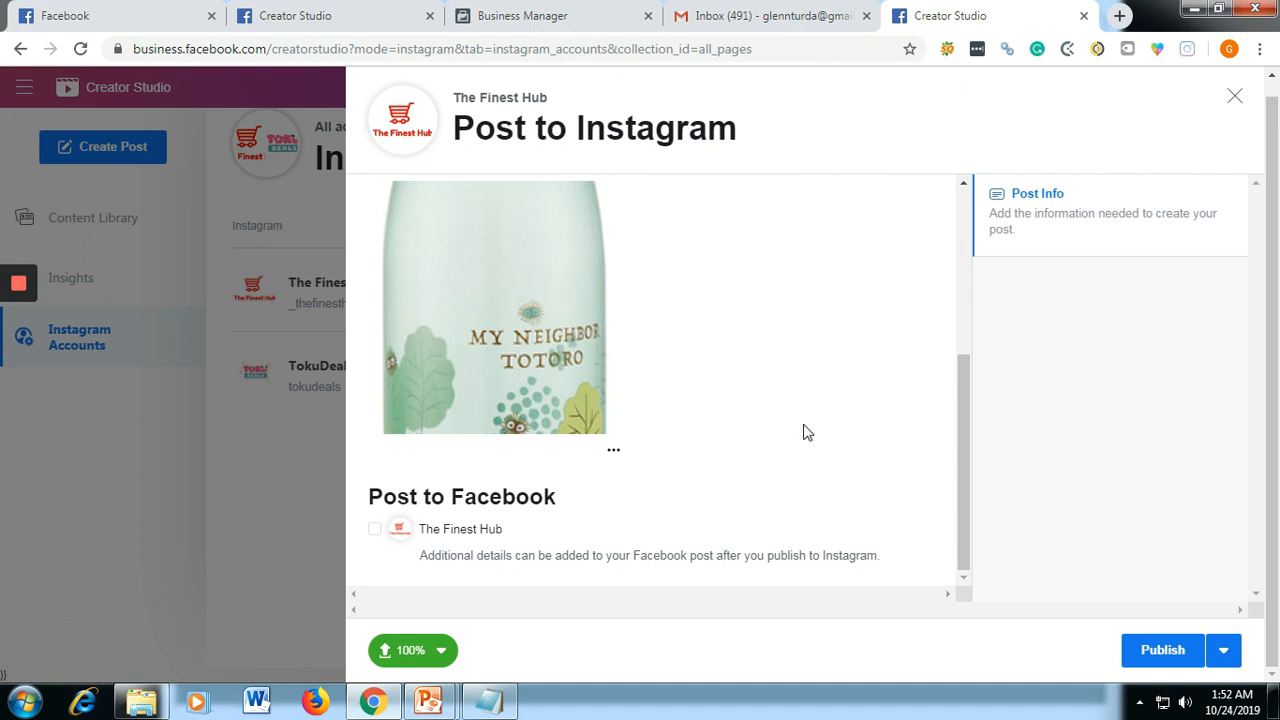
pyautogui.moveTo(726, 472)
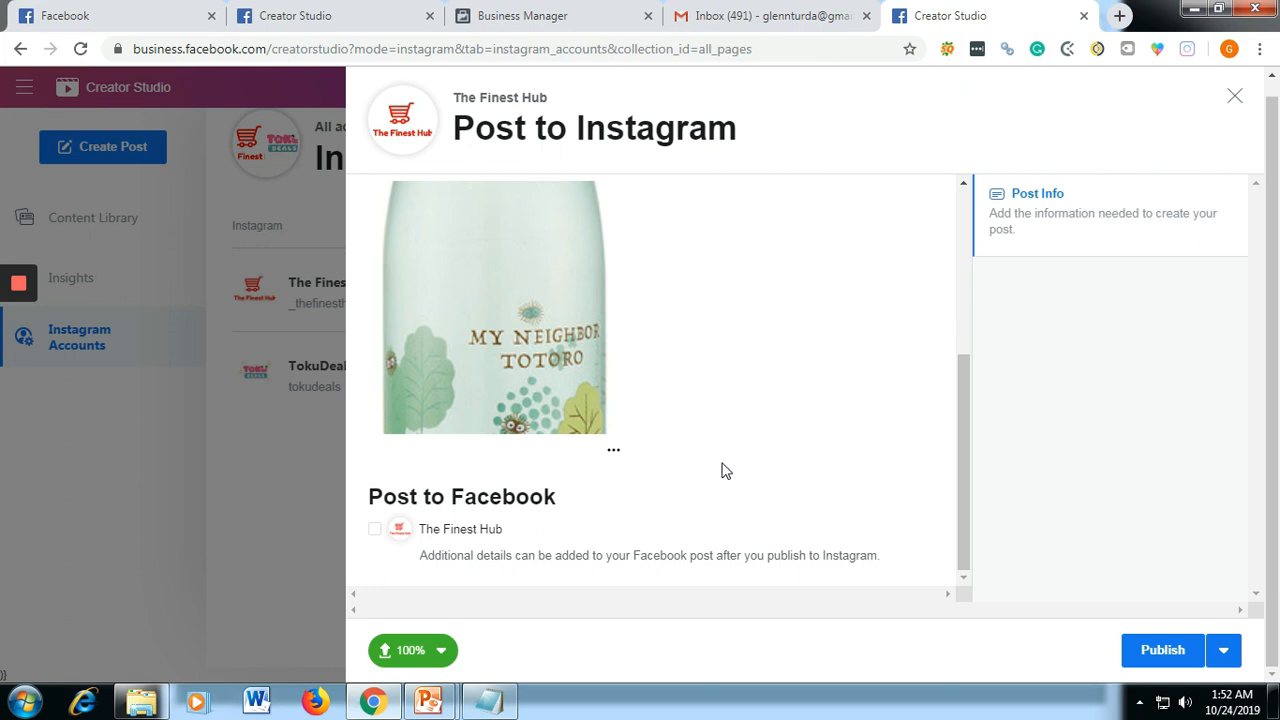
pyautogui.moveTo(374, 540)
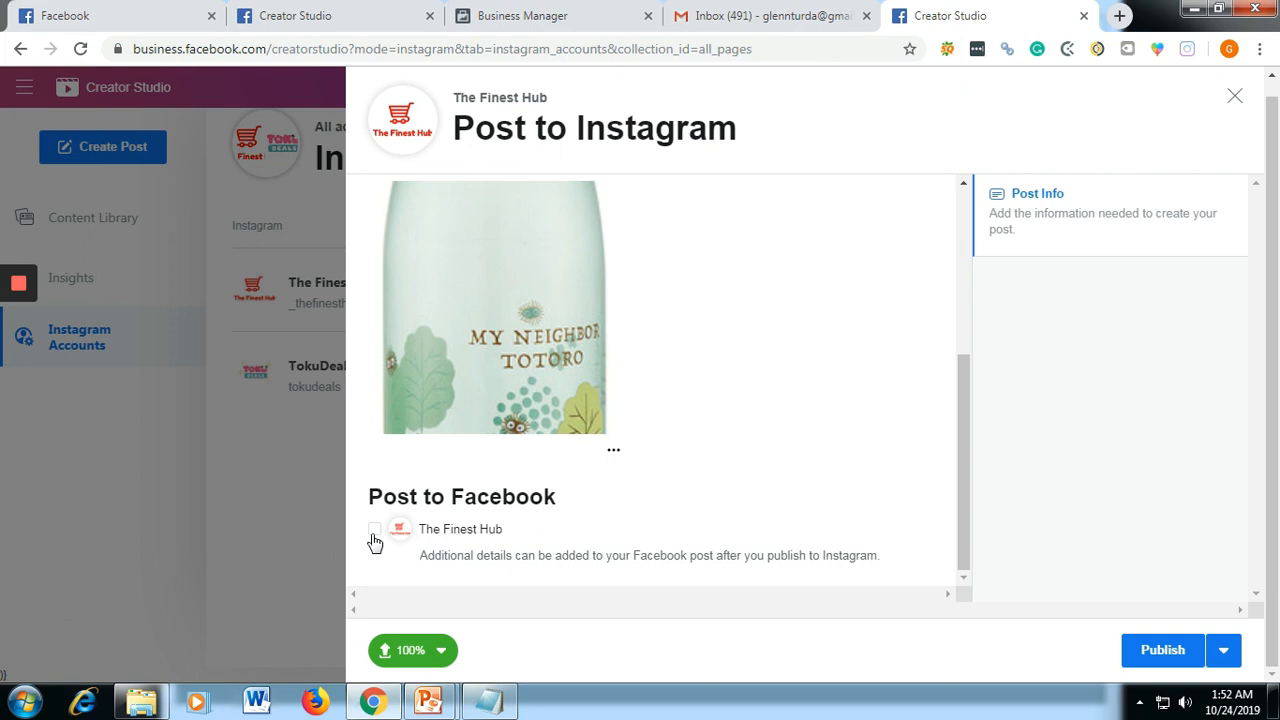
pyautogui.click(376, 532)
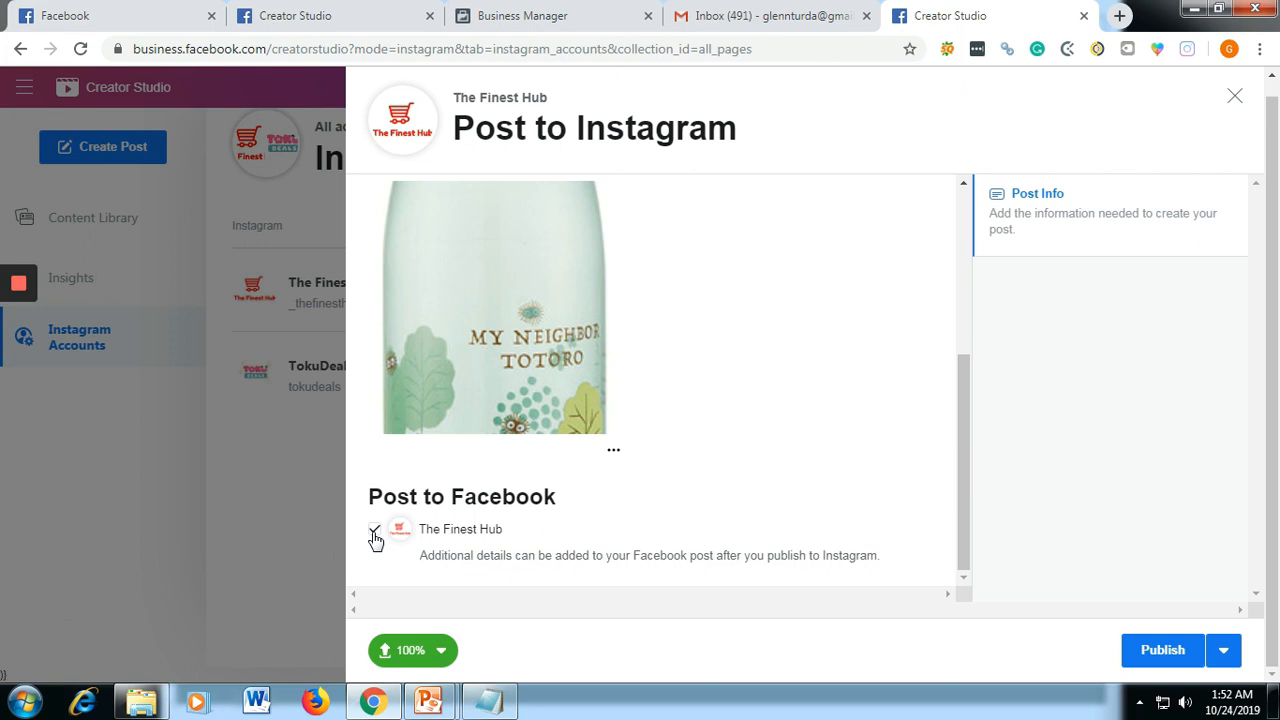
pyautogui.click(376, 530)
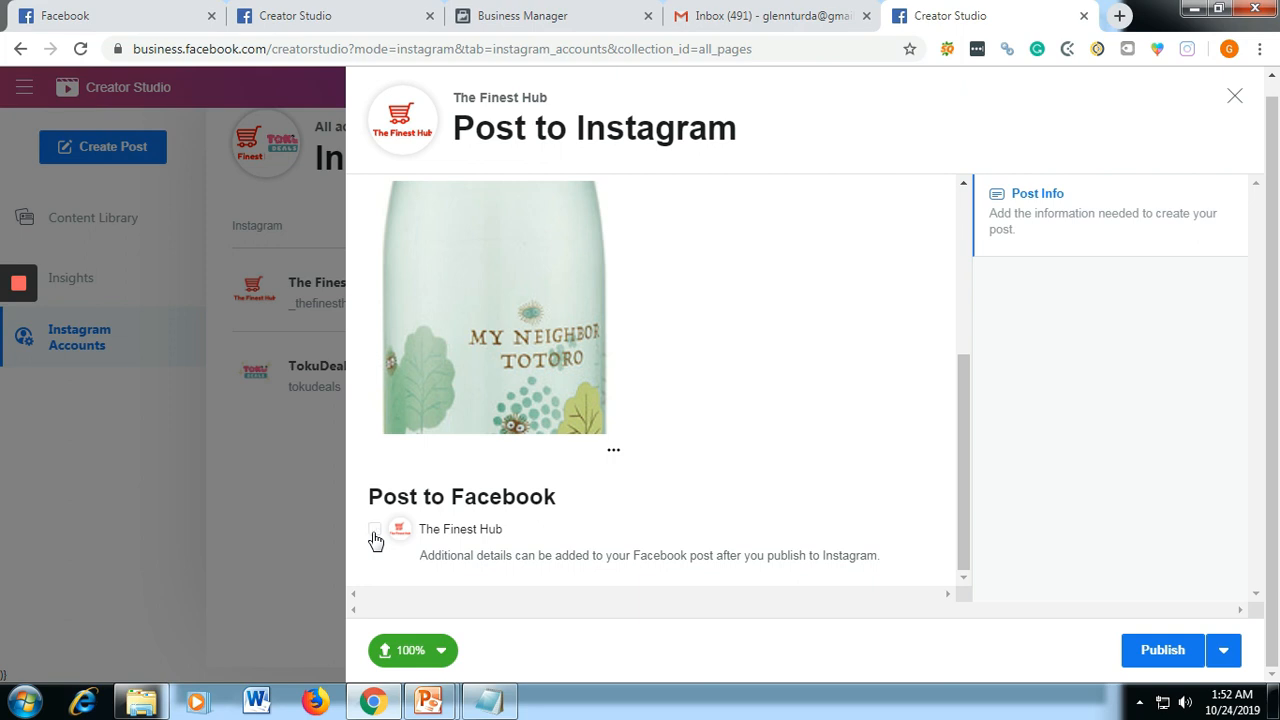
pyautogui.scroll(3)
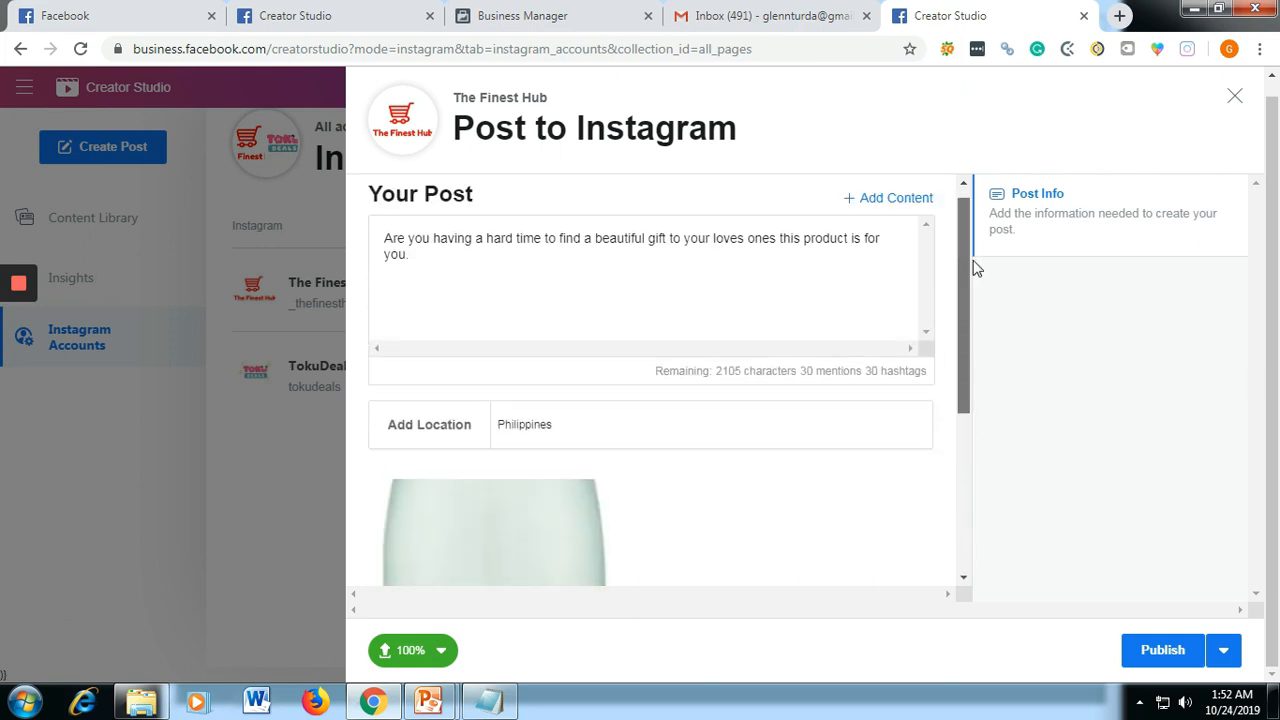
pyautogui.scroll(-3)
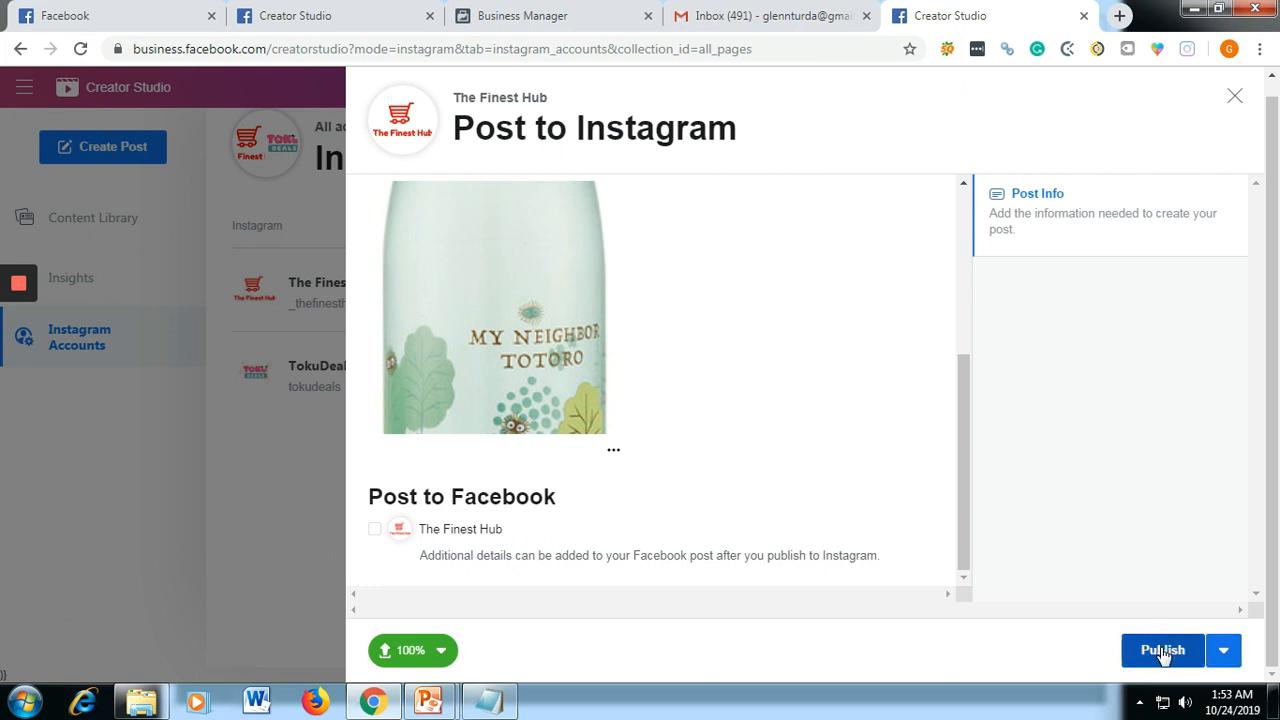
pyautogui.moveTo(1270, 592)
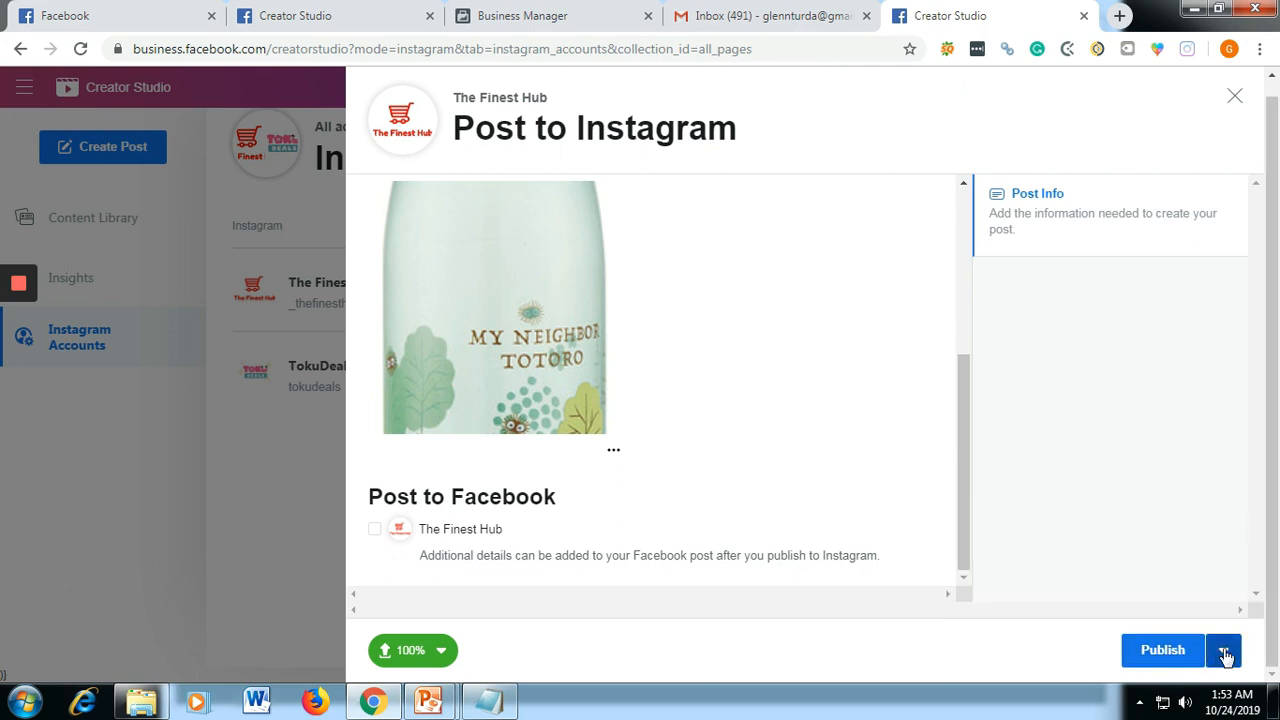
# - Schedule the post for Oct 25, 2019 at 8:00 AM instead of publishing now
pyautogui.click(1224, 650)
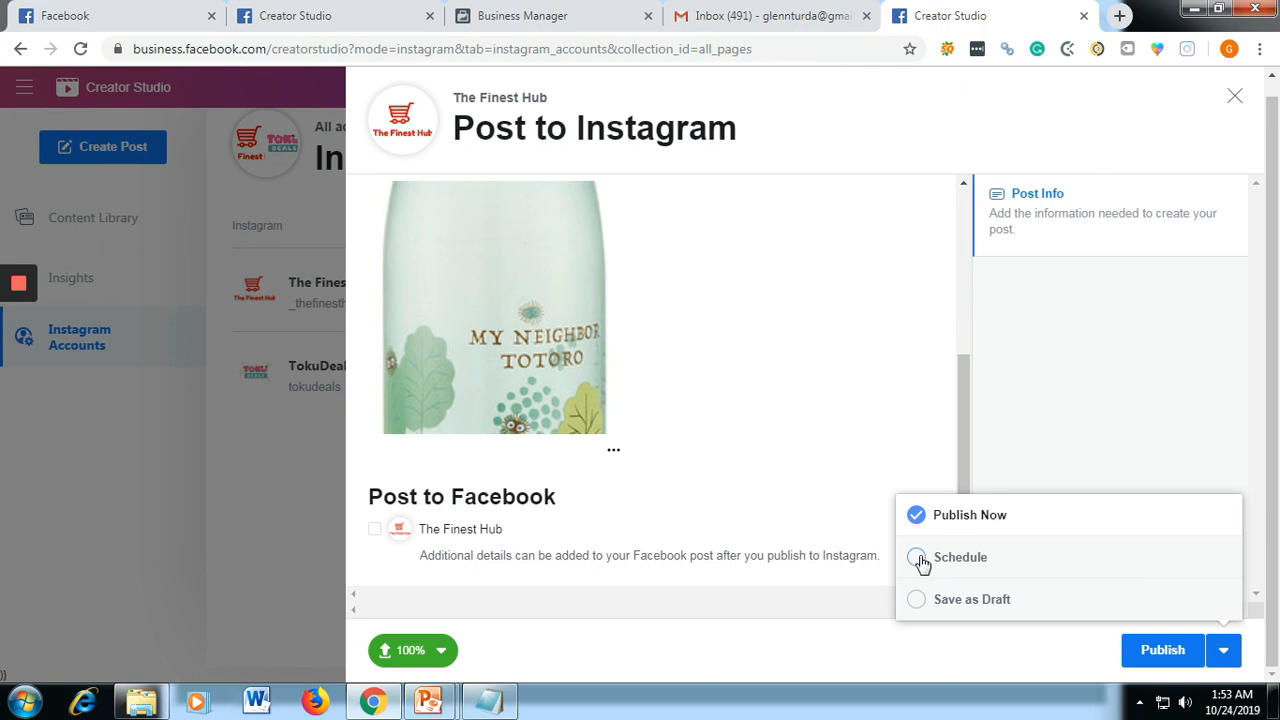
pyautogui.moveTo(916, 600)
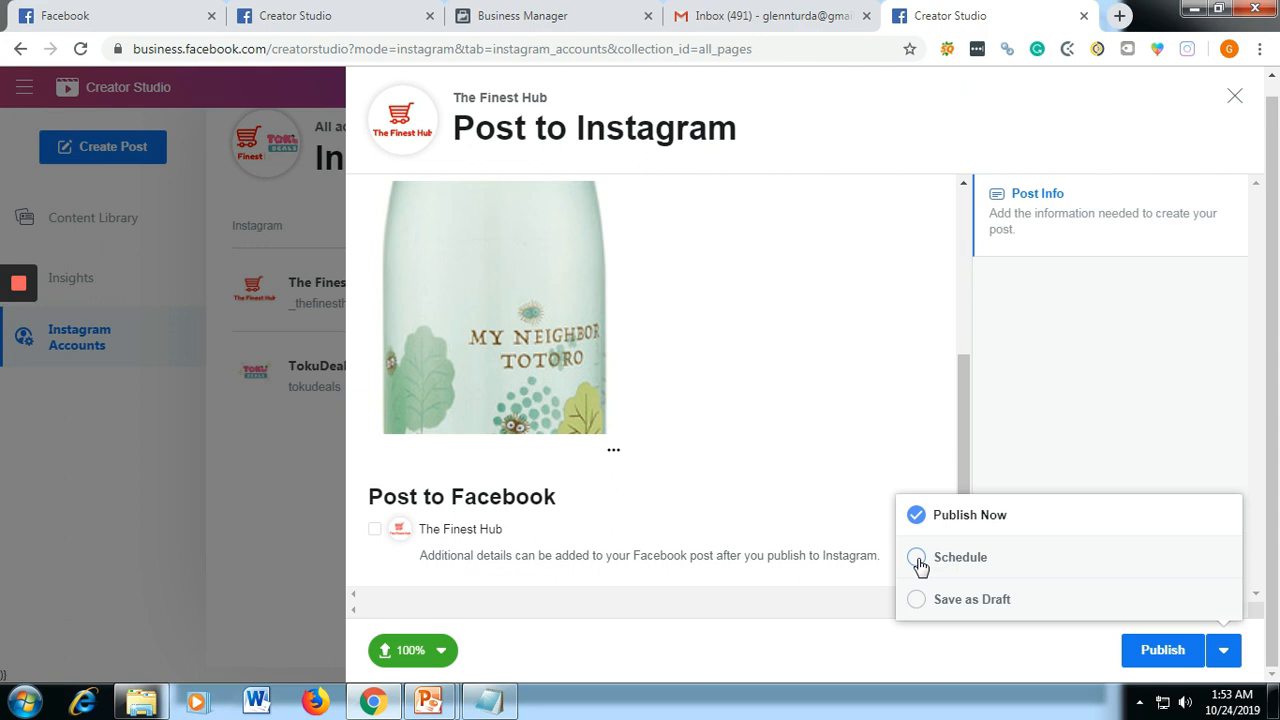
pyautogui.click(916, 556)
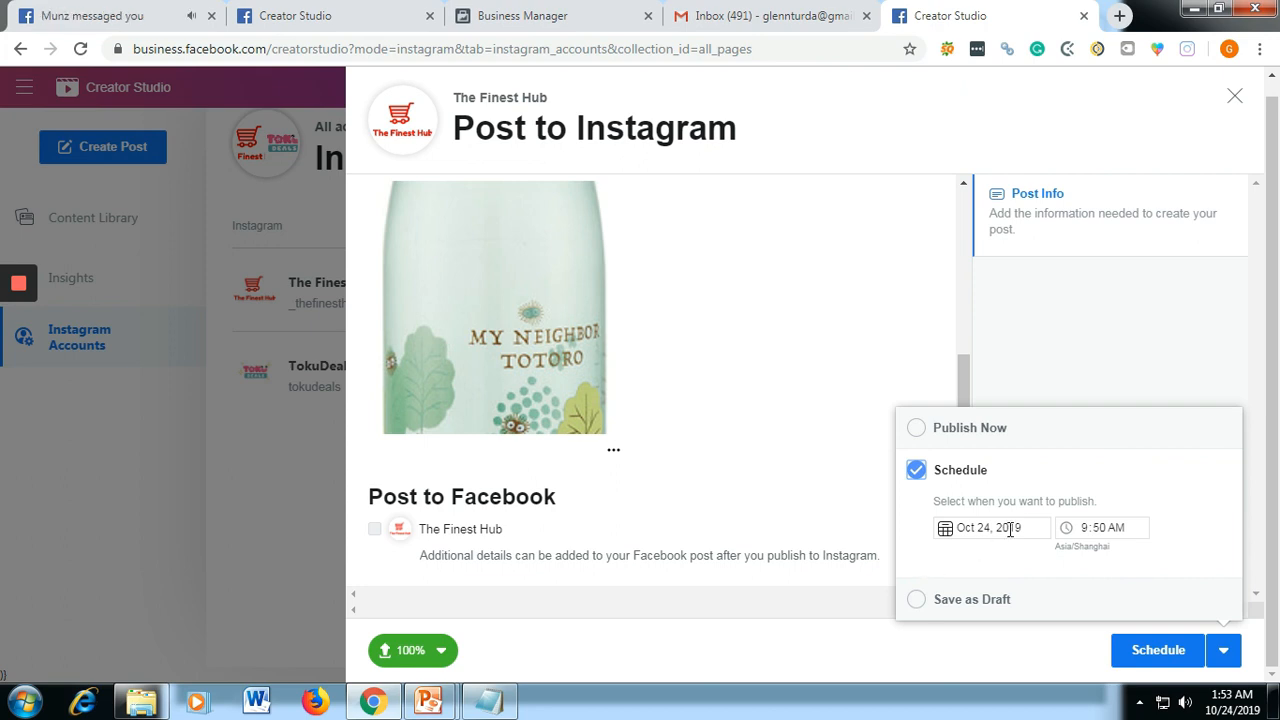
pyautogui.click(990, 528)
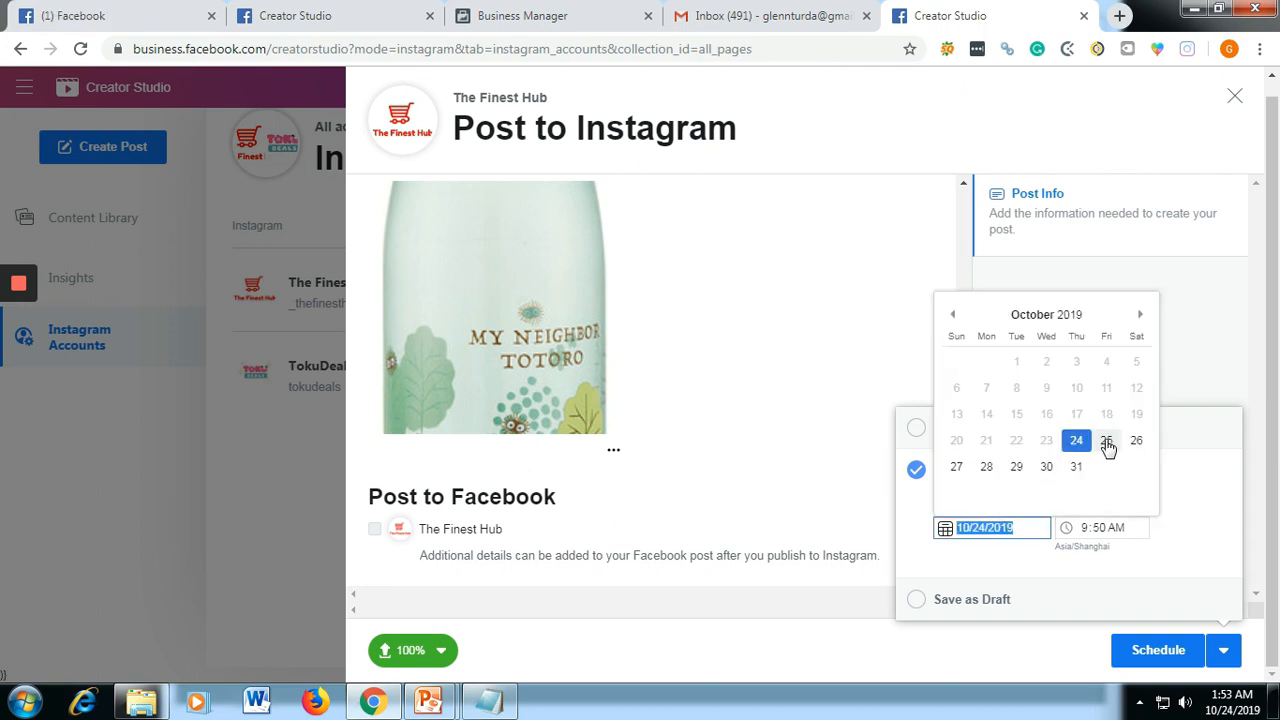
pyautogui.click(1106, 440)
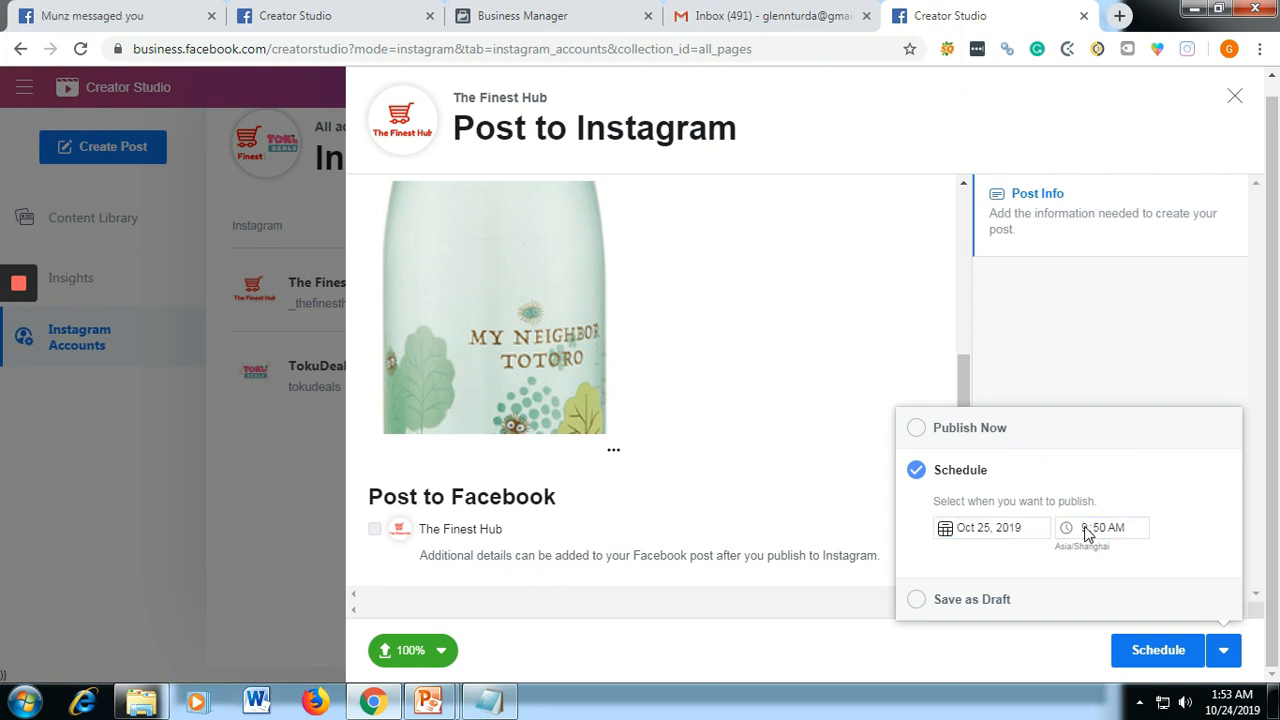
pyautogui.click(1100, 528)
pyautogui.write('0')
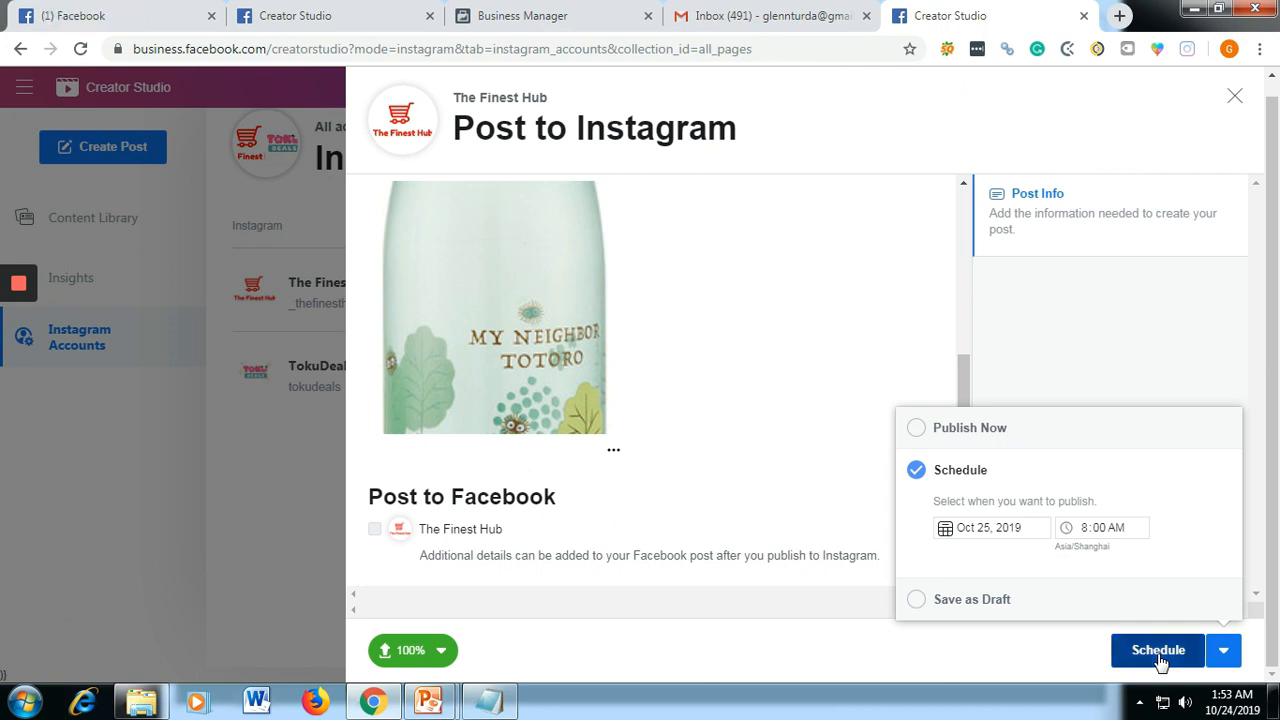
pyautogui.click(1156, 650)
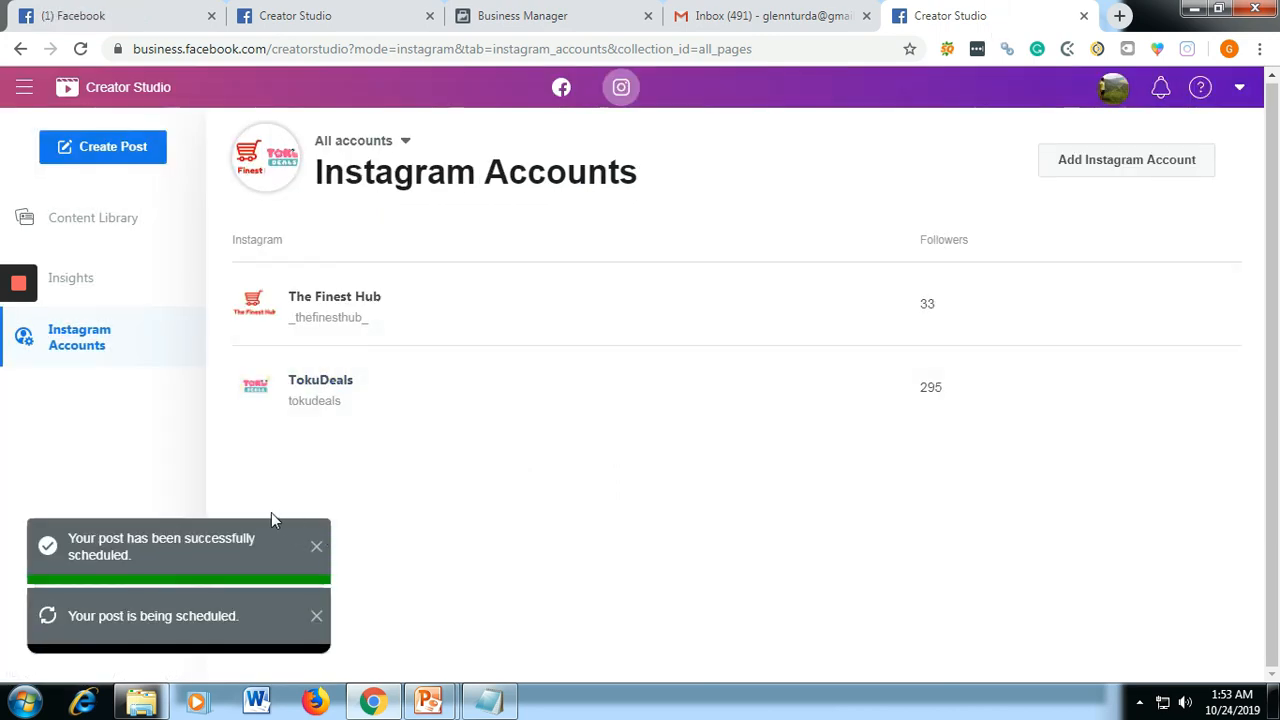
pyautogui.moveTo(772, 476)
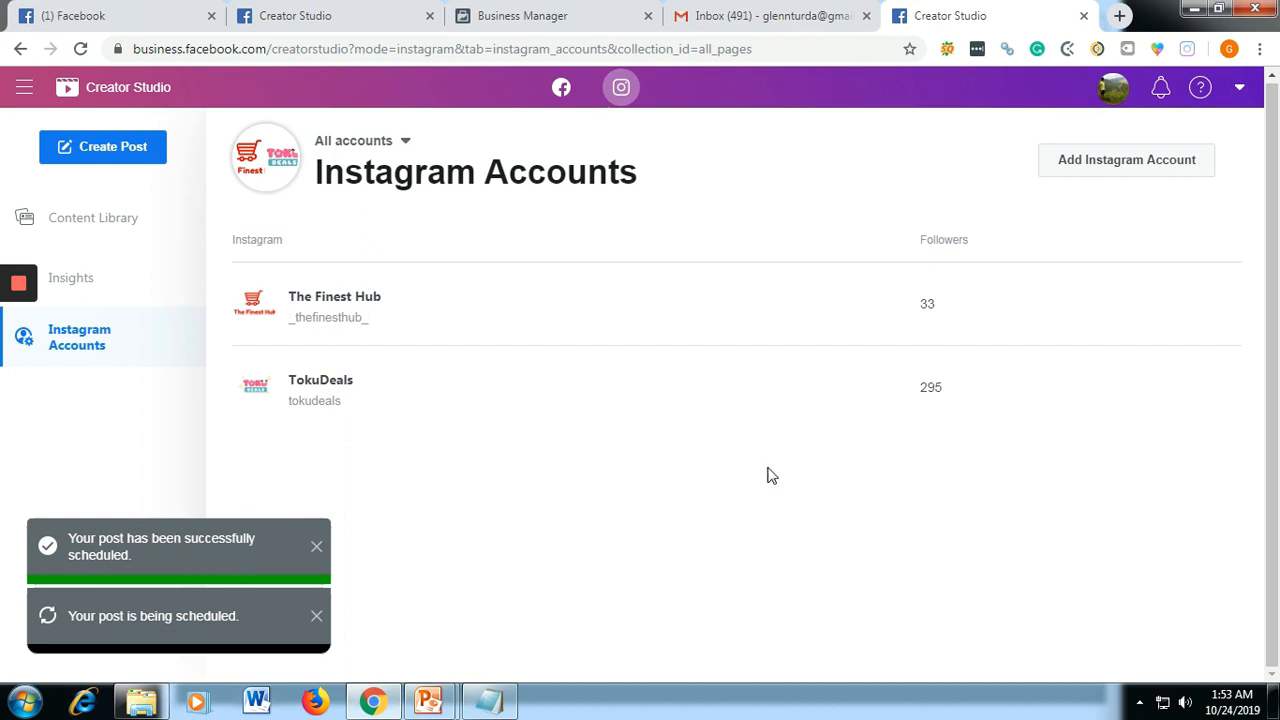
pyautogui.moveTo(96, 216)
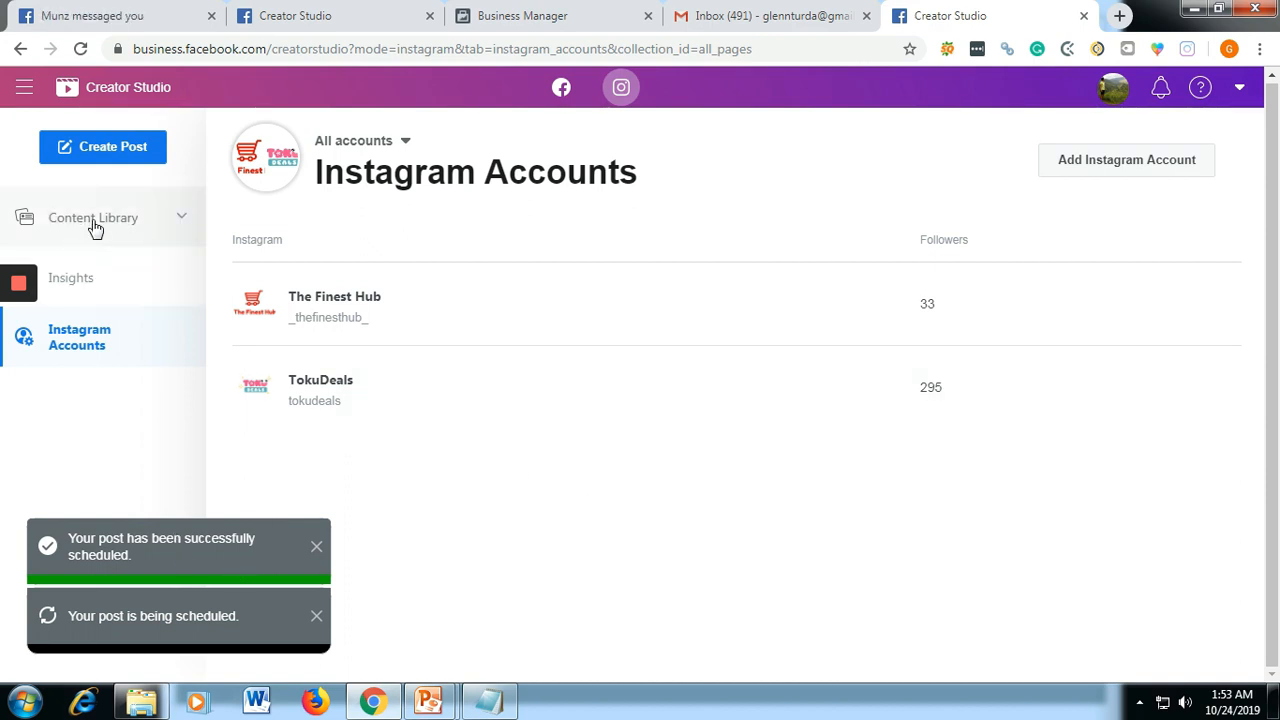
# - Go to the Content Library listing the scheduled bottle post
pyautogui.click(92, 216)
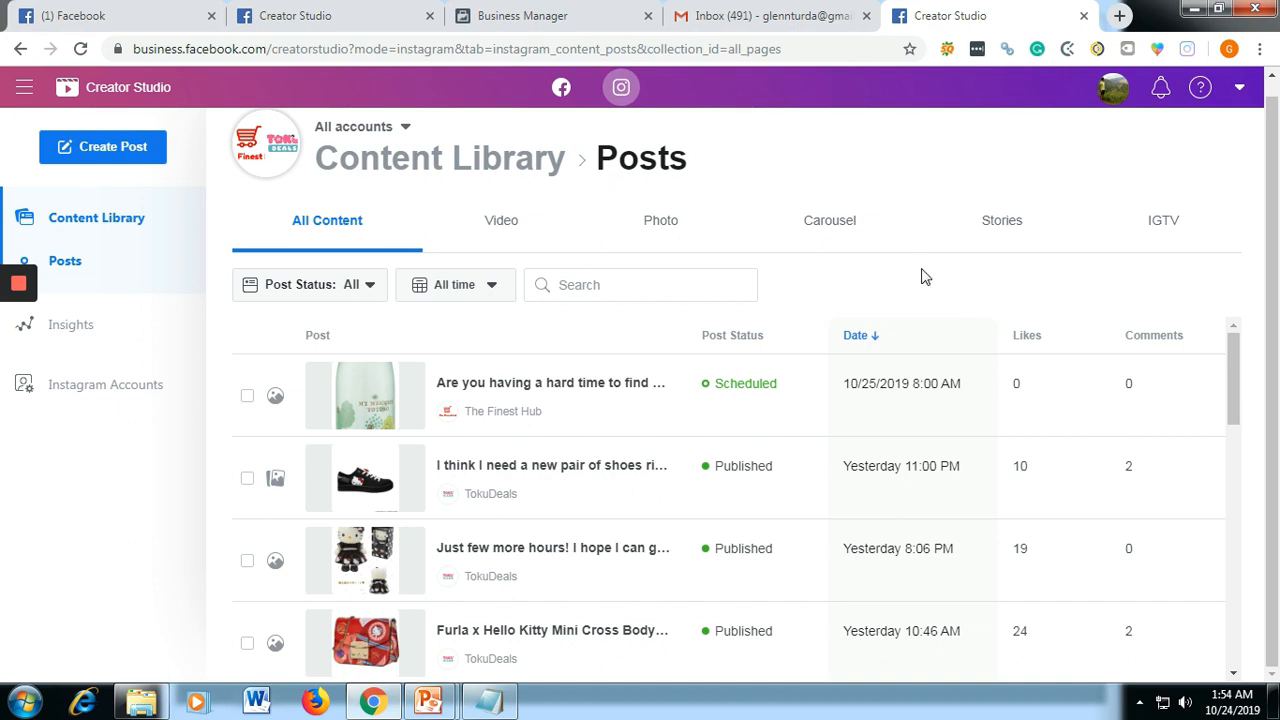
pyautogui.moveTo(636, 420)
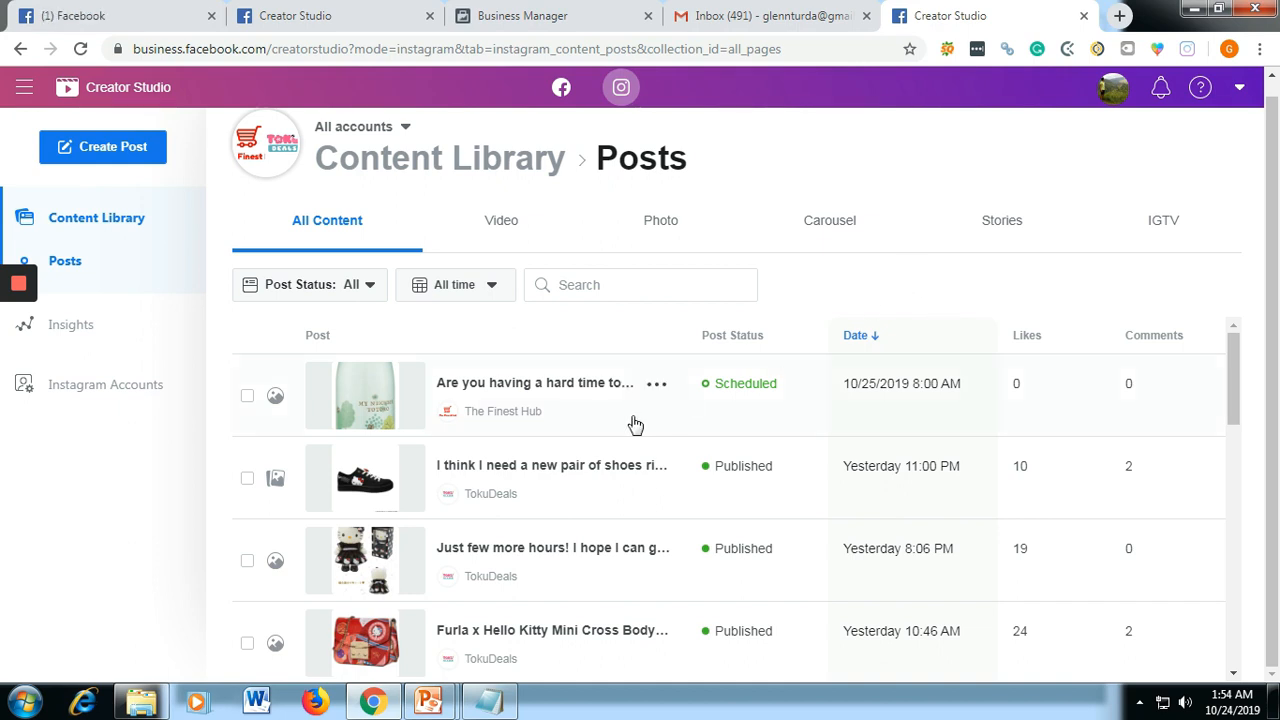
pyautogui.moveTo(580, 390)
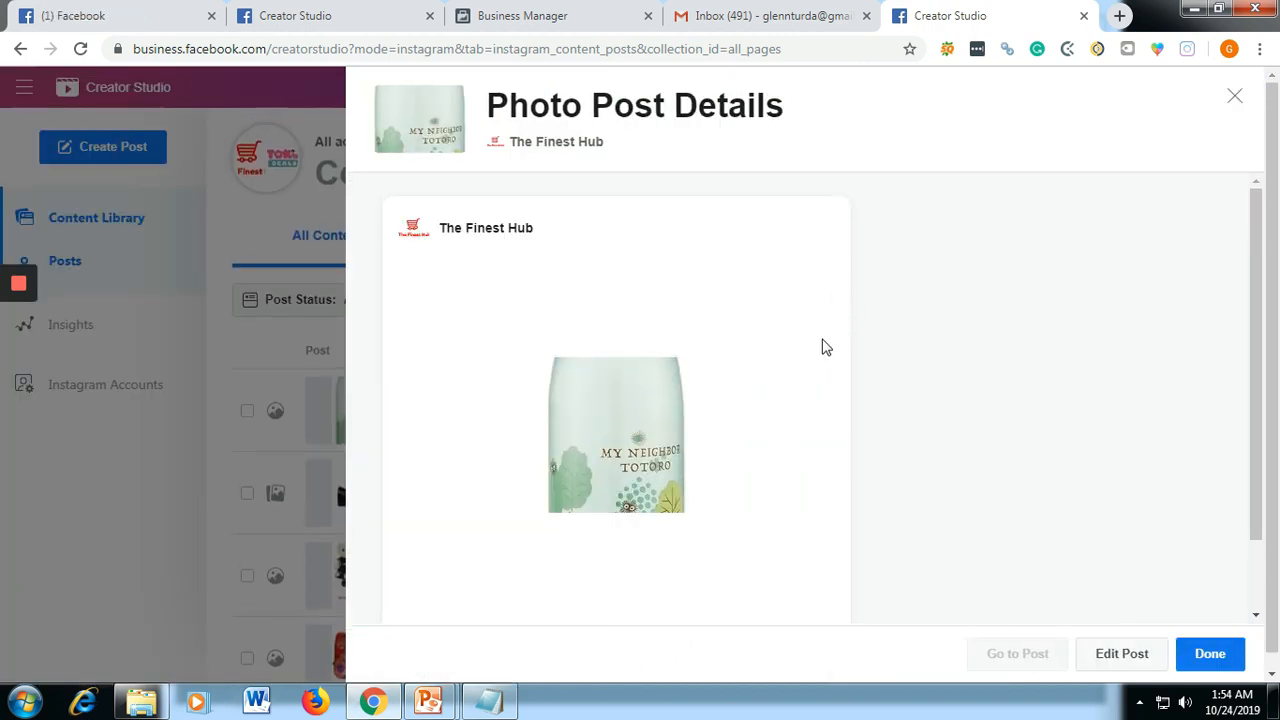
# - Enter Edit Post on the scheduled bottle post, then exit without saving changes
pyautogui.scroll(-3)
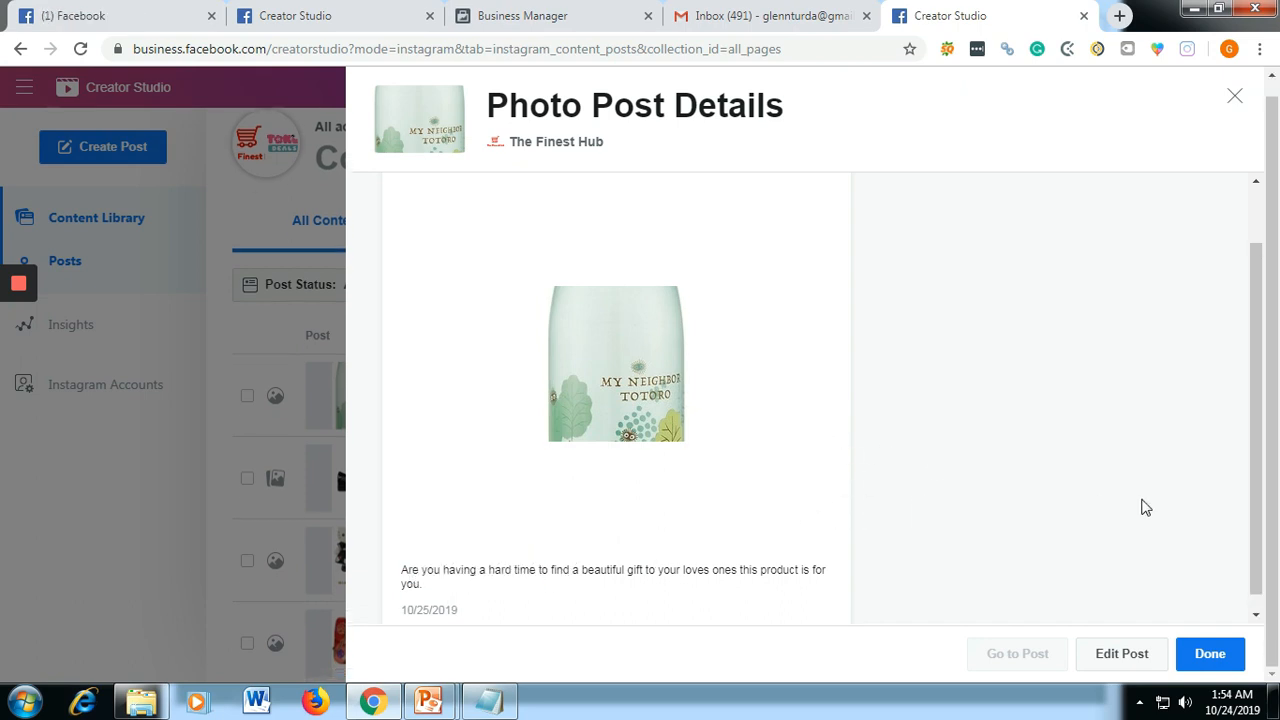
pyautogui.click(1120, 652)
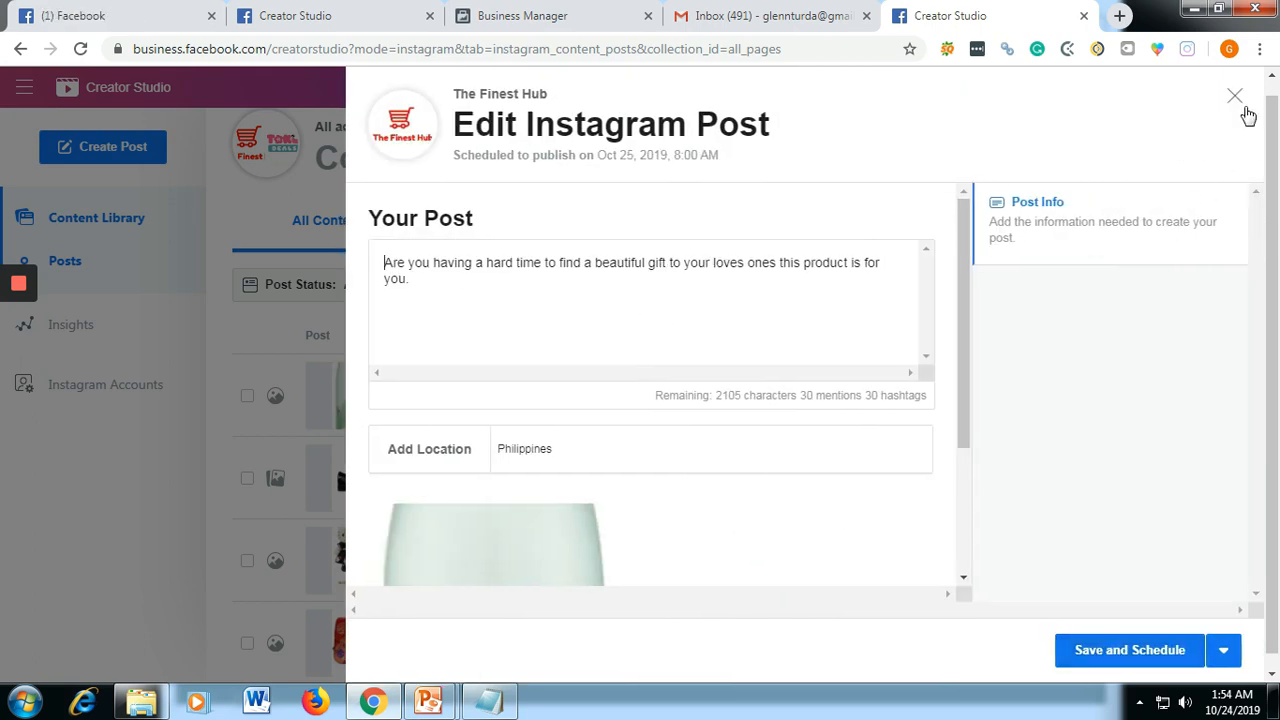
pyautogui.click(1234, 96)
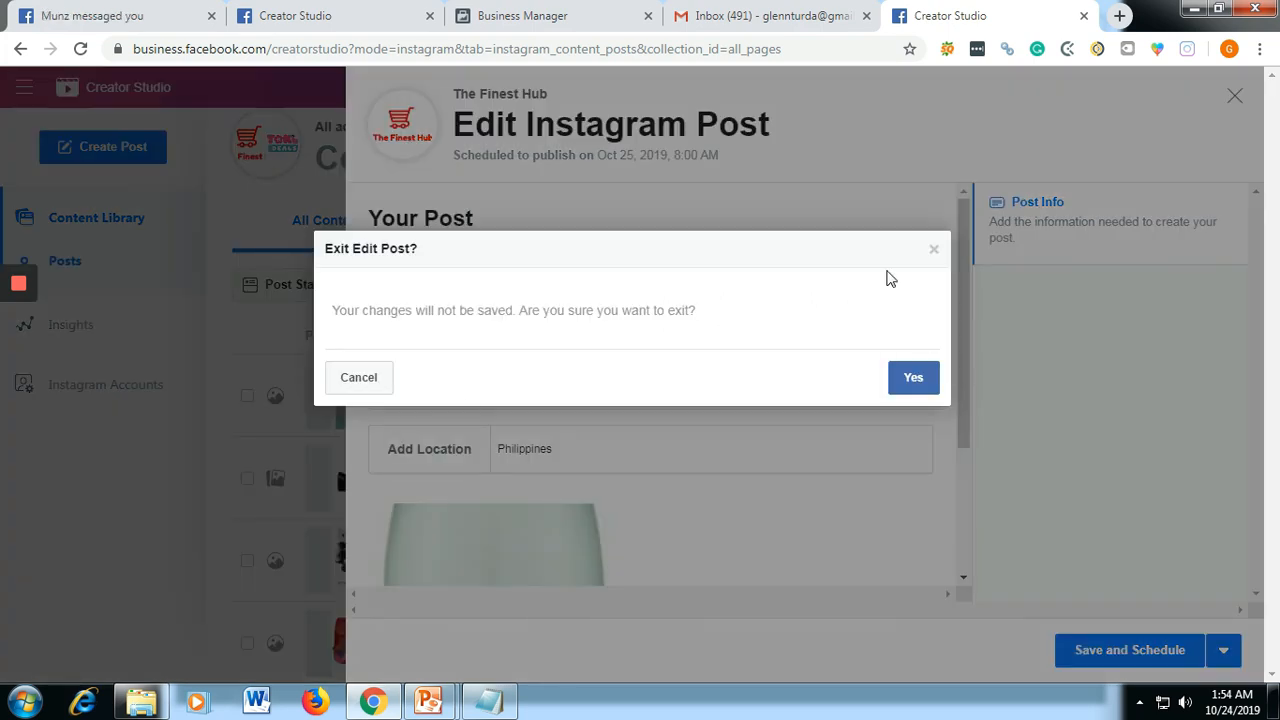
pyautogui.click(912, 376)
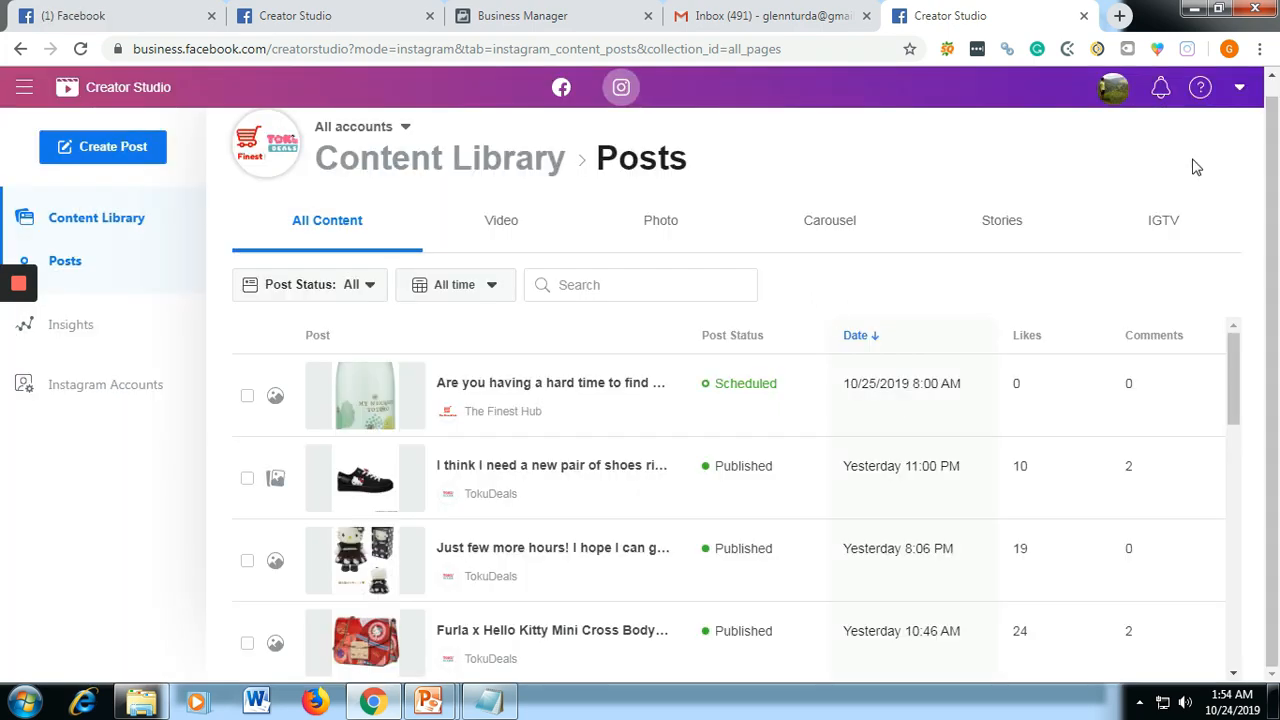
pyautogui.scroll(-3)
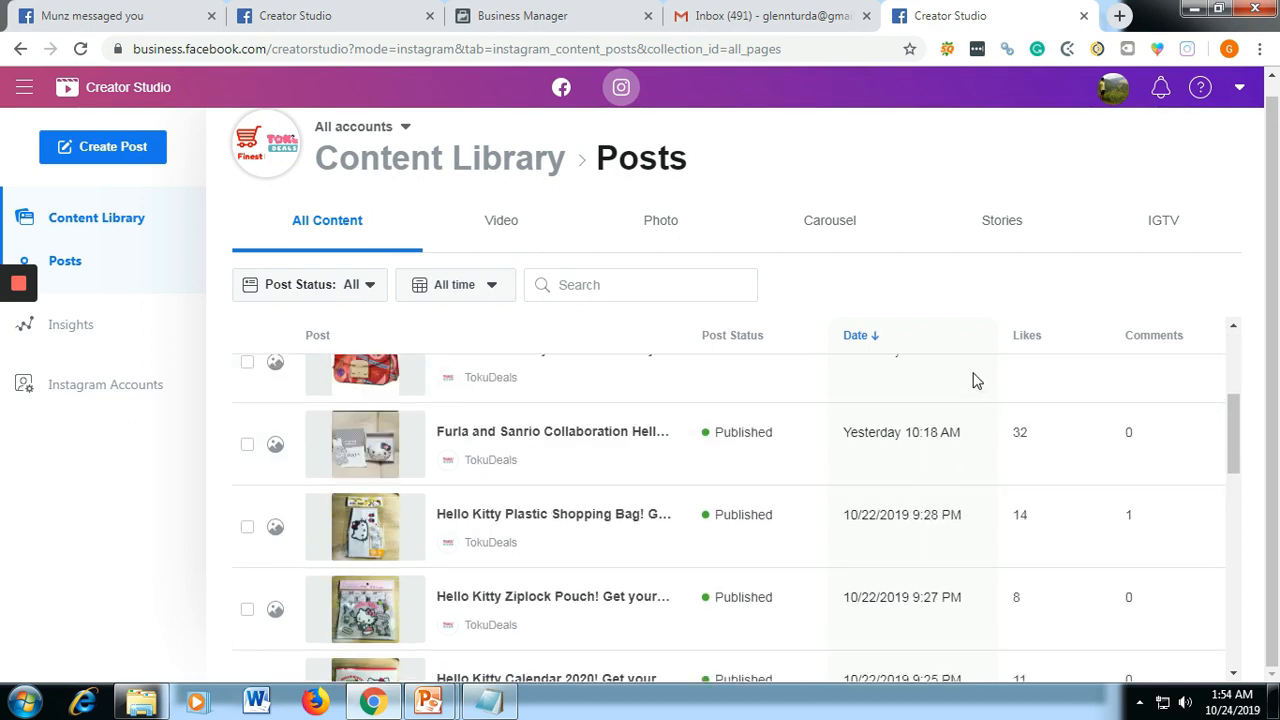
pyautogui.scroll(3)
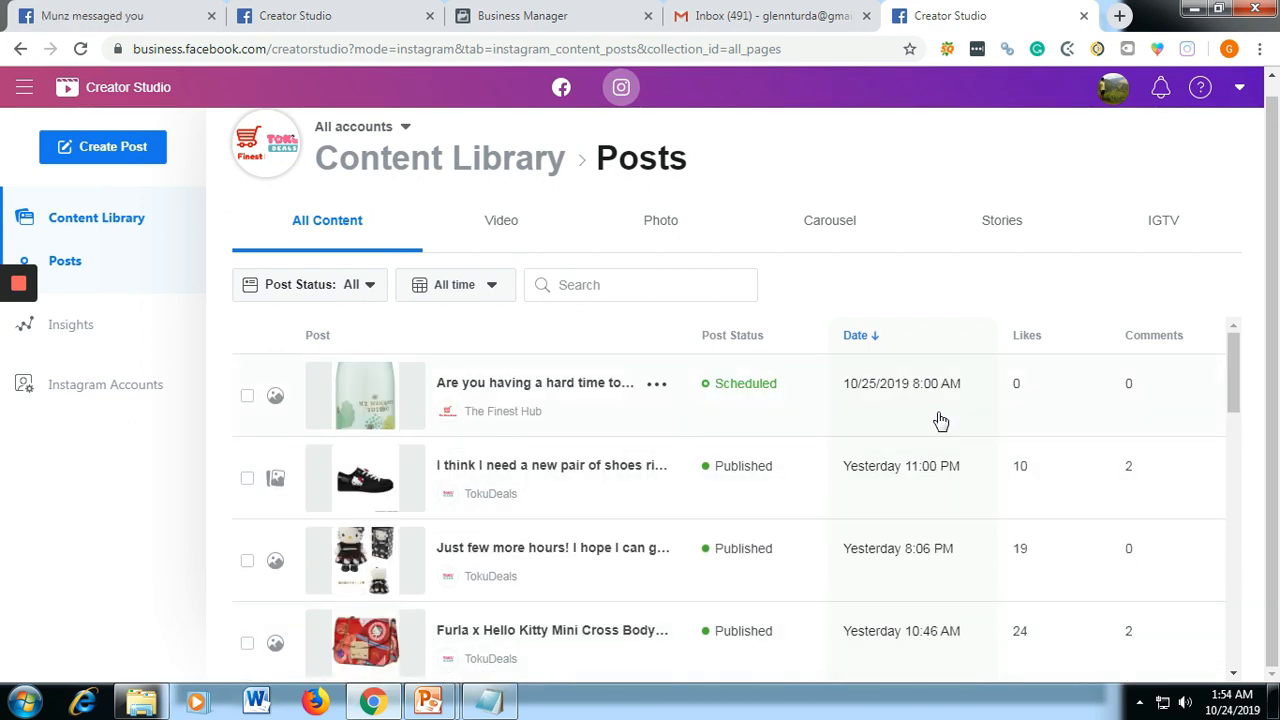
pyautogui.moveTo(932, 412)
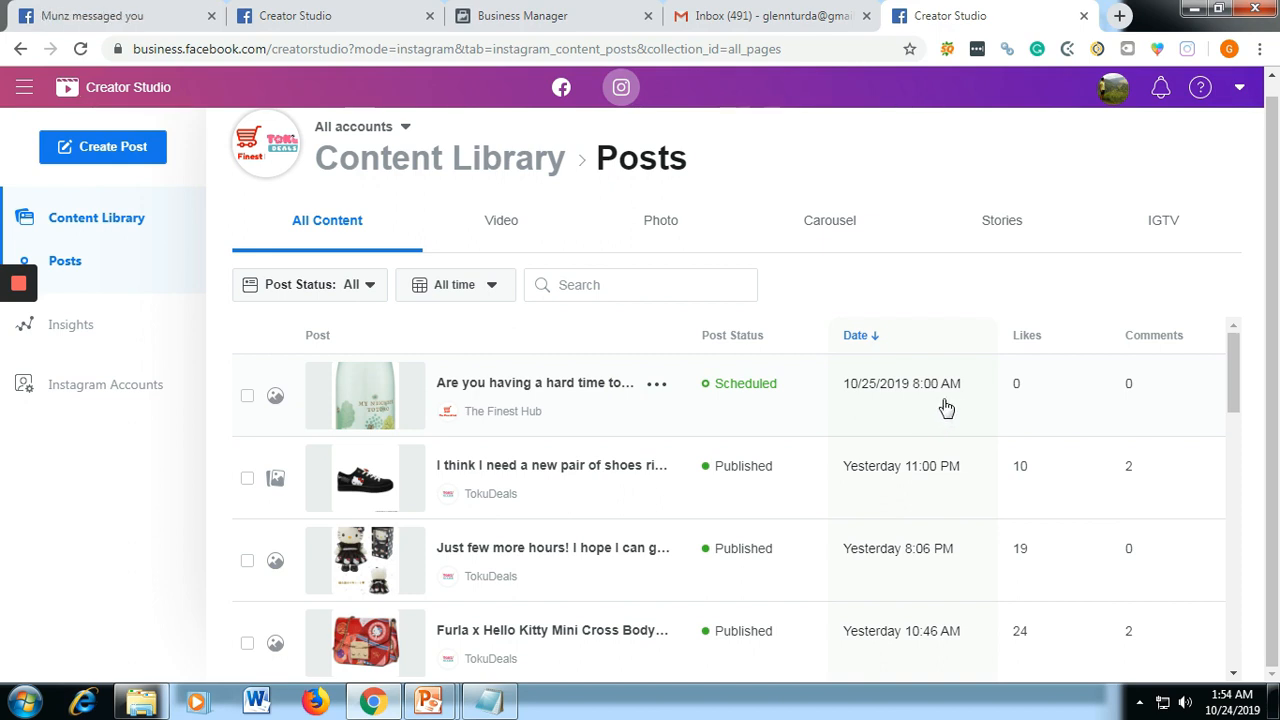
pyautogui.moveTo(198, 488)
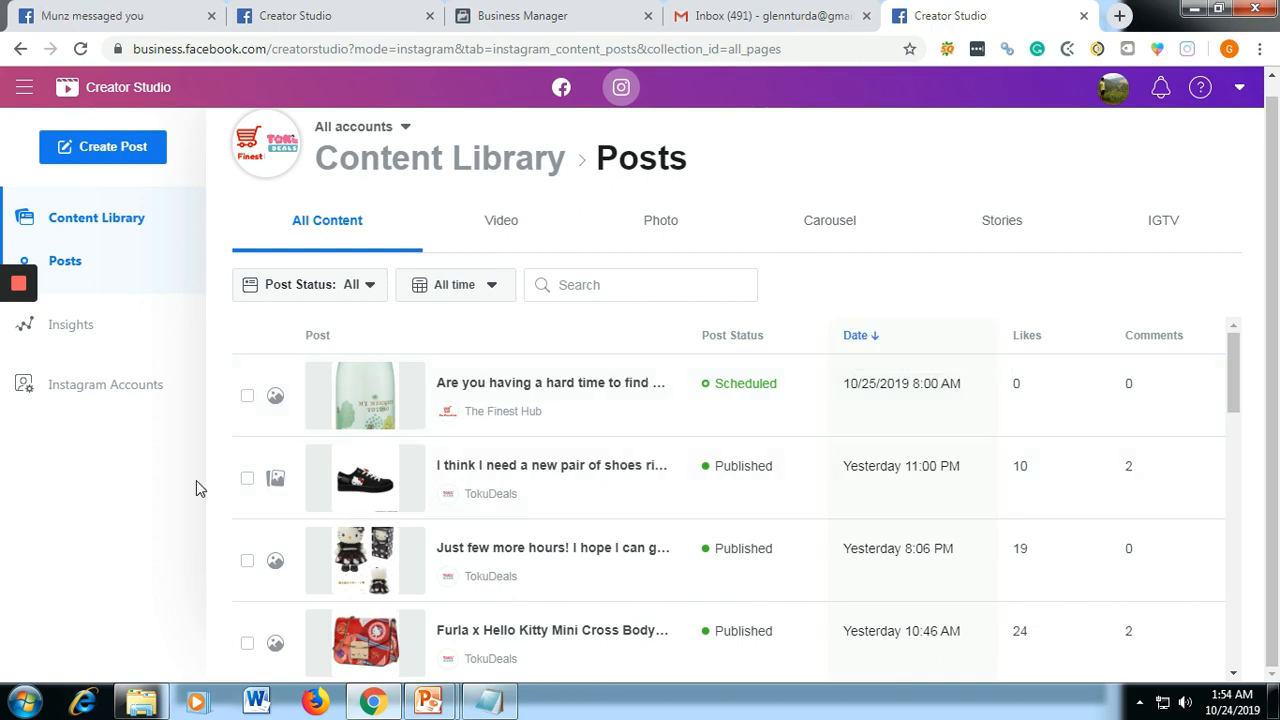